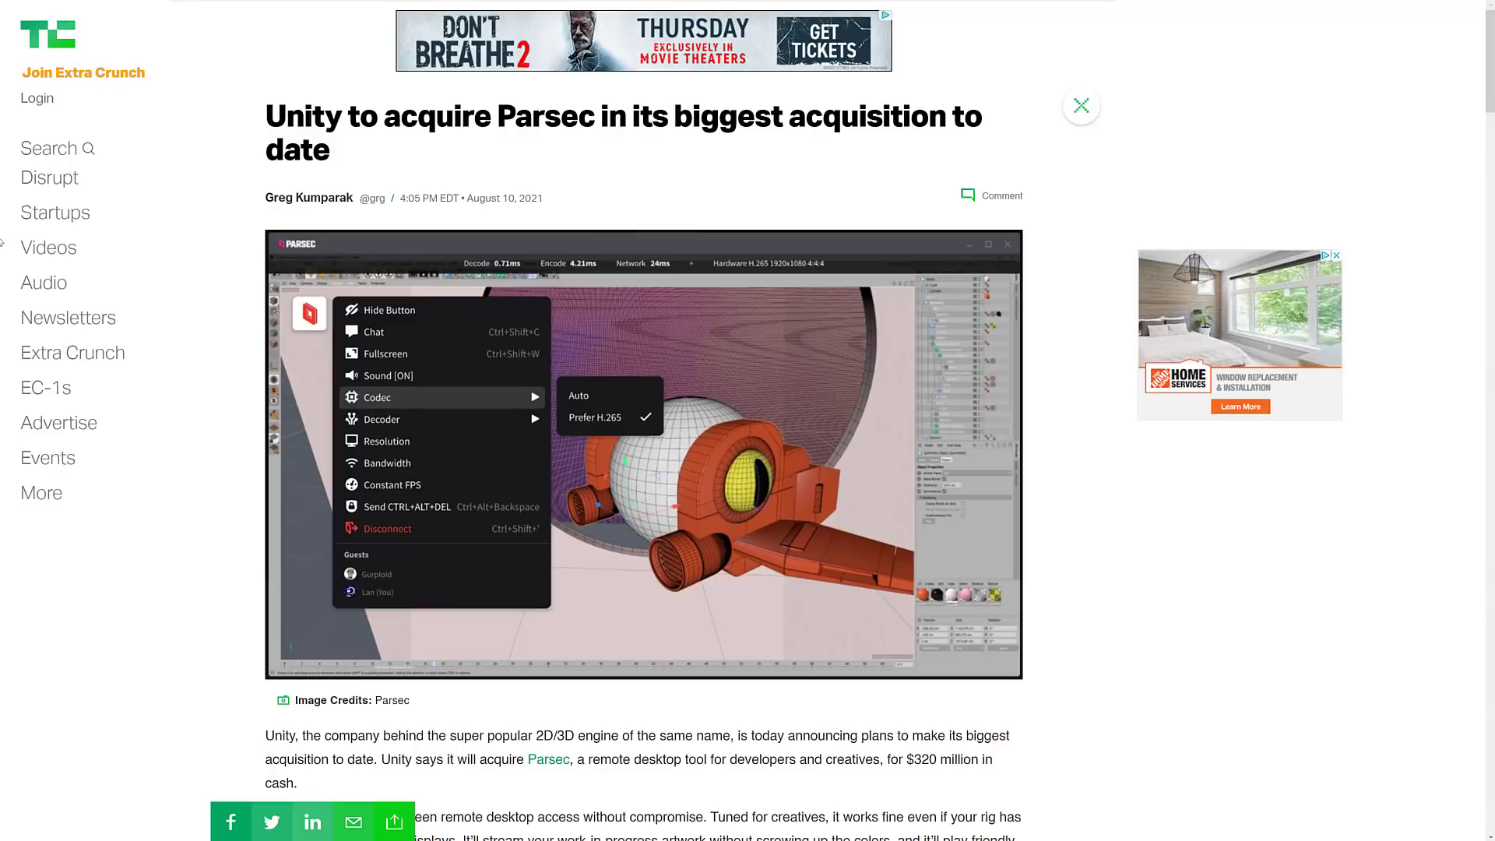
Read down the TechCrunch article through the Parsec video and Whitten's quotes.
scroll(down, 3)
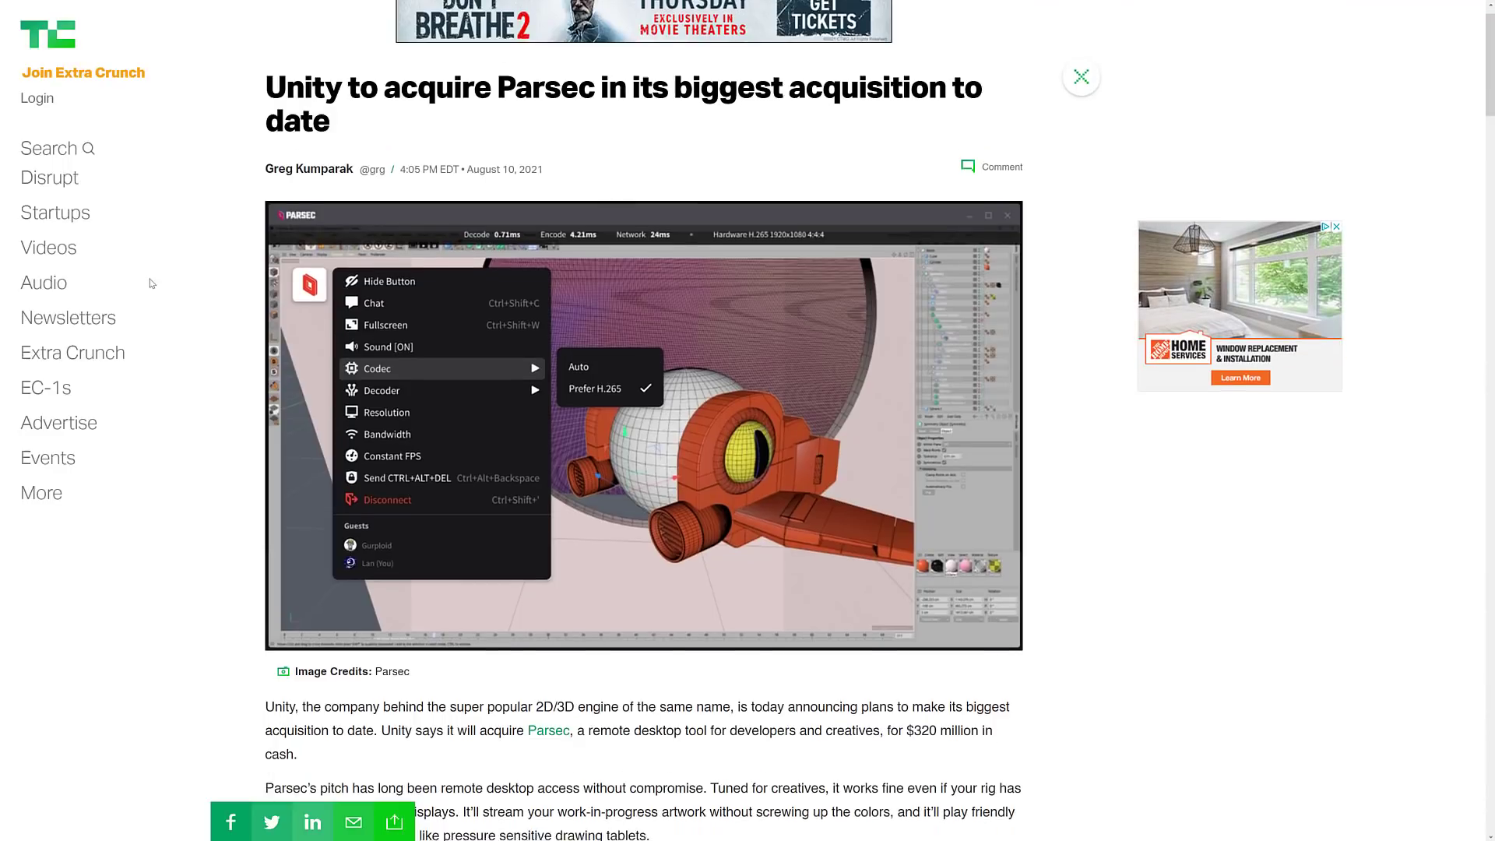
scroll(down, 3)
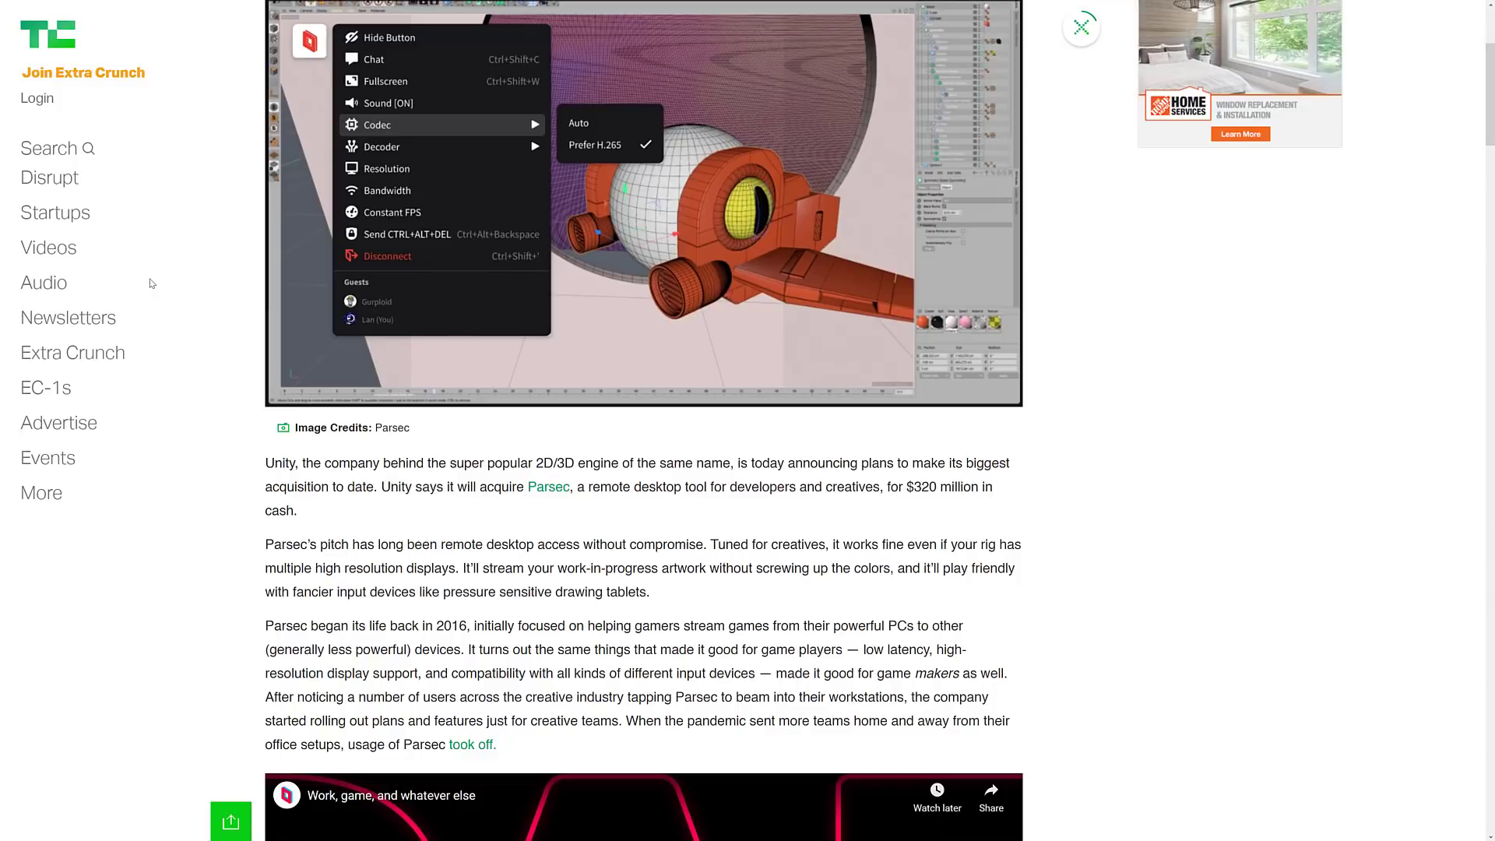
double_click(921, 486)
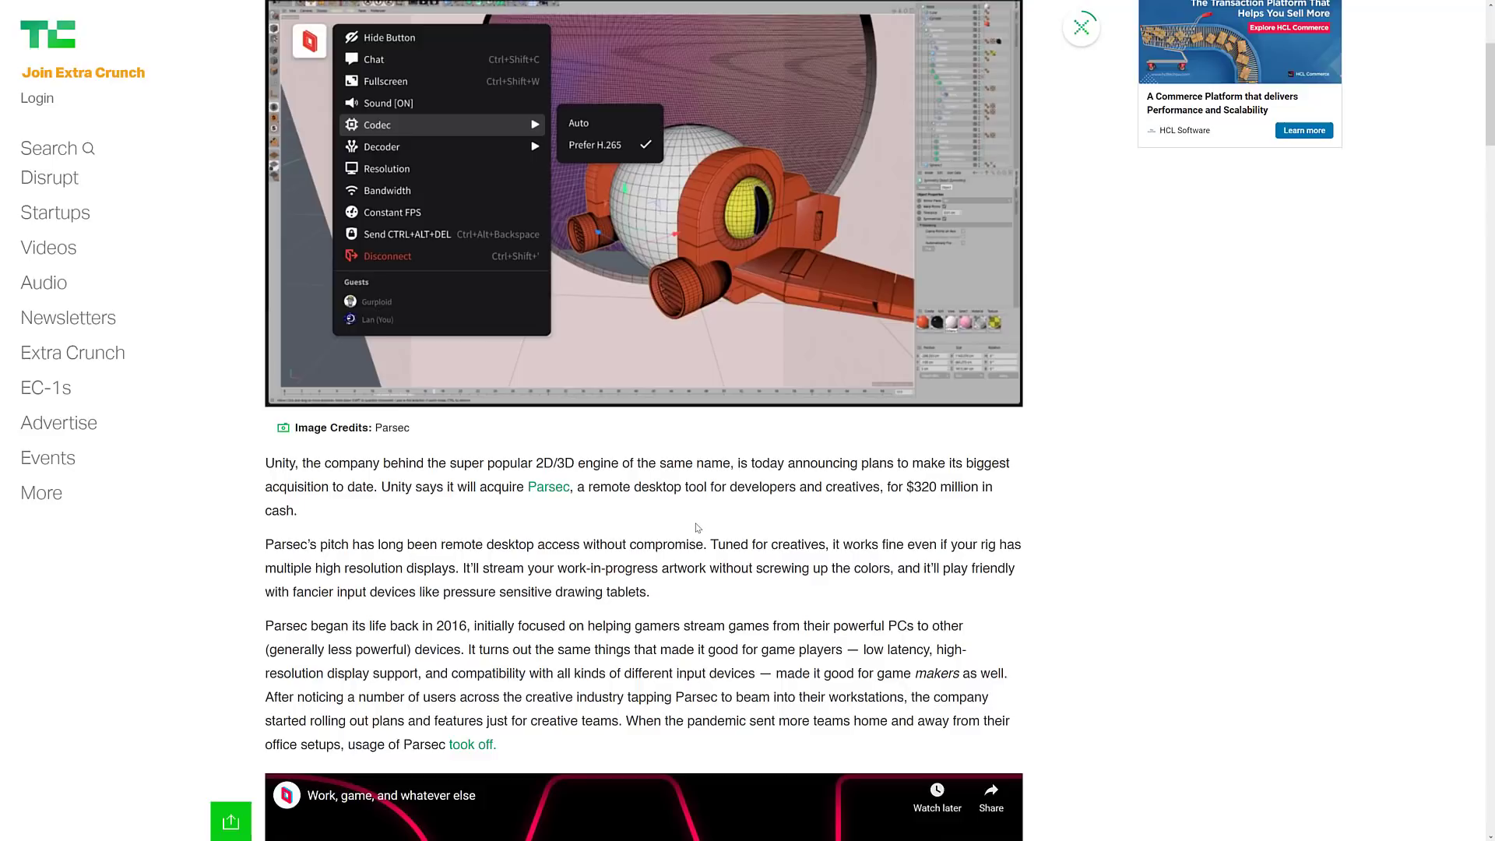
mouse_move(856, 536)
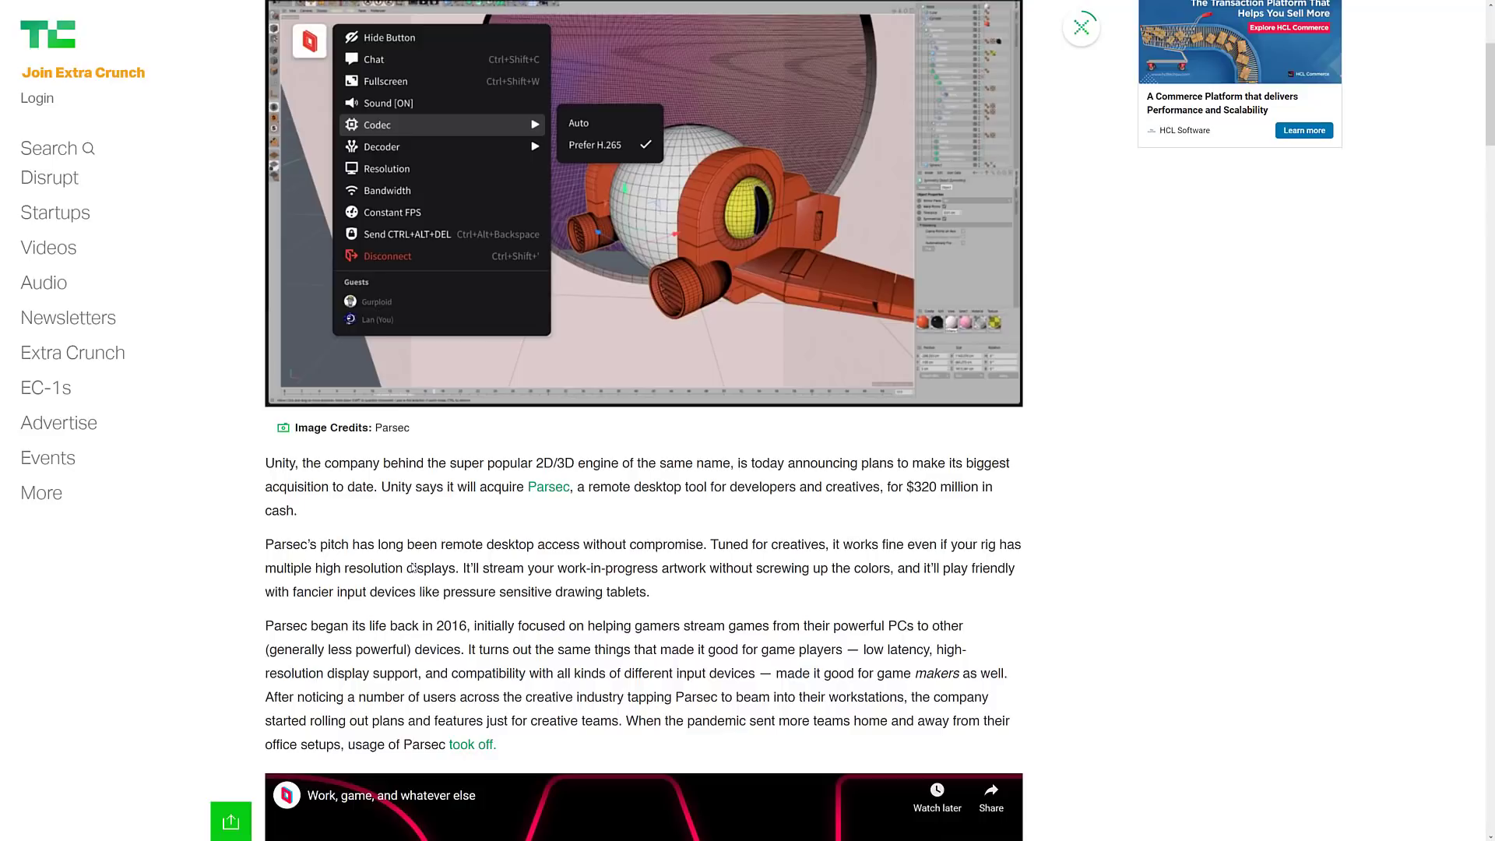
mouse_move(530, 601)
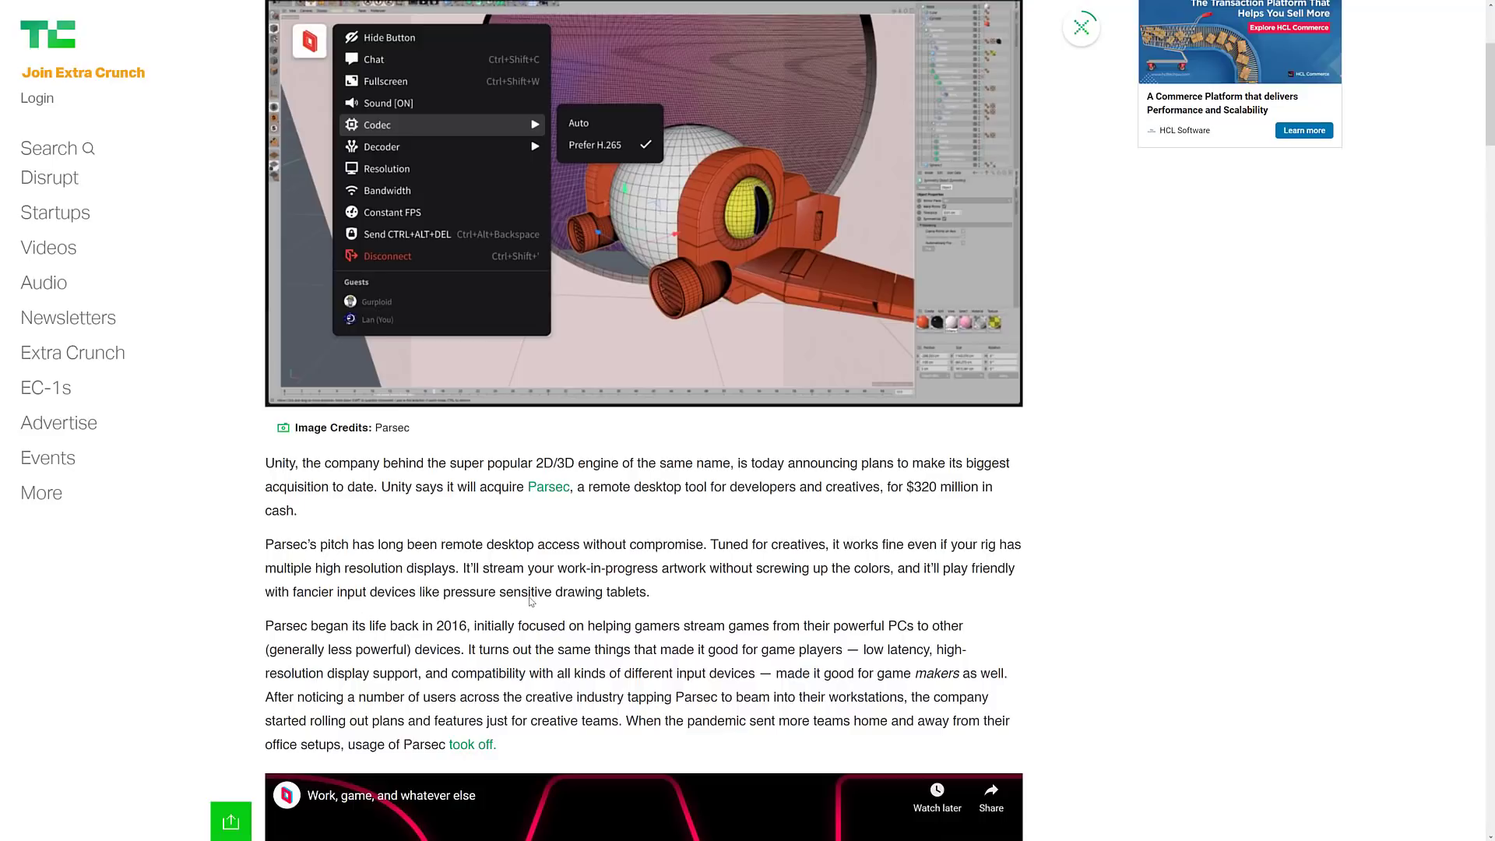
scroll(down, 3)
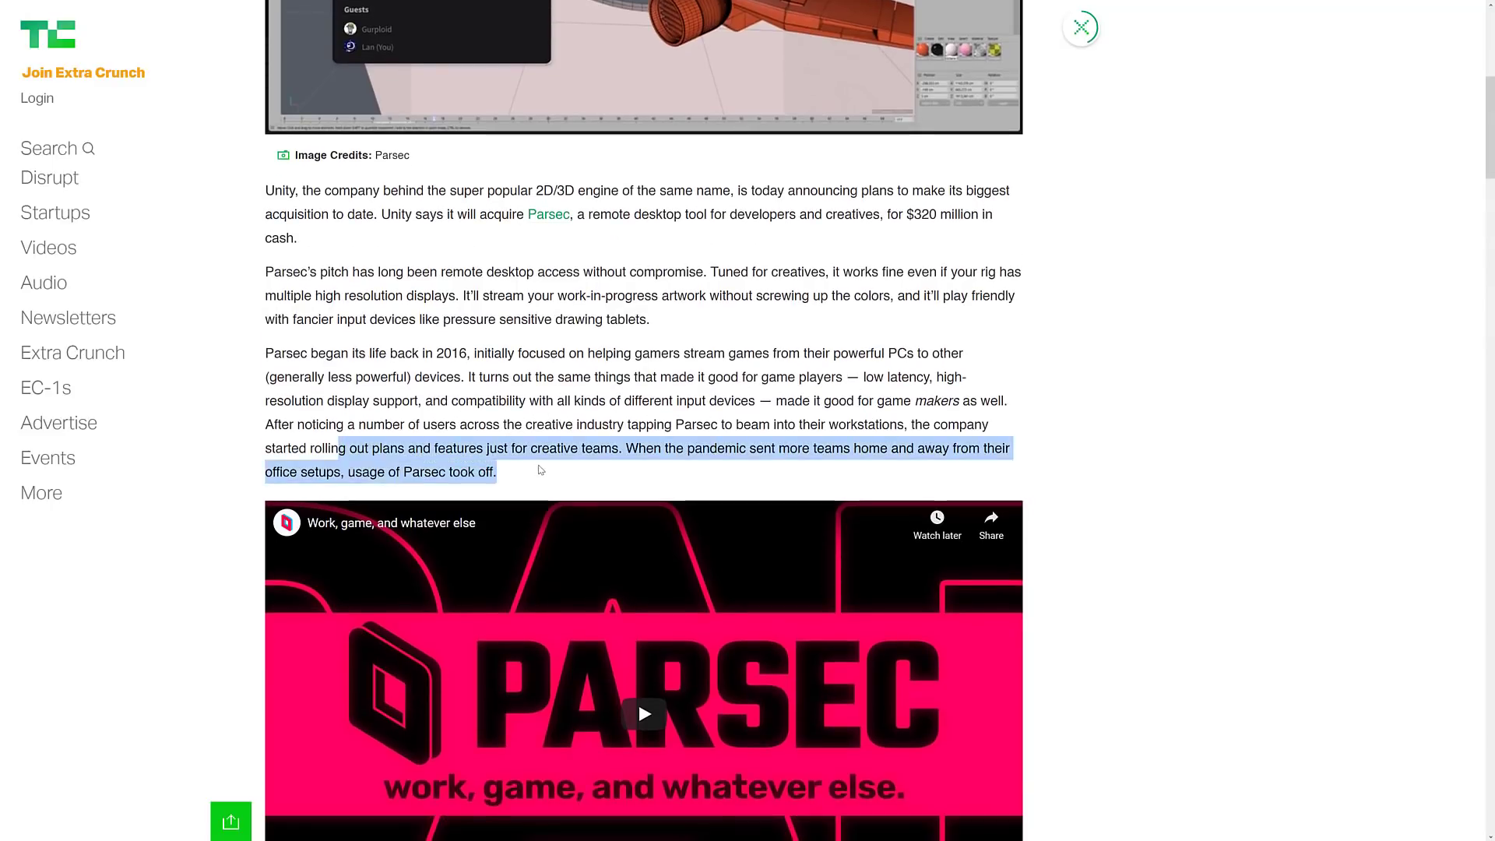
scroll(down, 3)
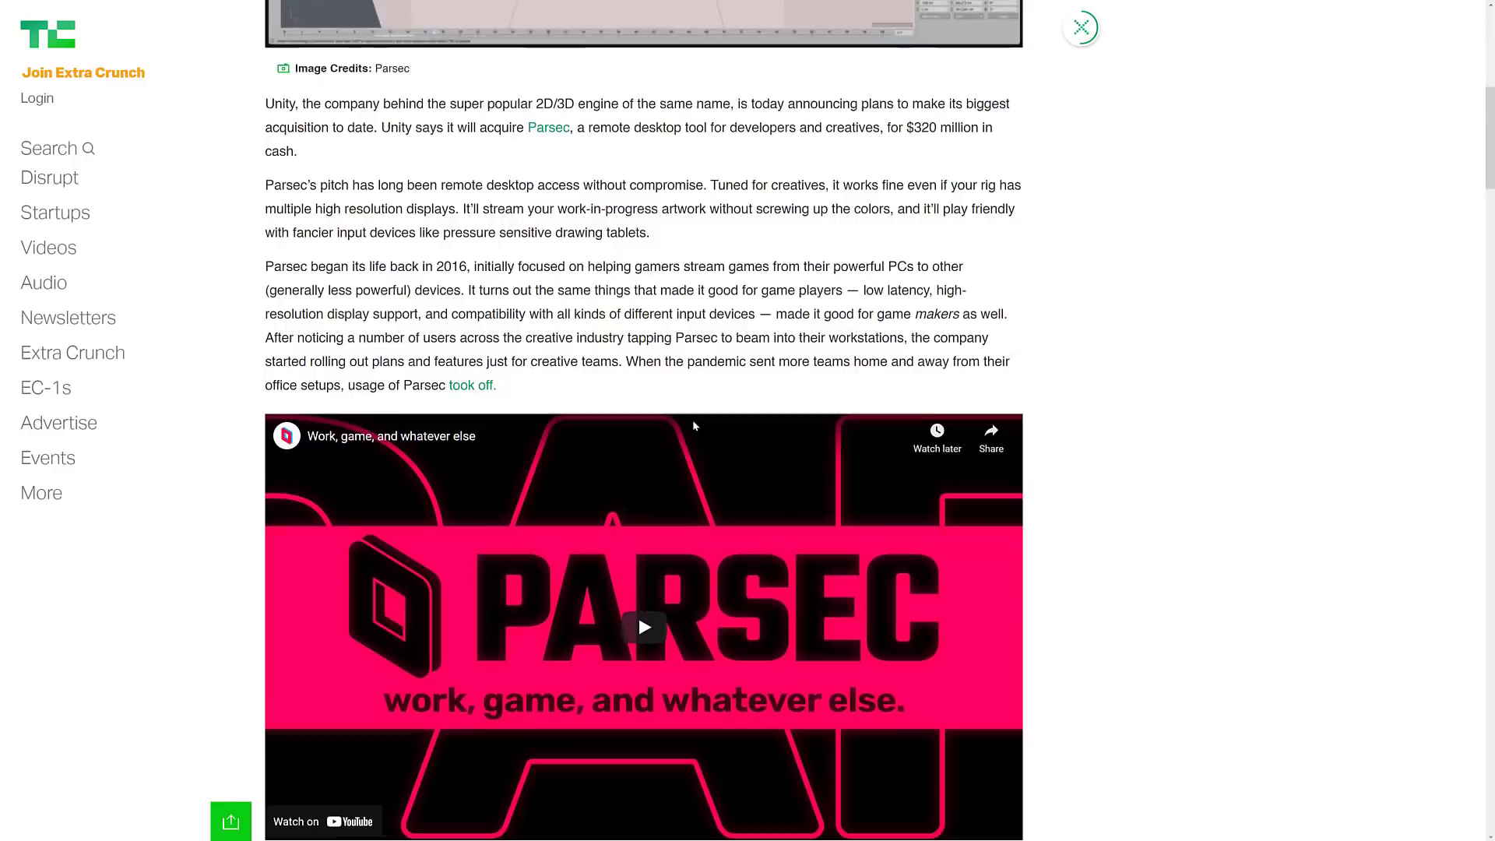
scroll(down, 3)
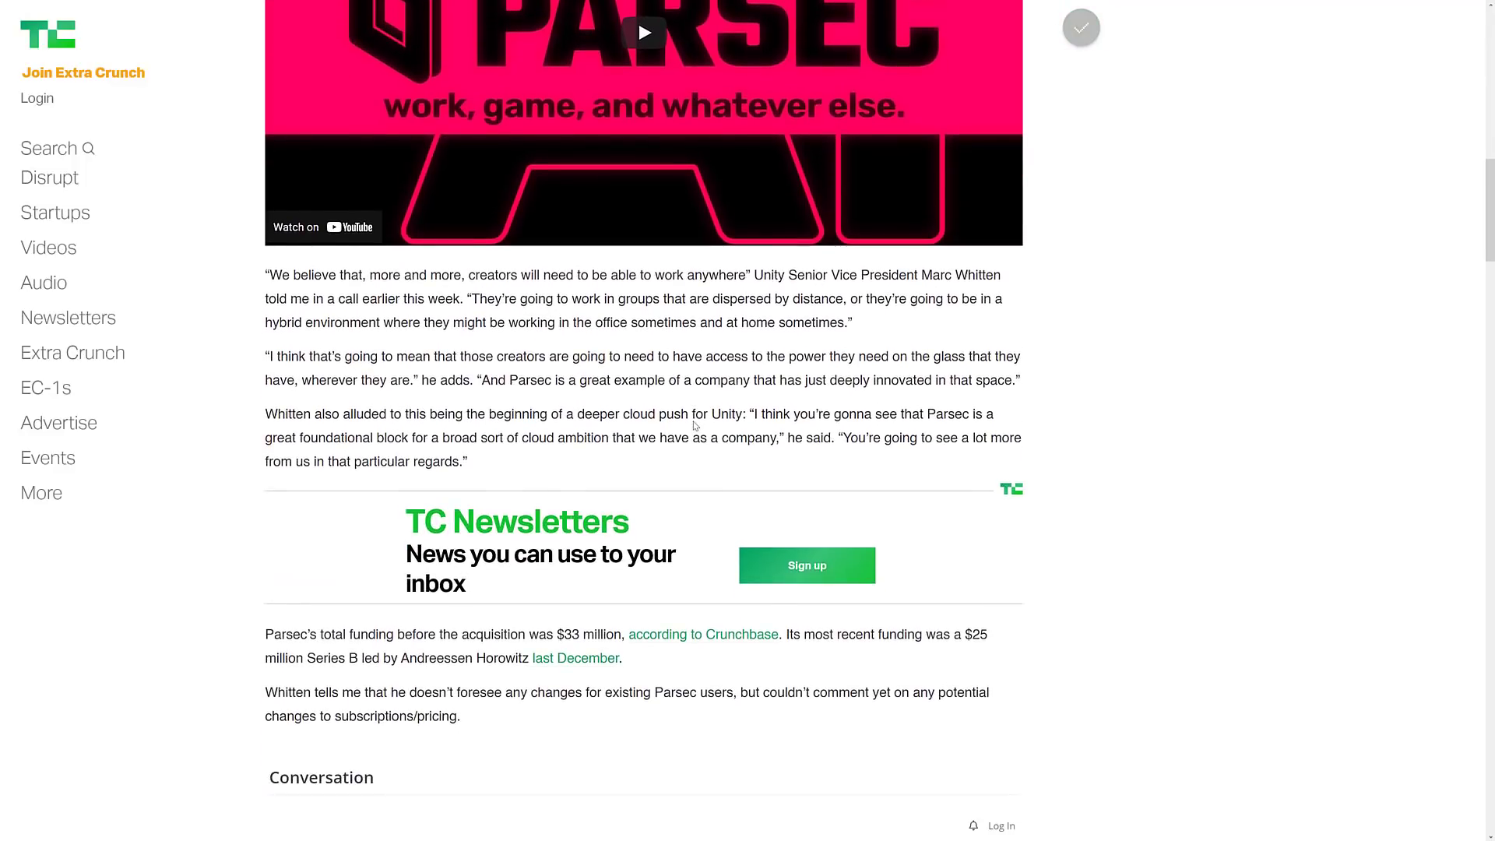
scroll(down, 3)
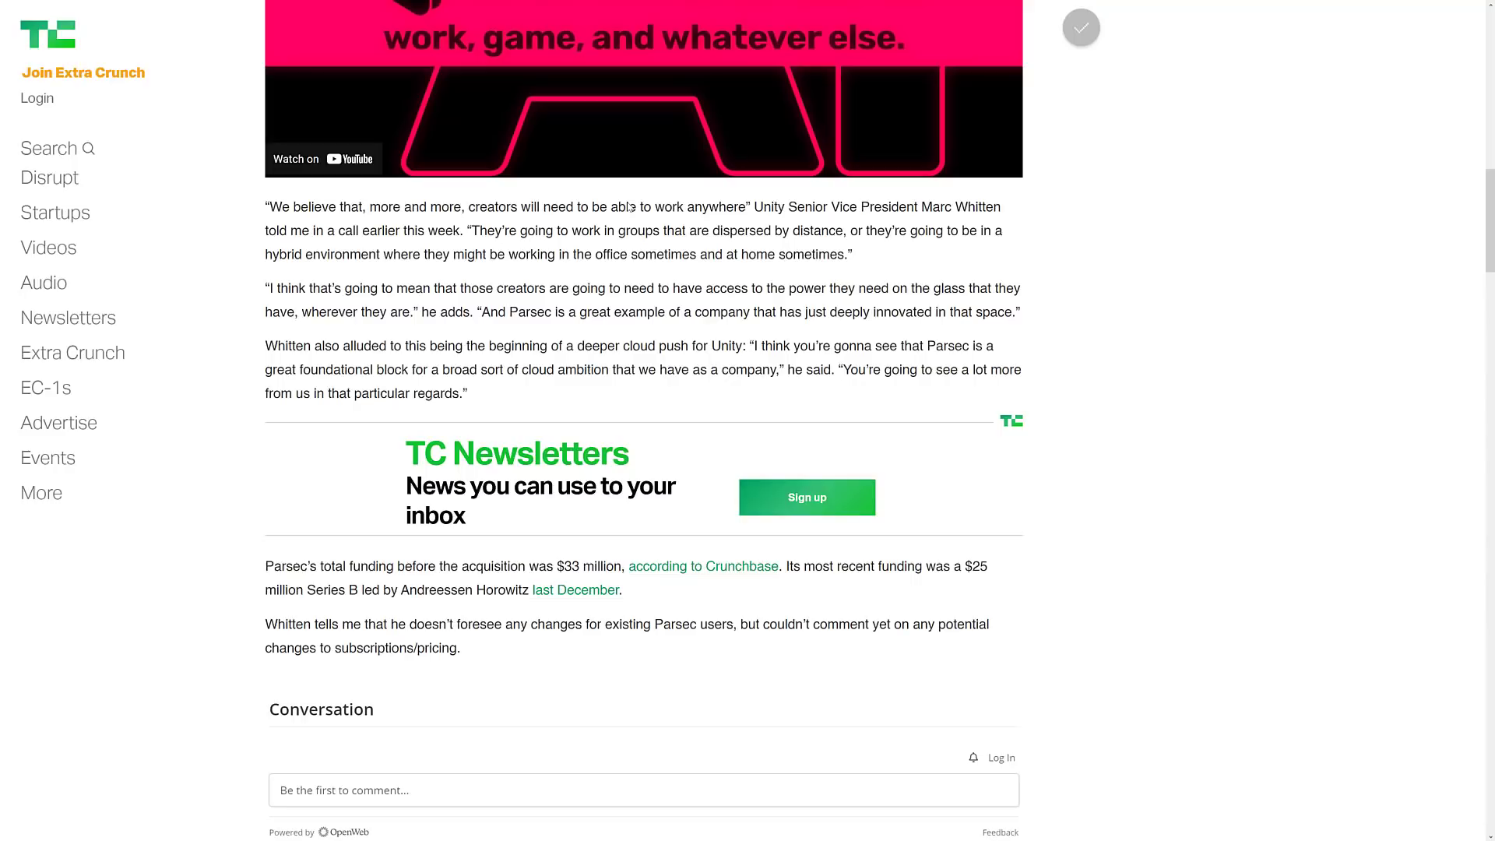
mouse_move(502, 389)
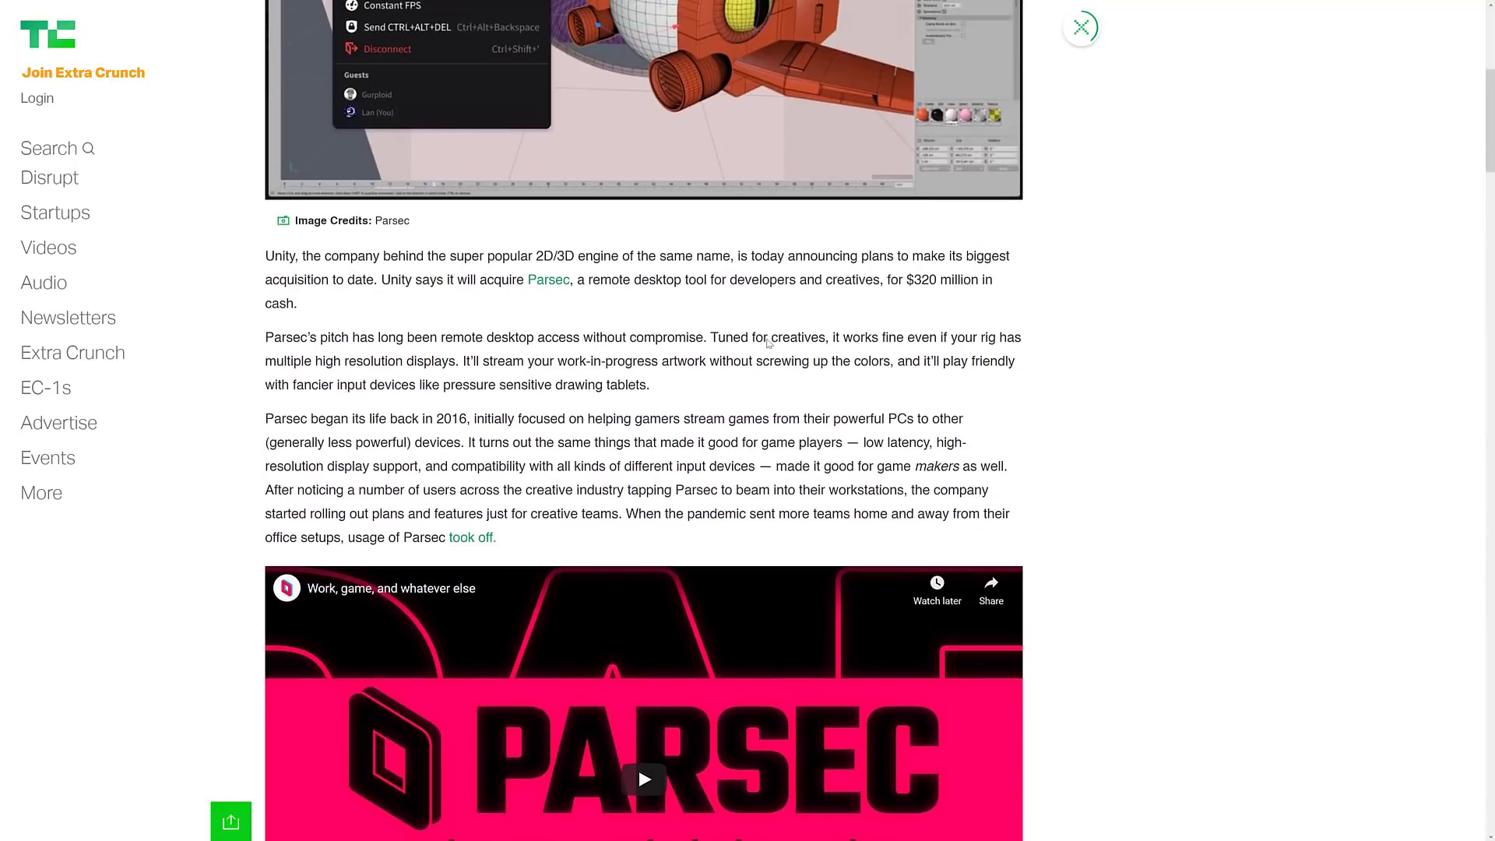
Highlight the sentence about Parsec's $33 million total funding, then clear the highlight.
scroll(down, 3)
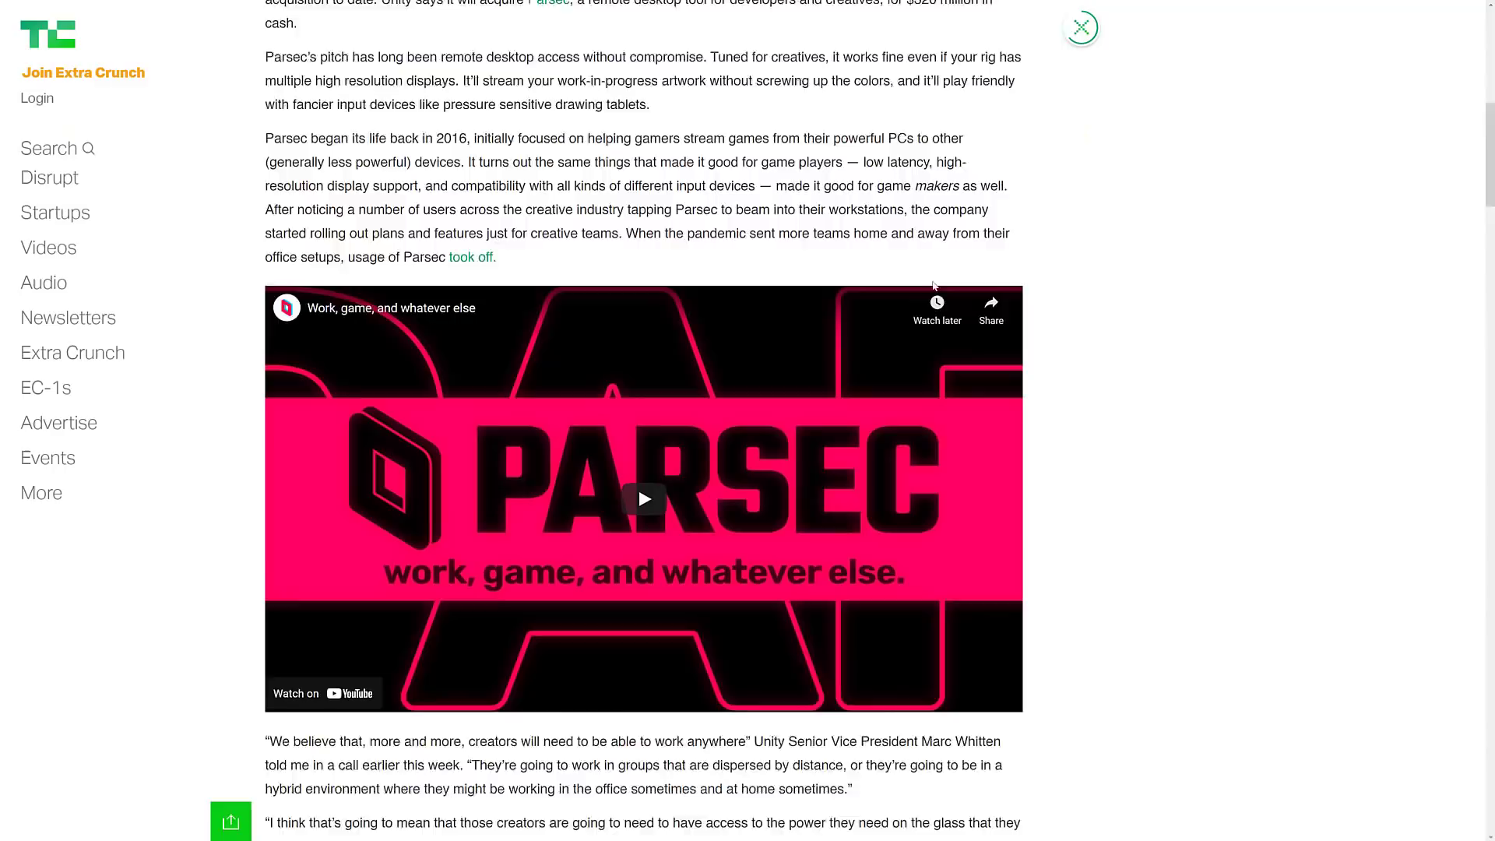
scroll(down, 3)
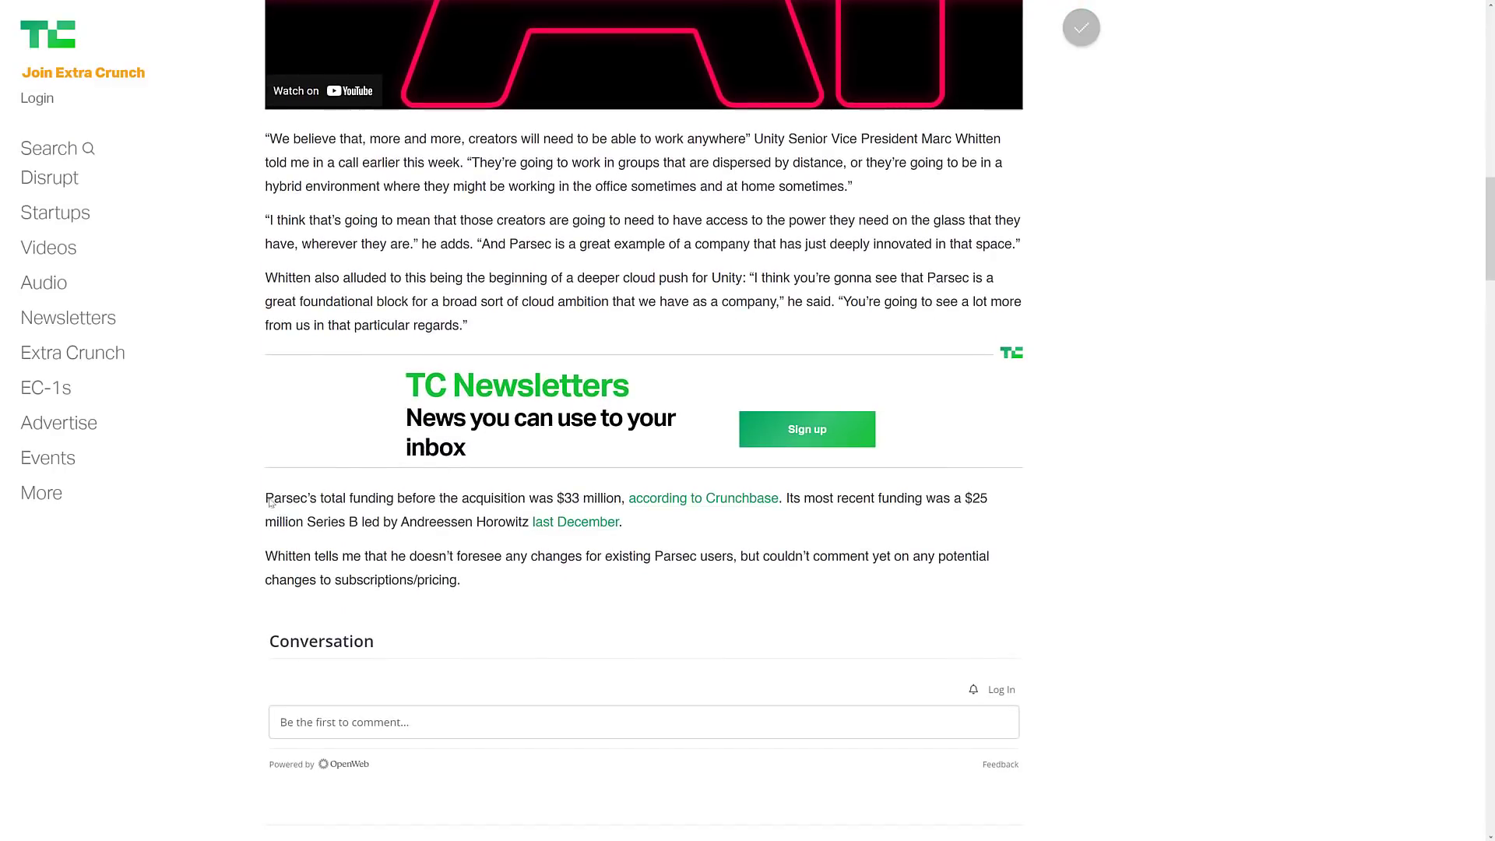
drag(269, 498, 593, 498)
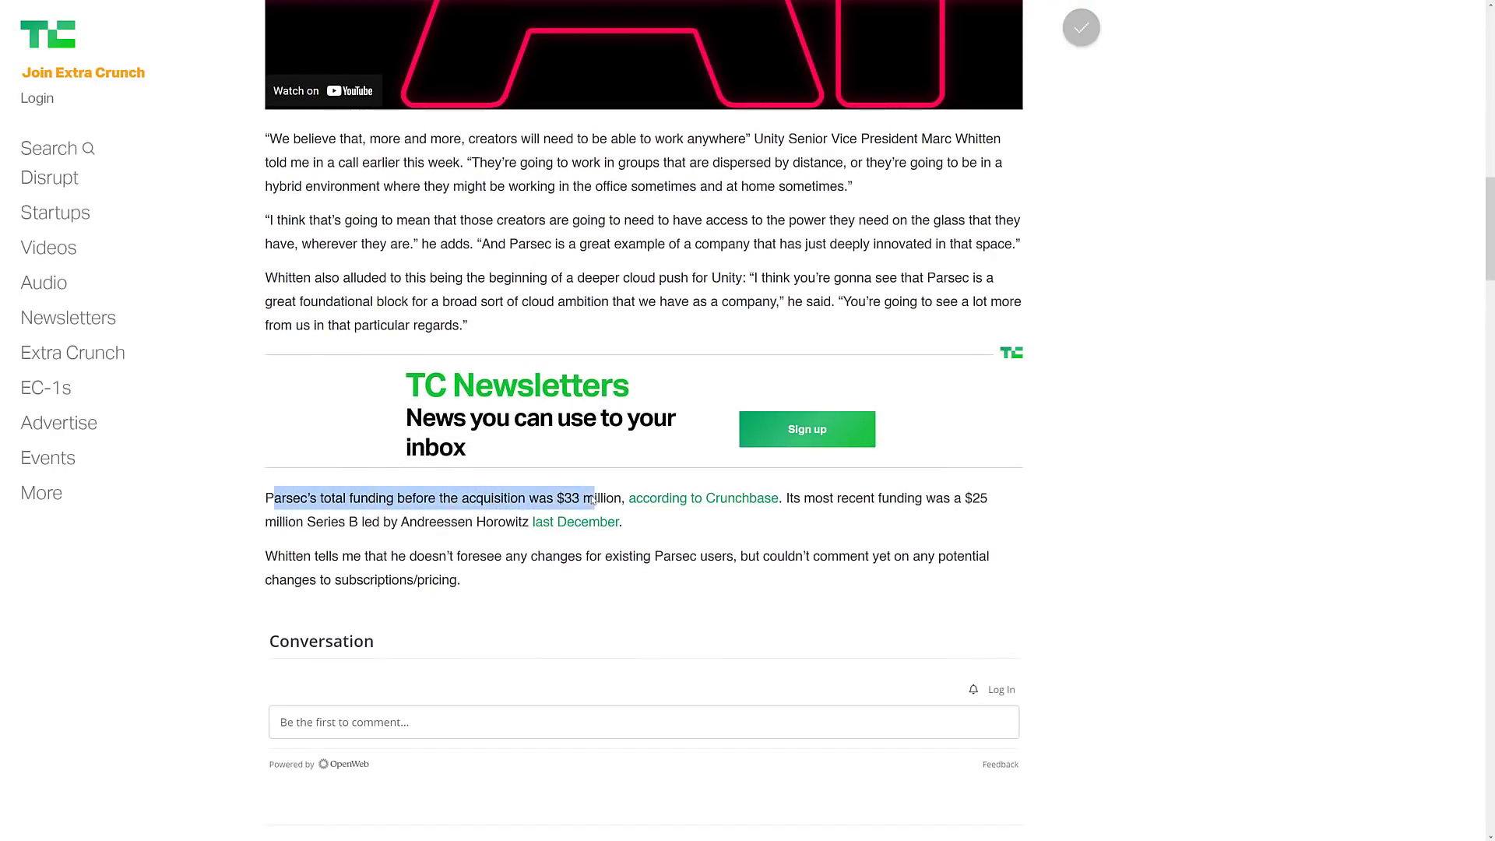
click(570, 497)
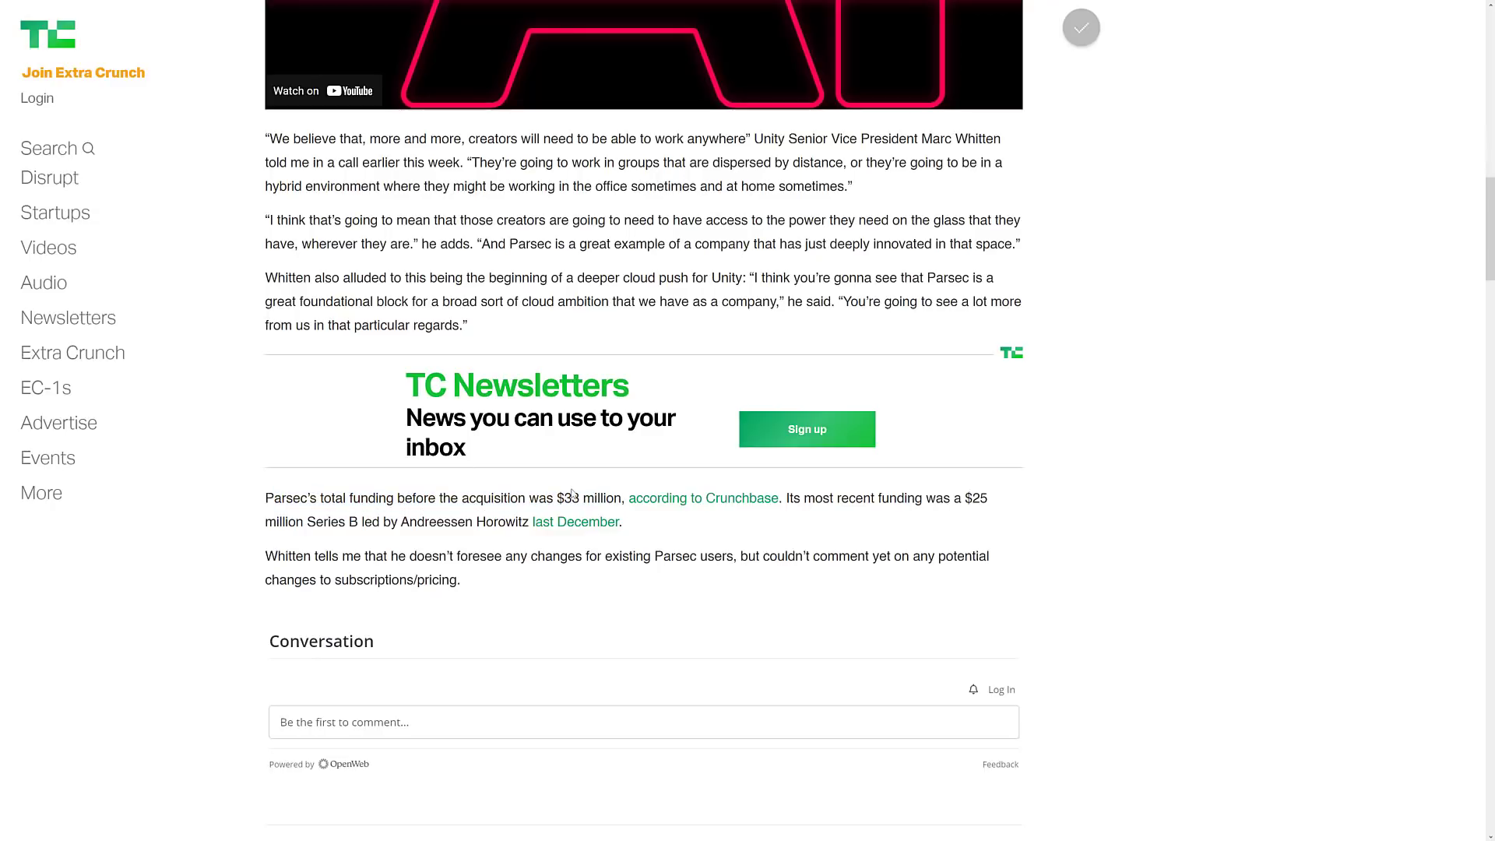
mouse_move(934, 505)
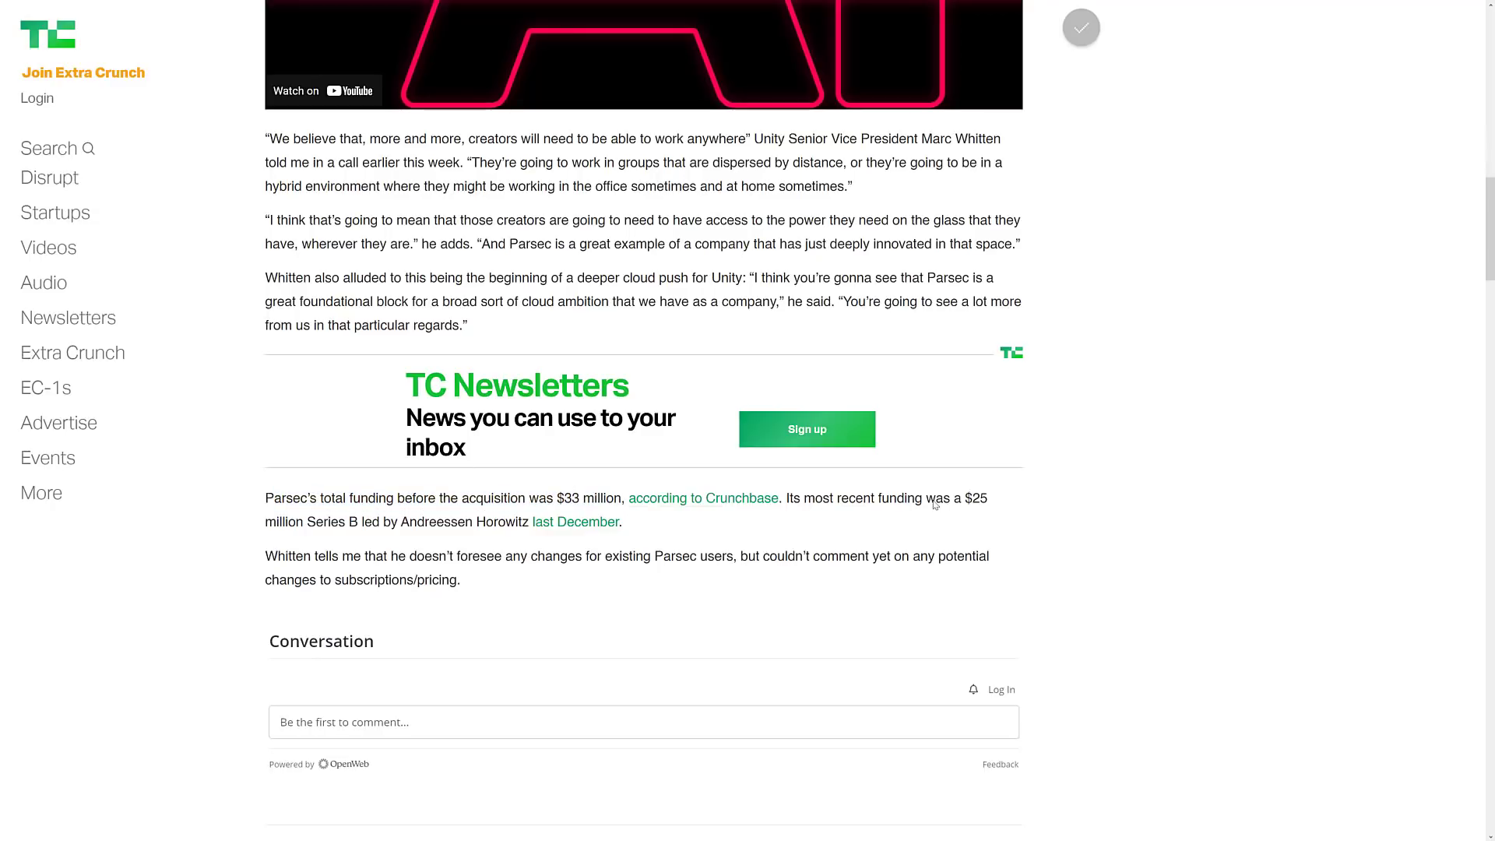
mouse_move(495, 529)
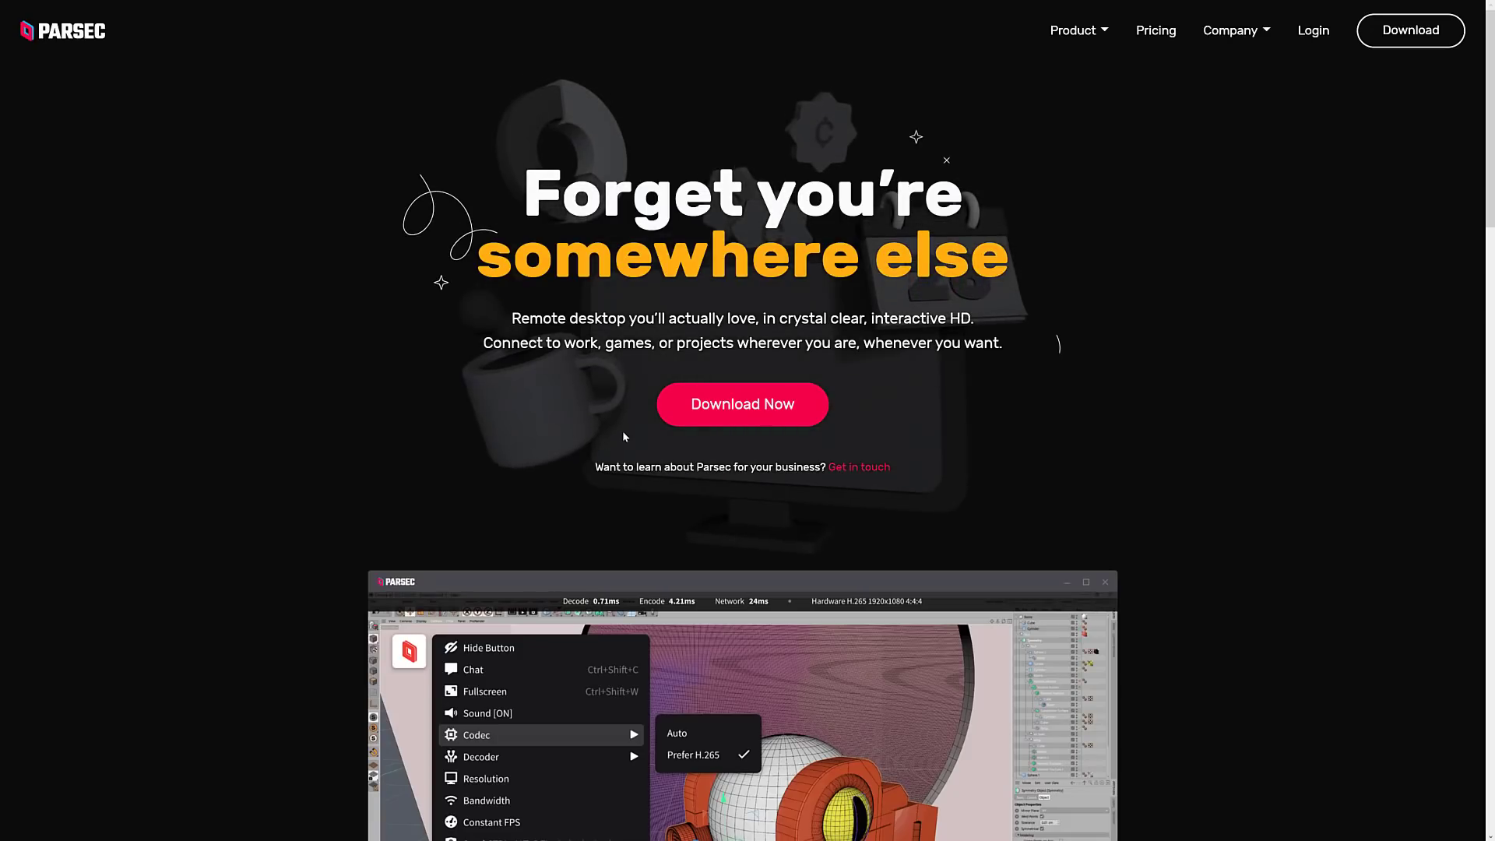
scroll(down, 3)
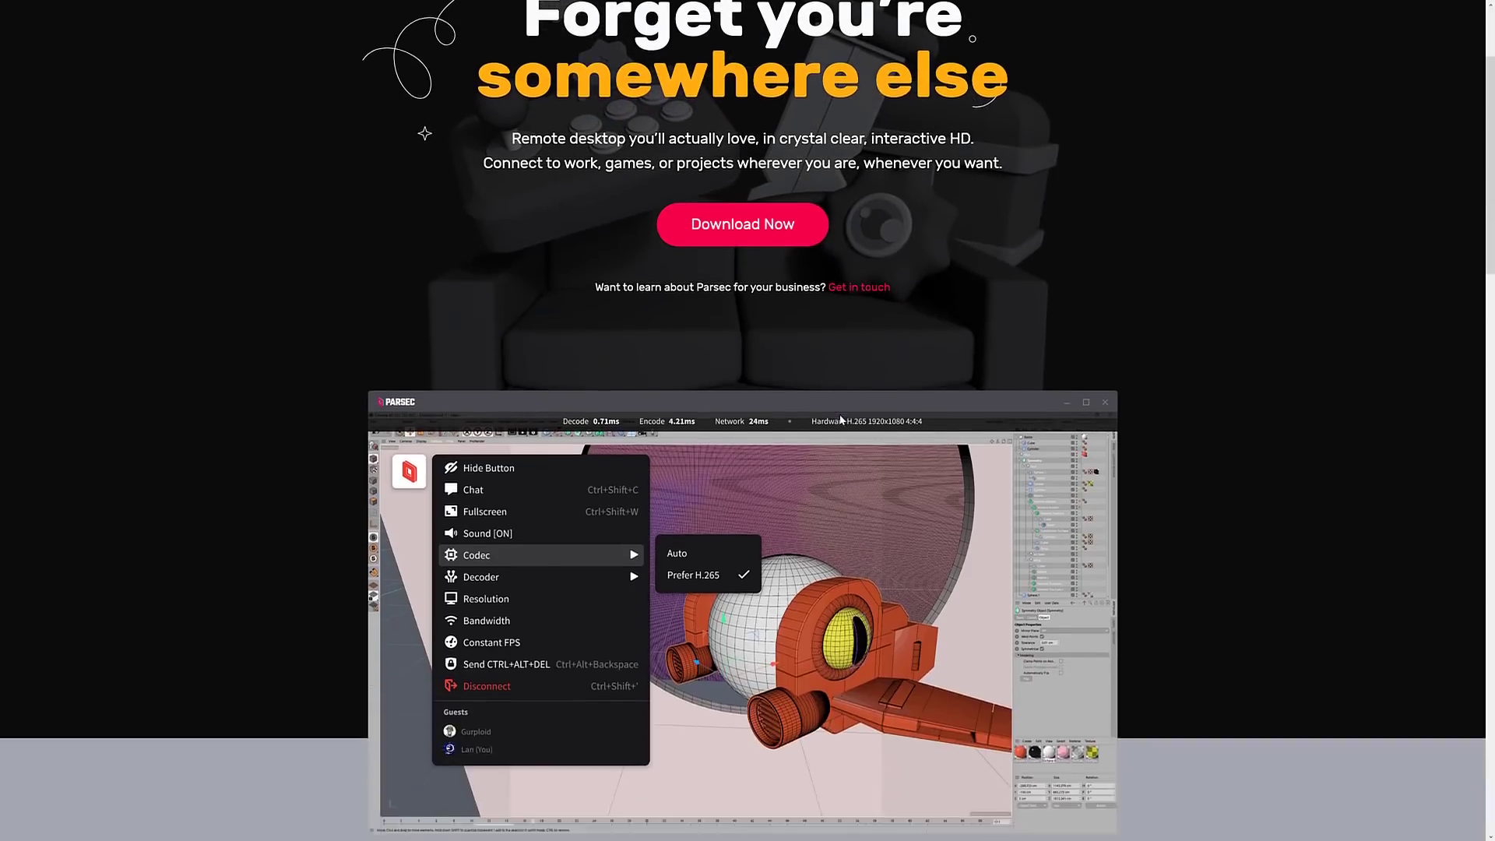
scroll(down, 3)
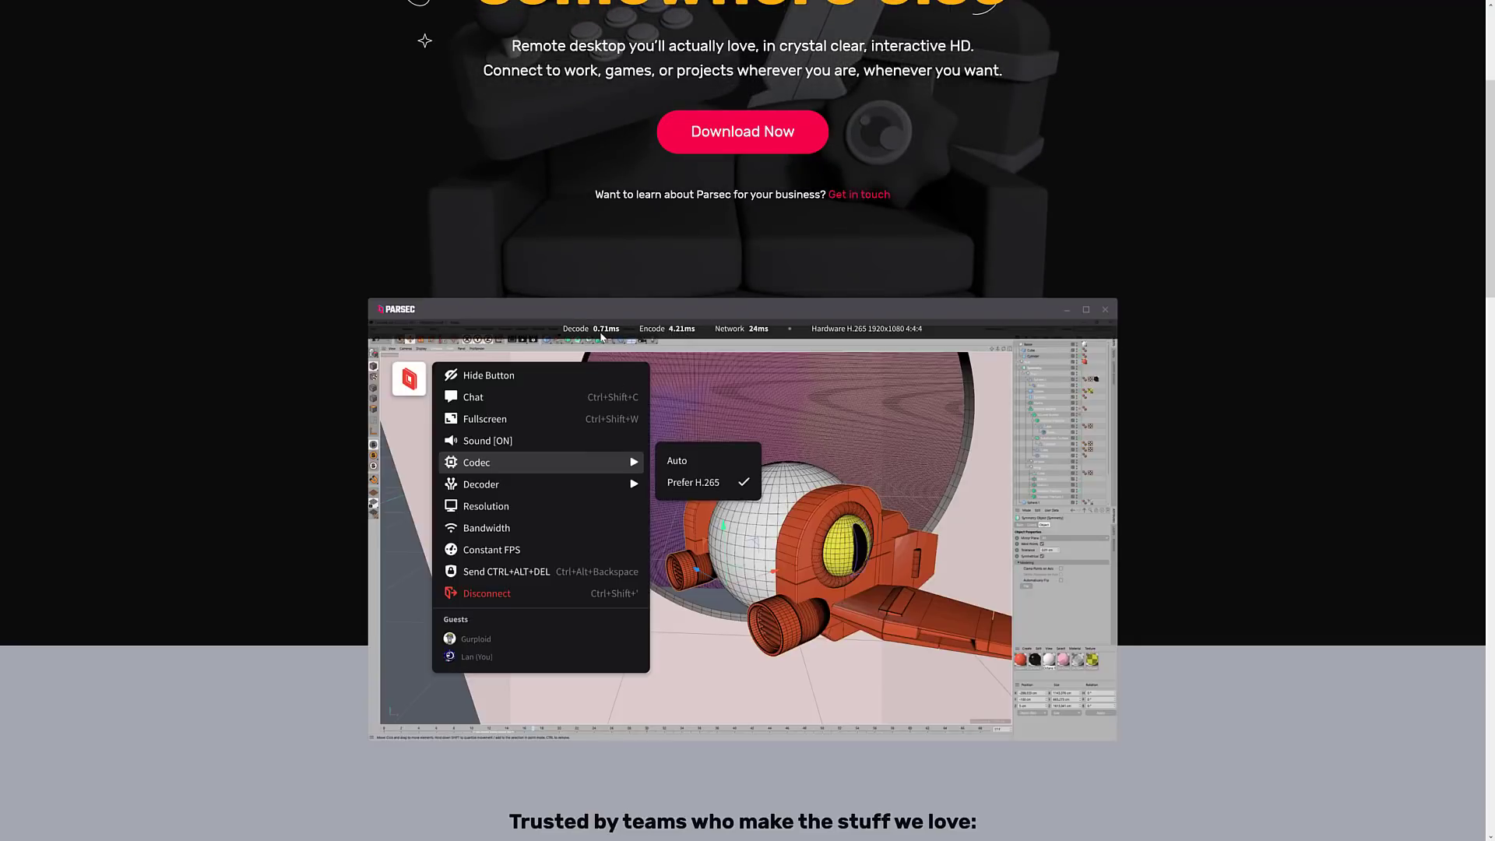
mouse_move(900, 341)
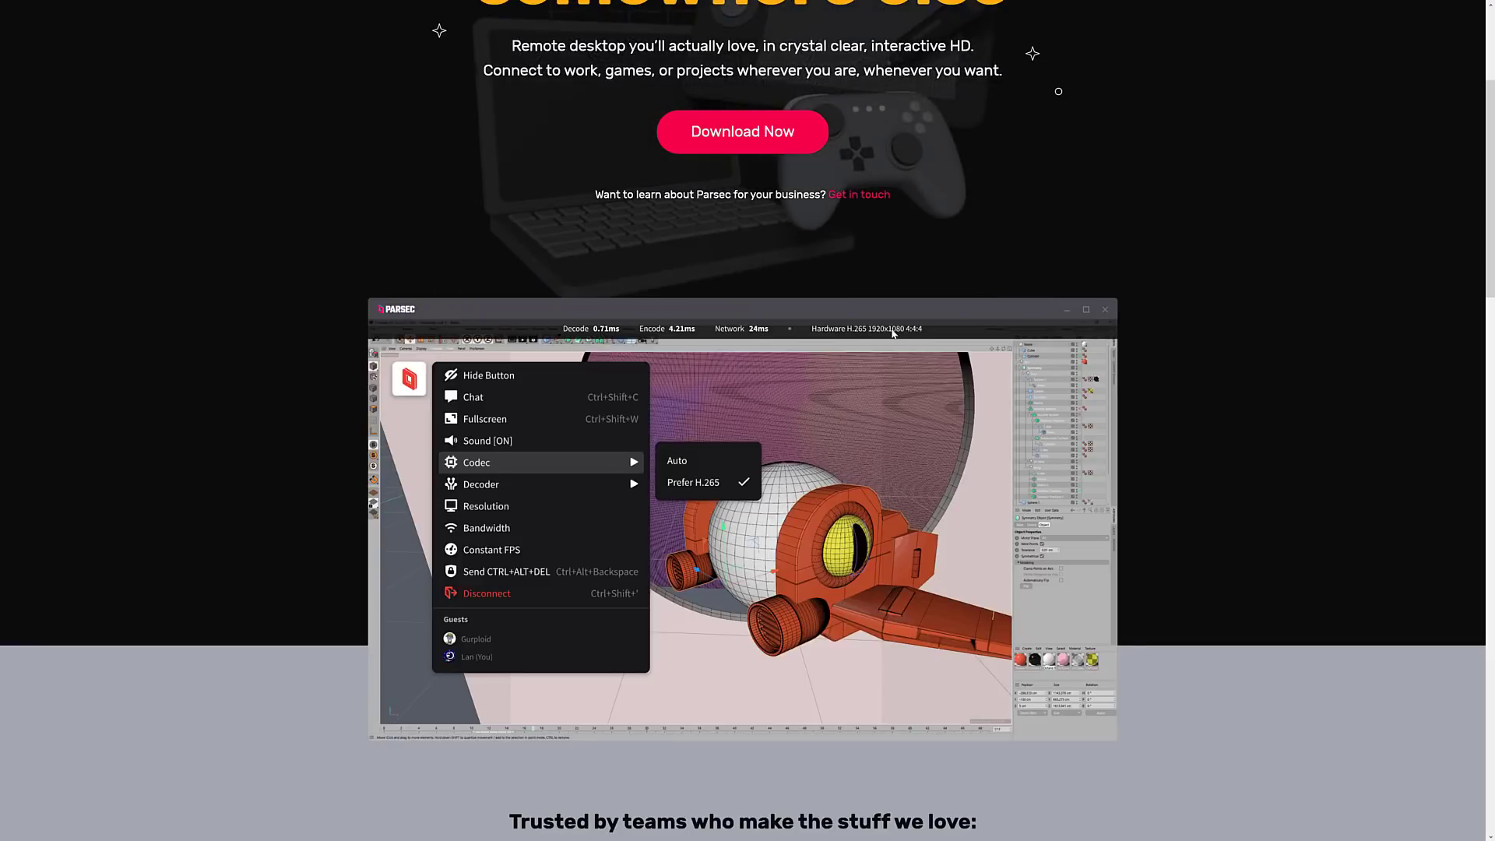
mouse_move(917, 336)
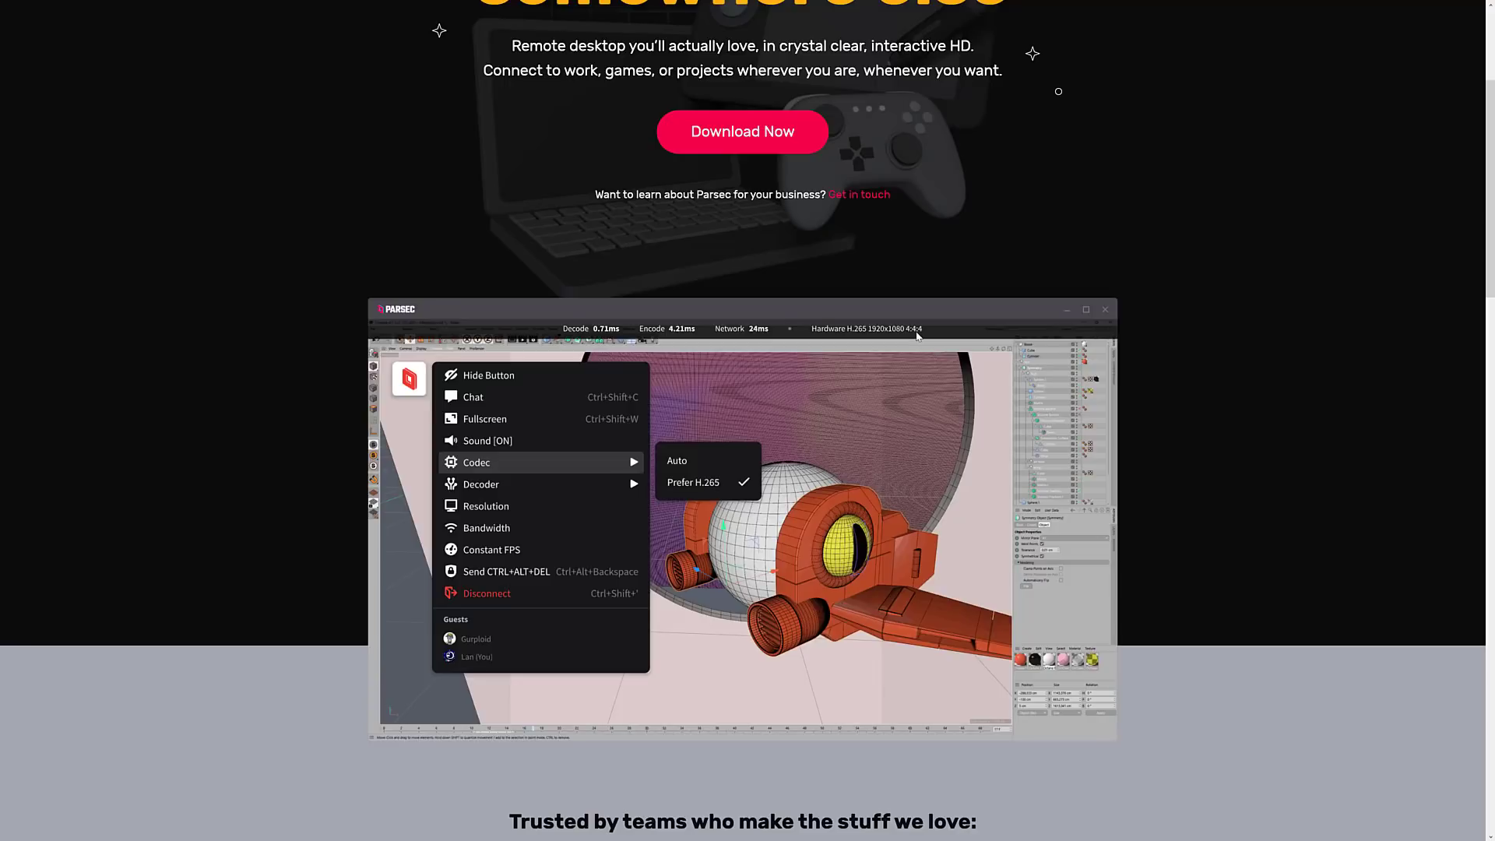
scroll(down, 3)
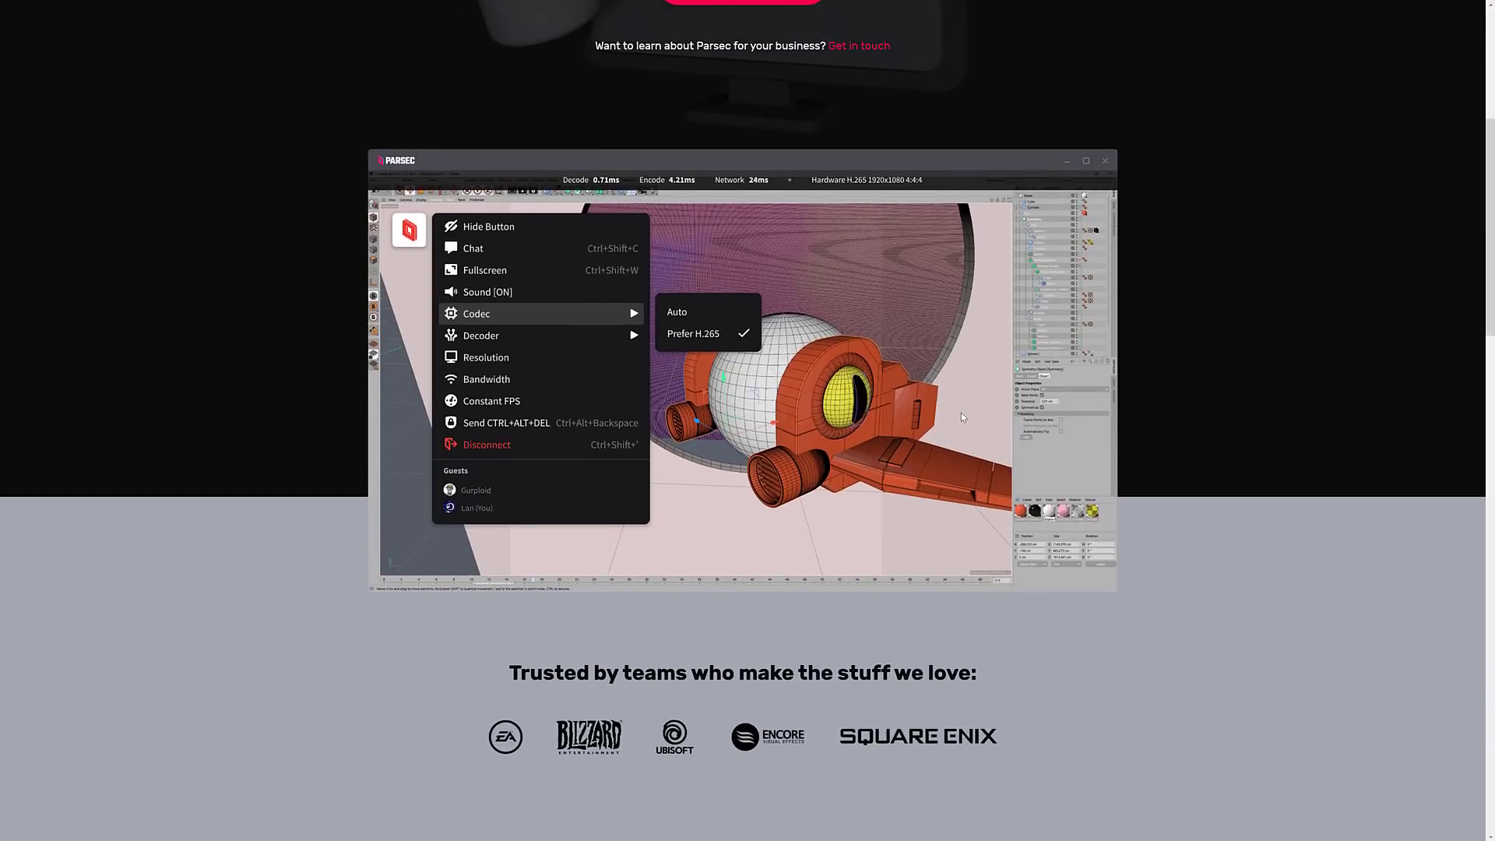
scroll(down, 3)
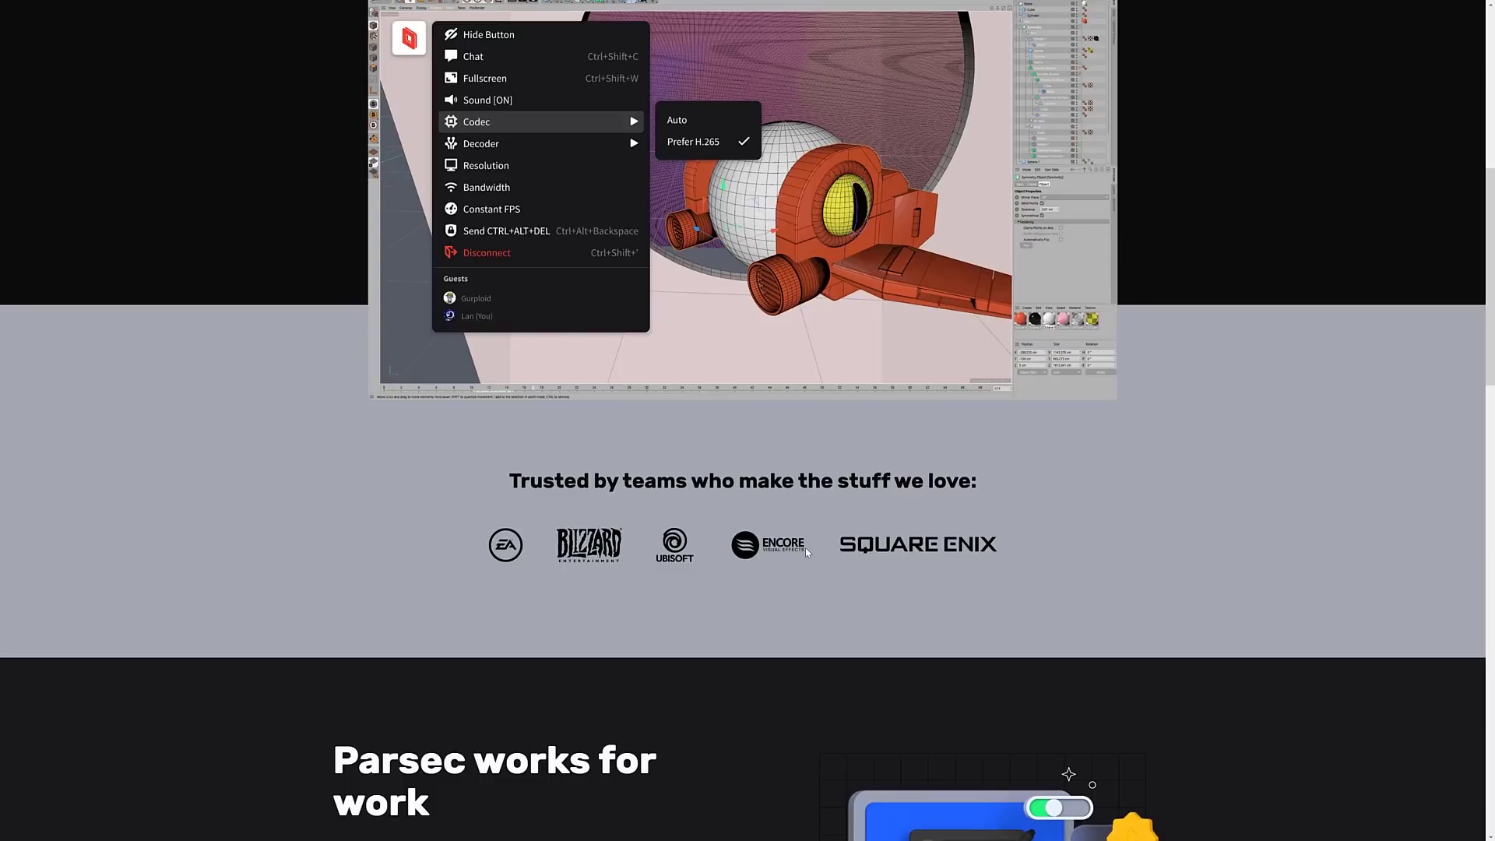
scroll(down, 3)
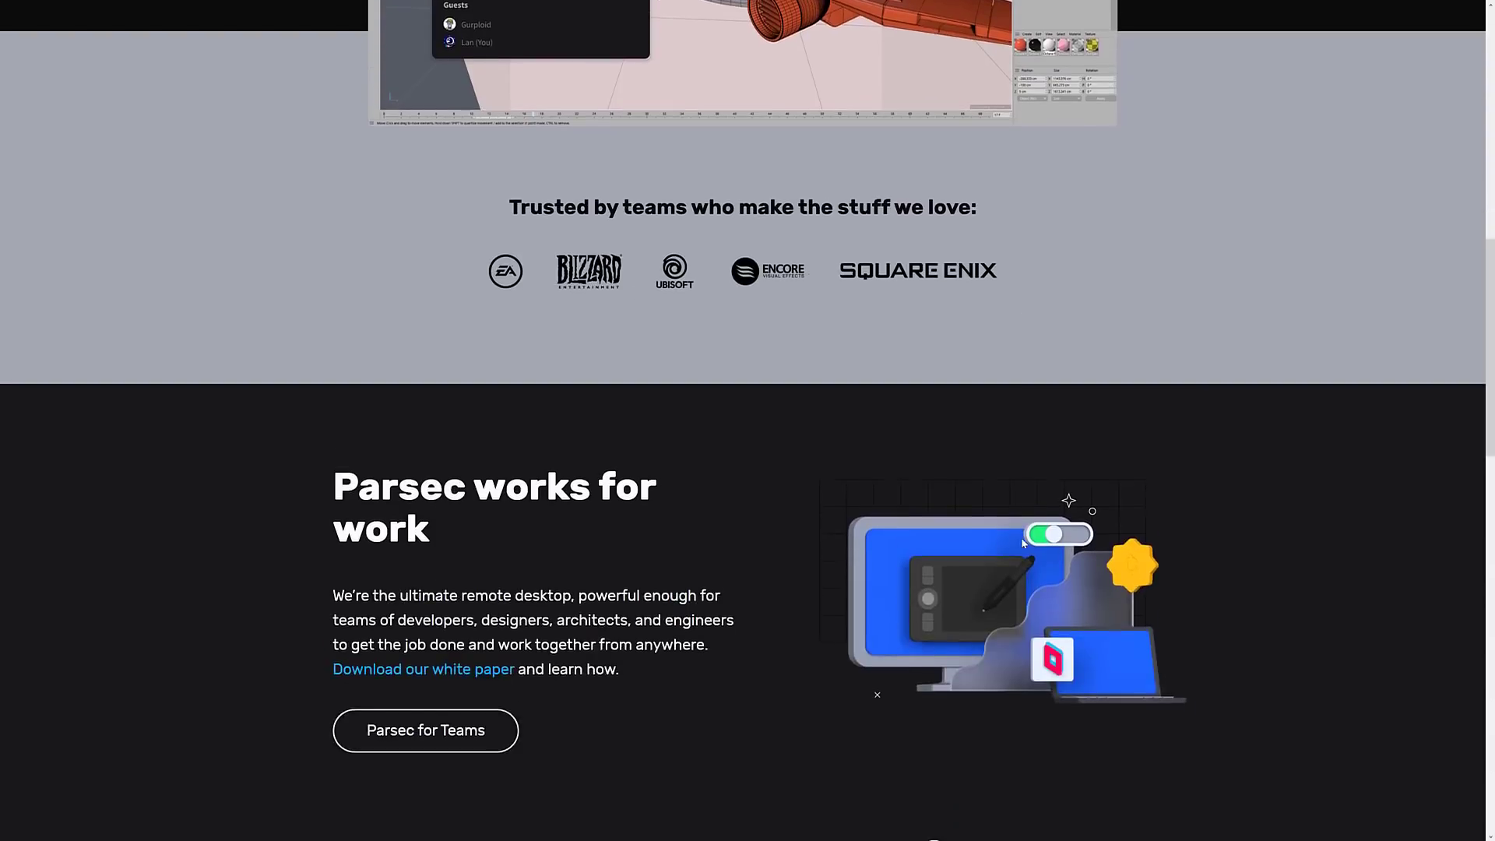
scroll(down, 3)
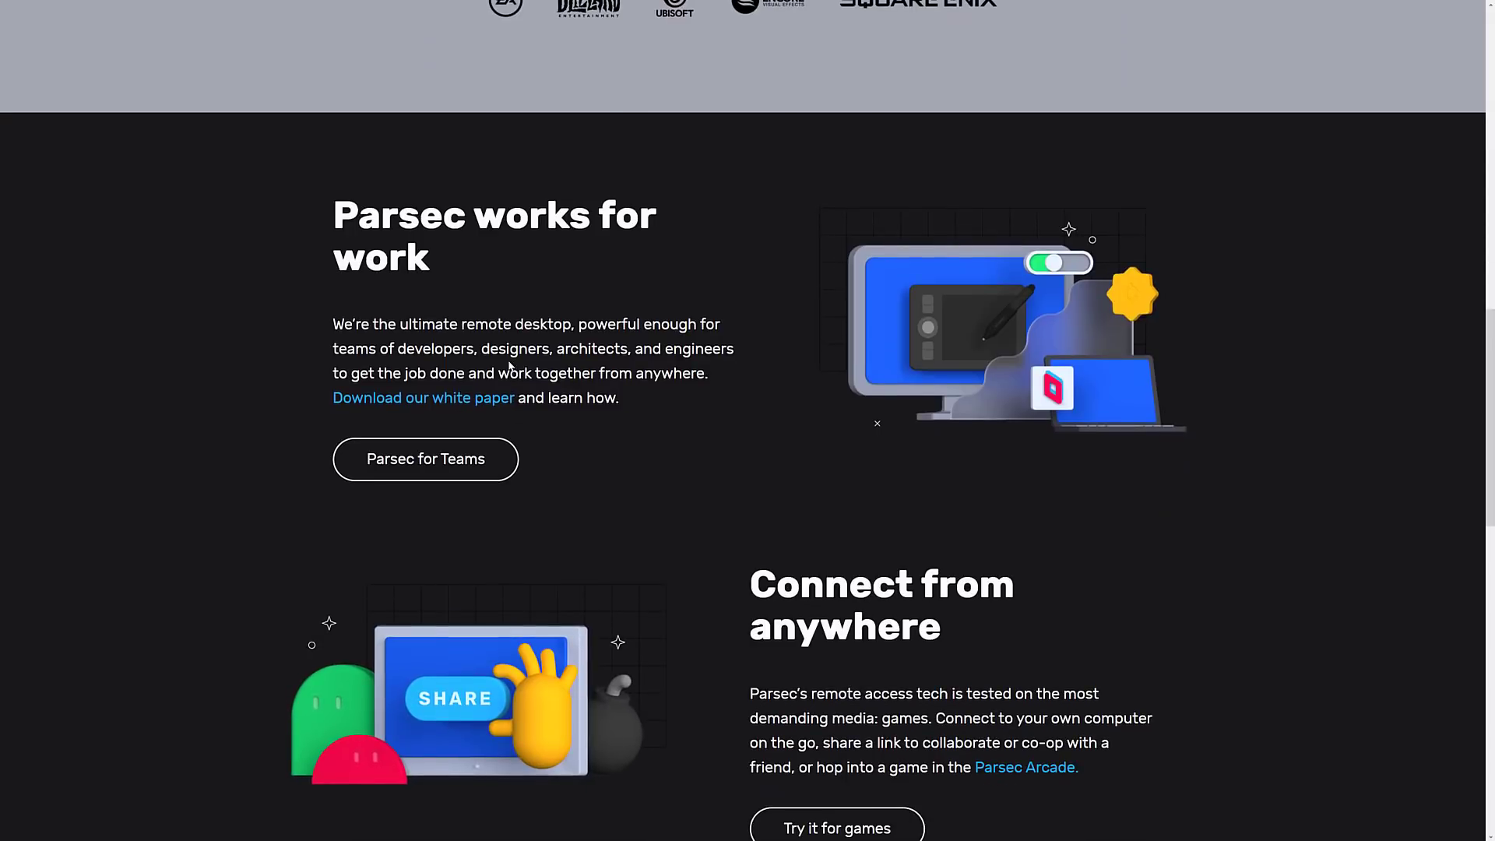
mouse_move(397, 459)
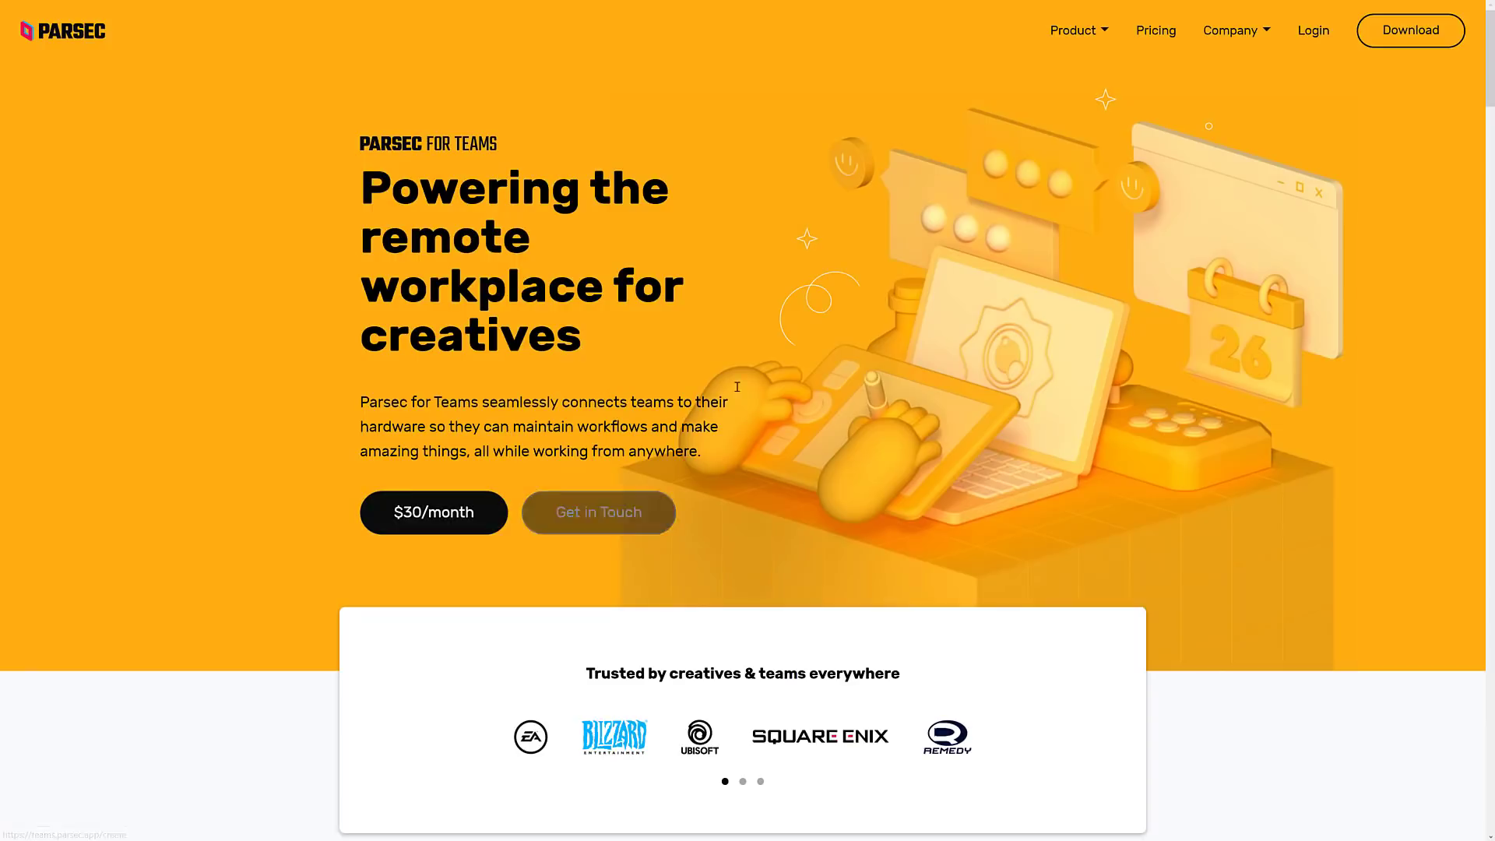
scroll(down, 3)
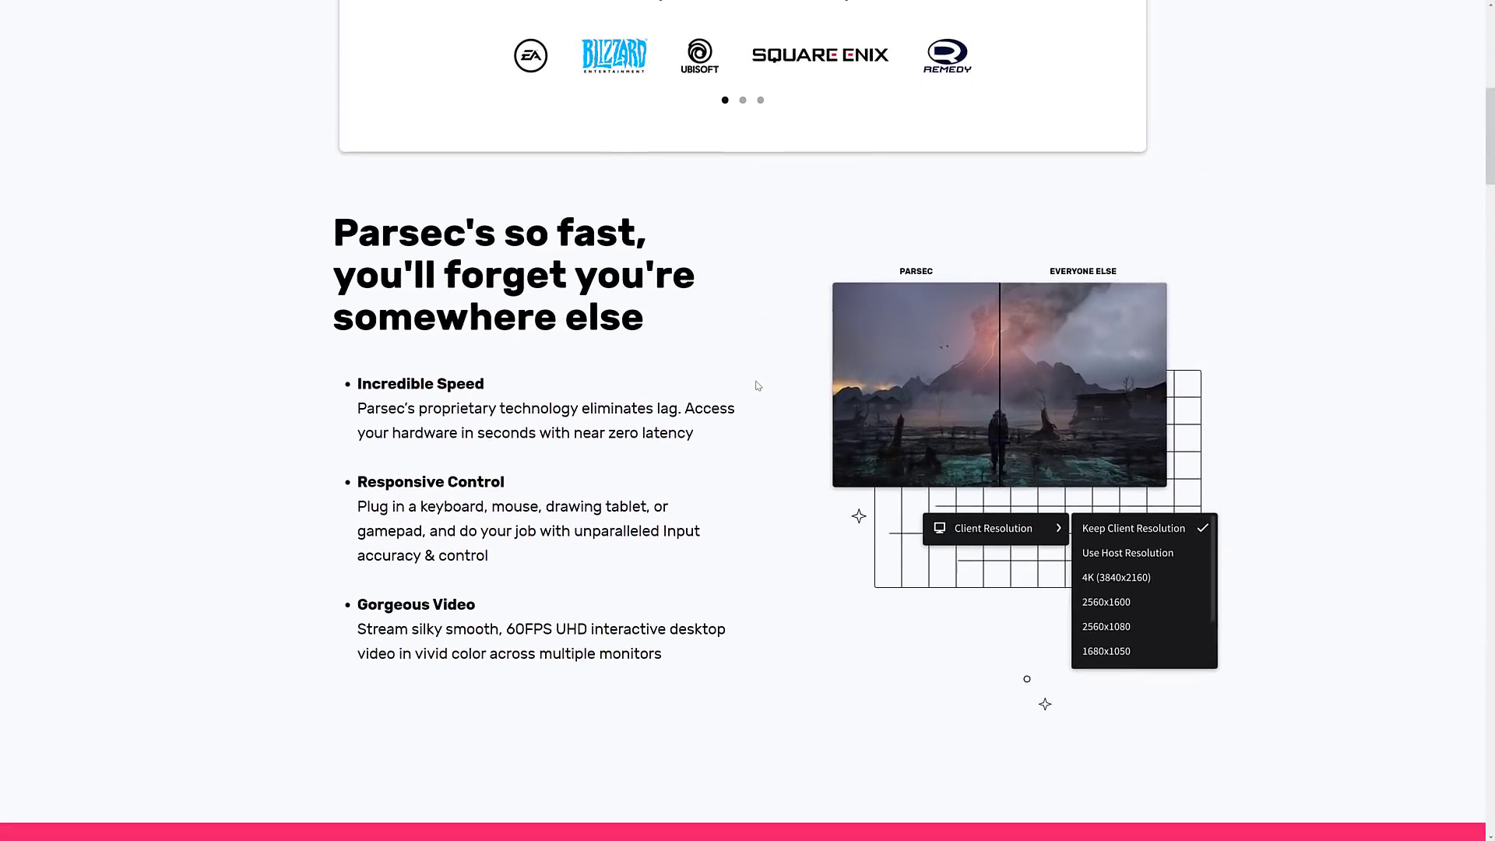
scroll(down, 3)
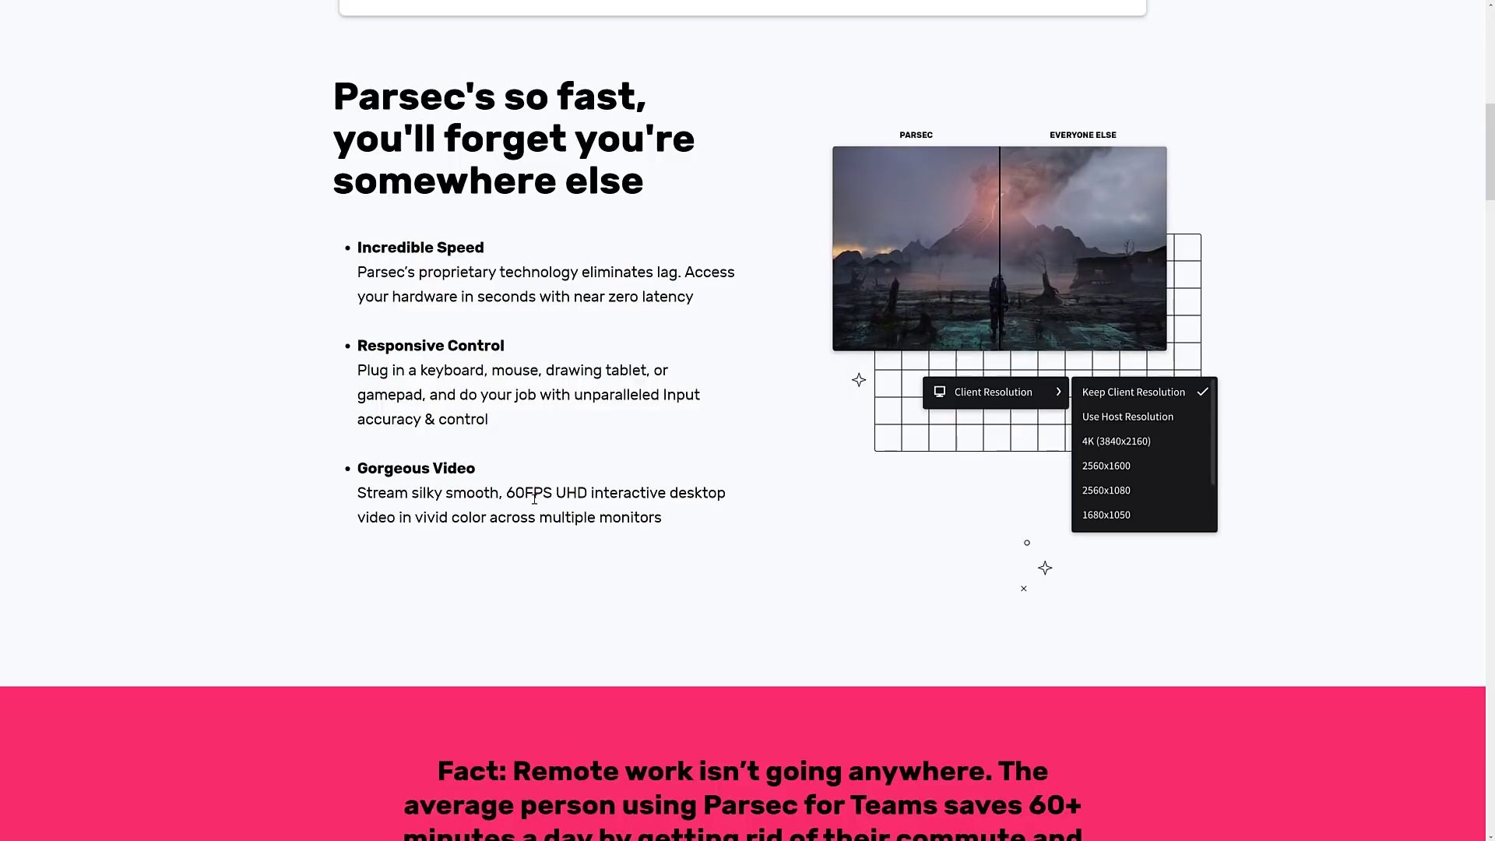
scroll(down, 3)
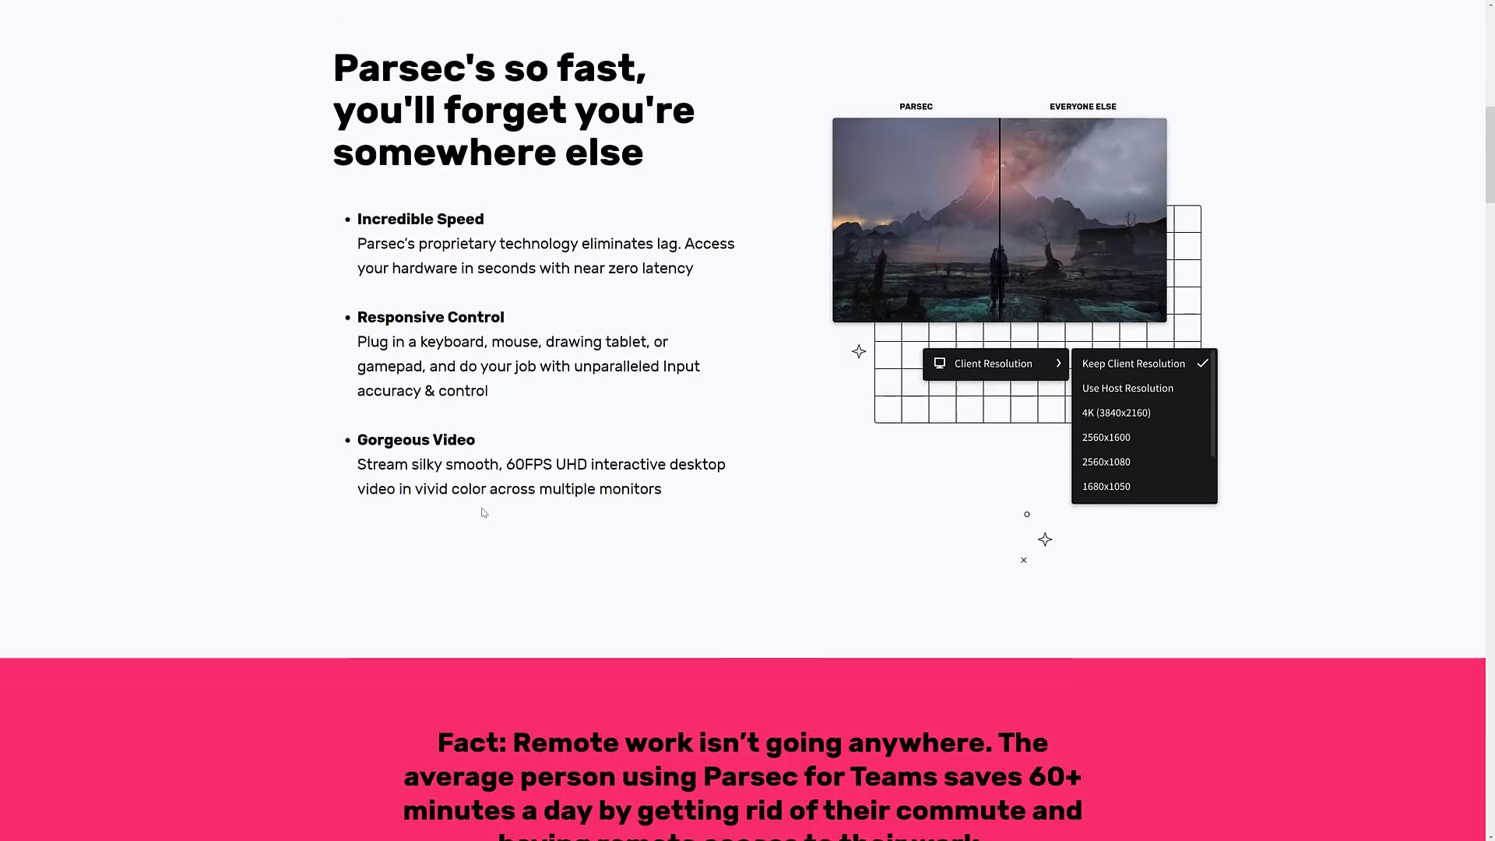
scroll(down, 3)
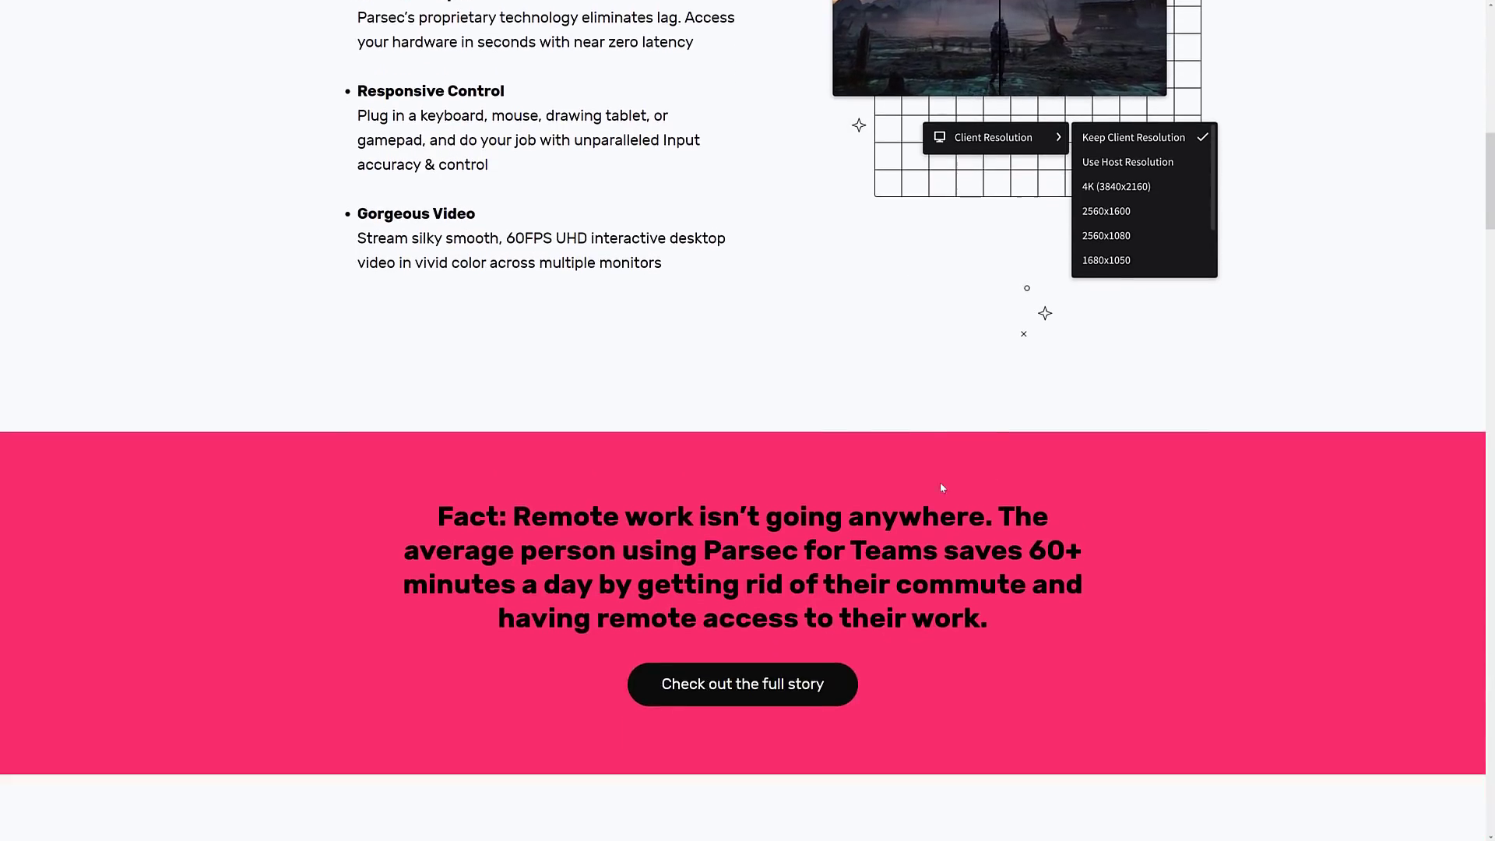
scroll(down, 3)
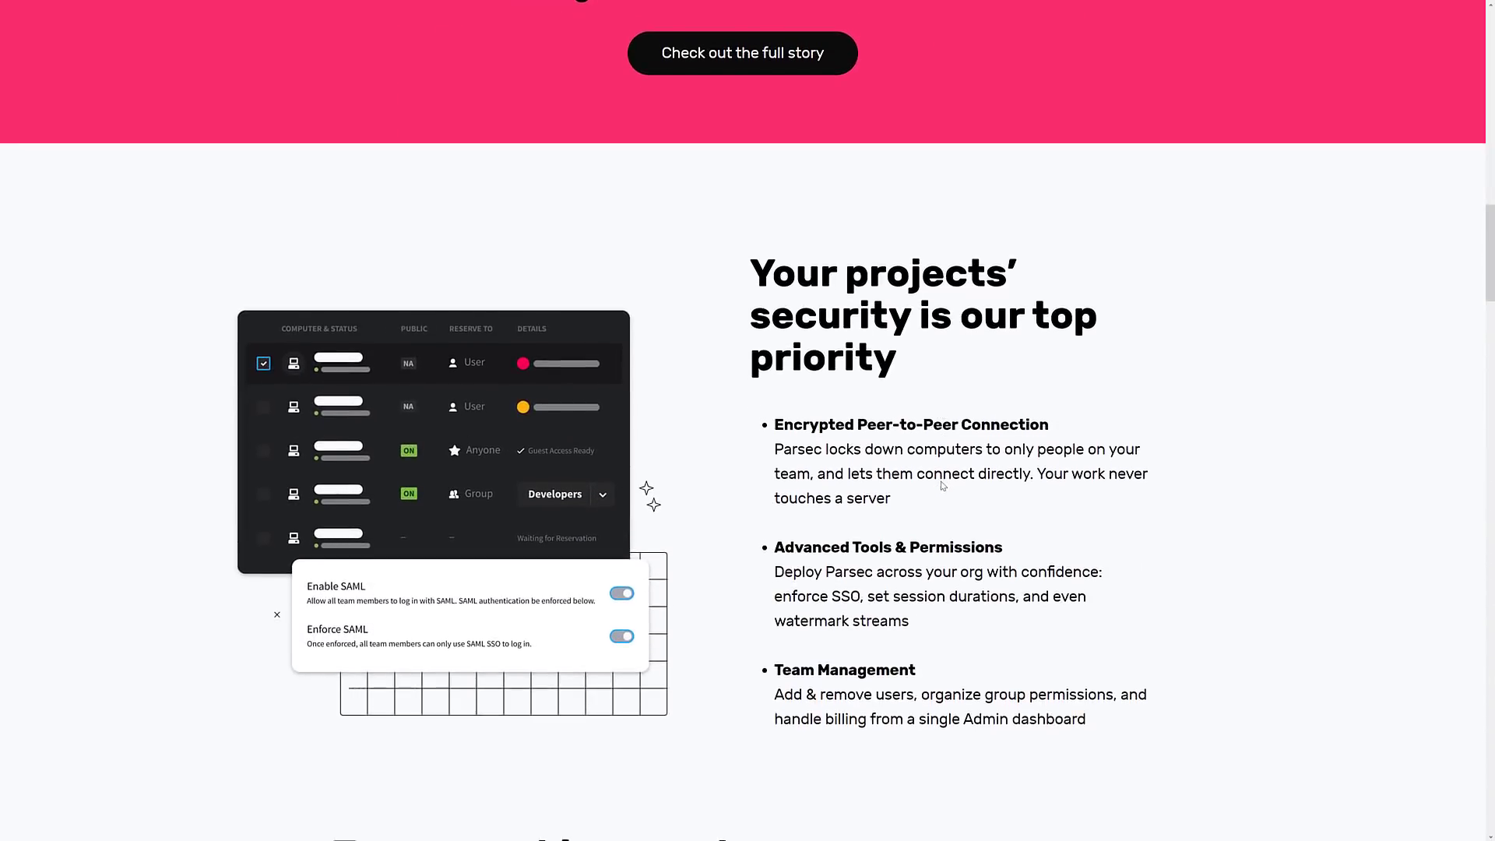
scroll(down, 3)
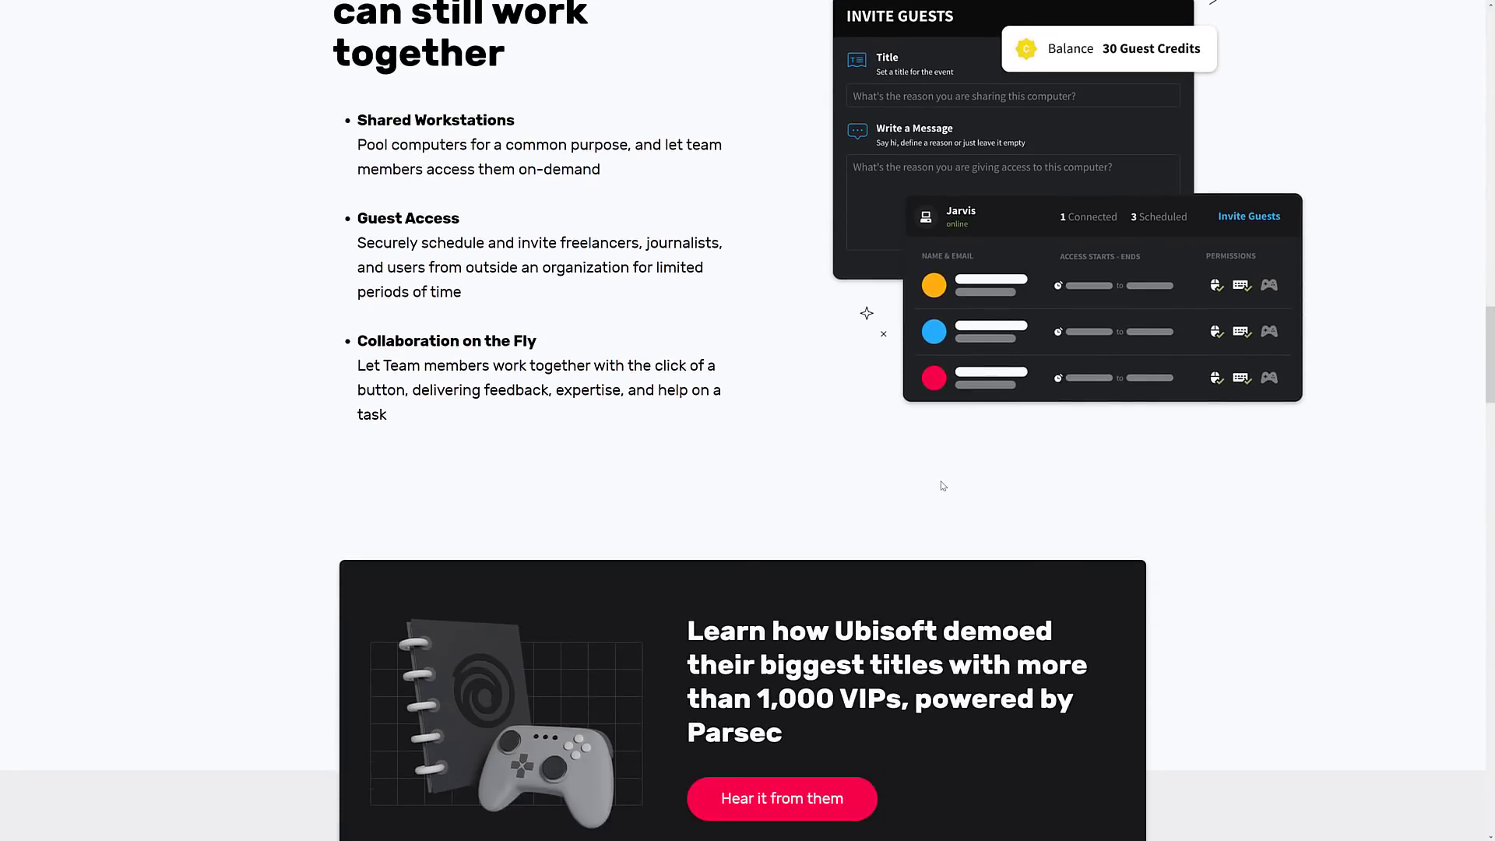
scroll(down, 3)
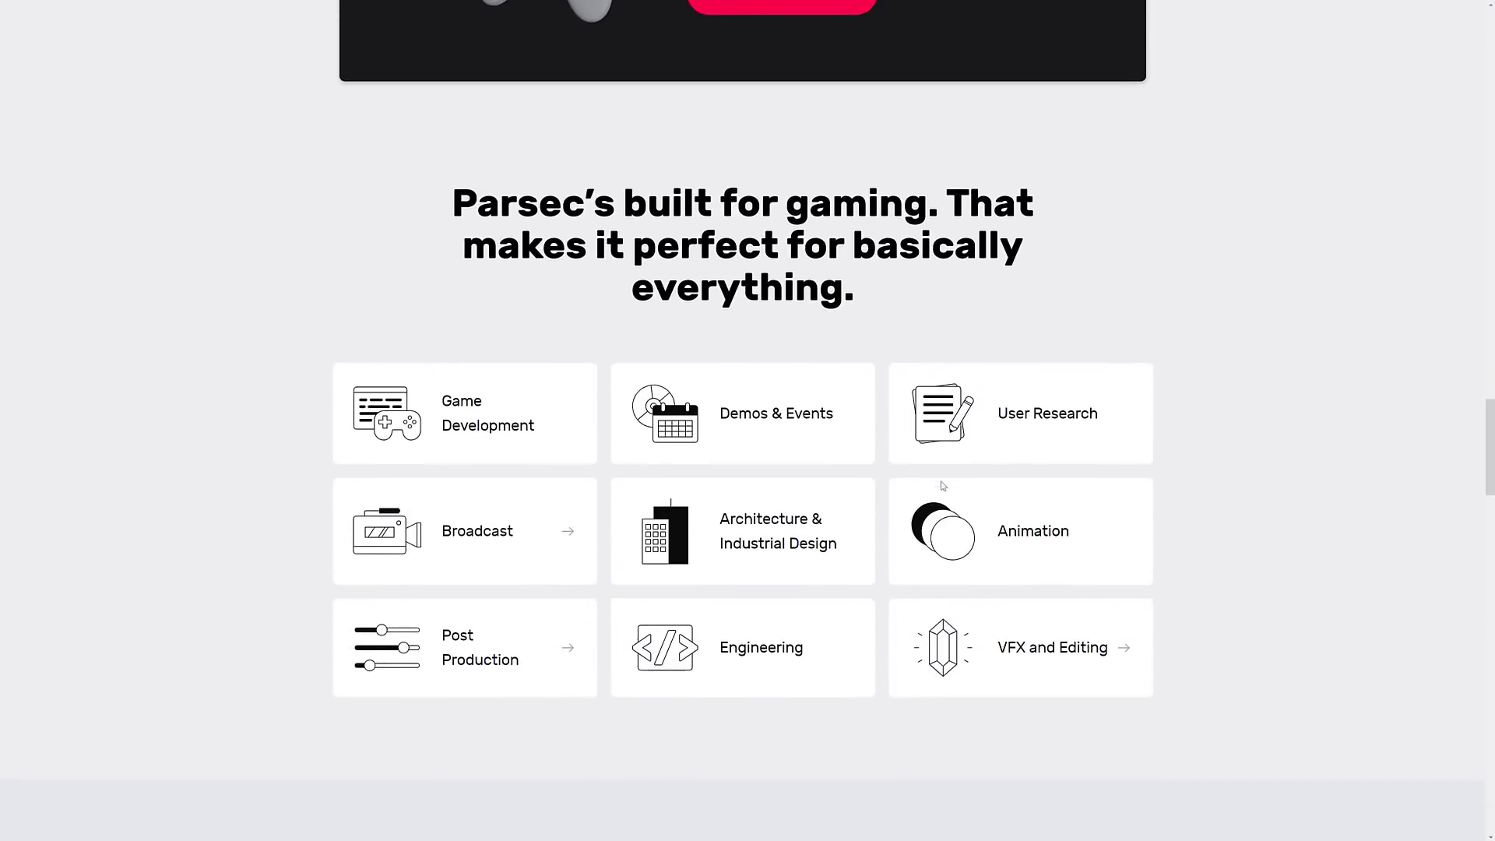
scroll(down, 3)
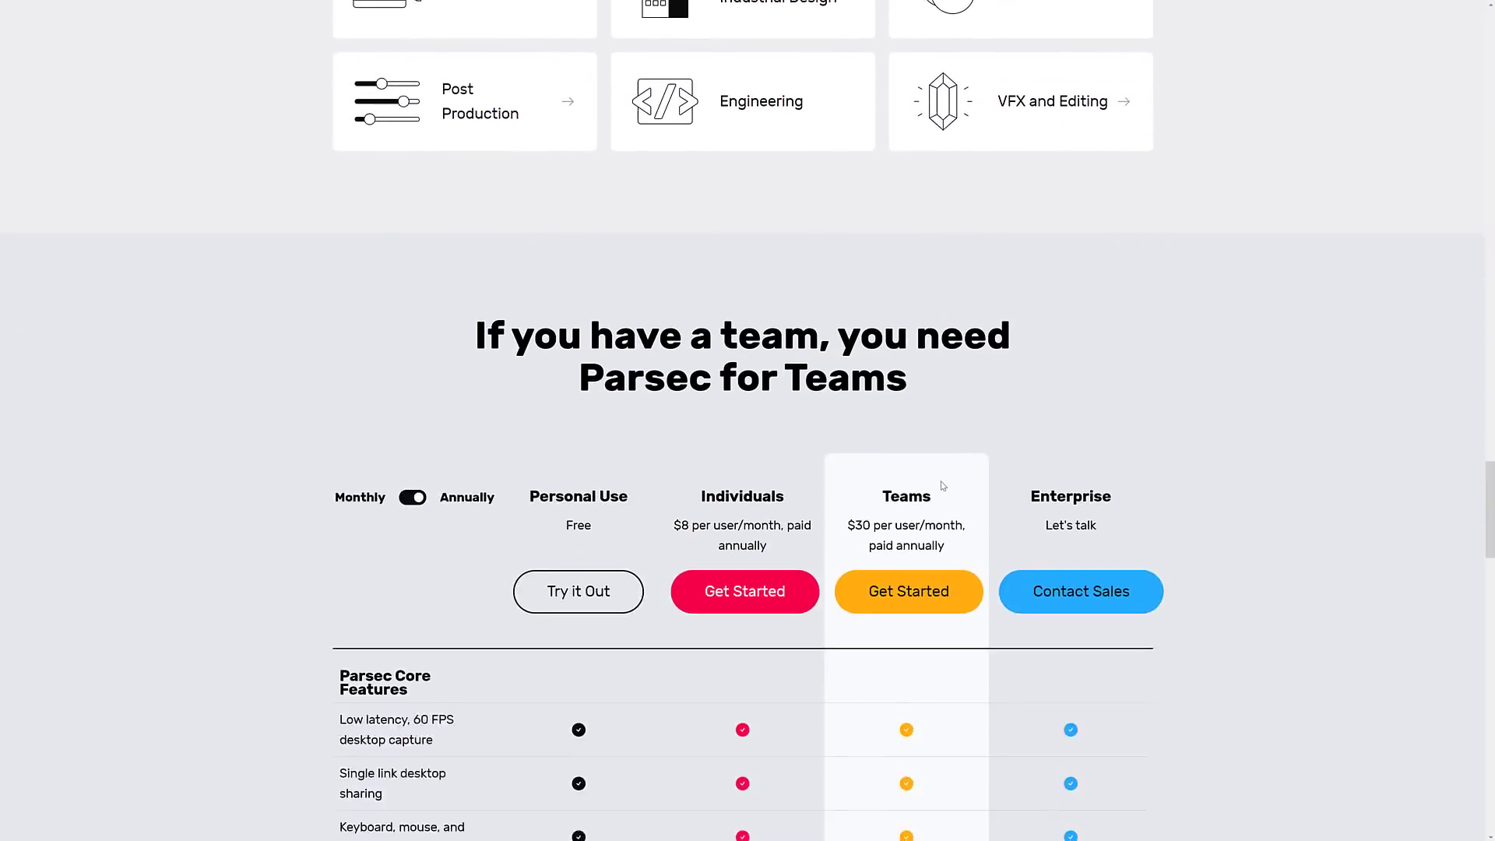
scroll(down, 3)
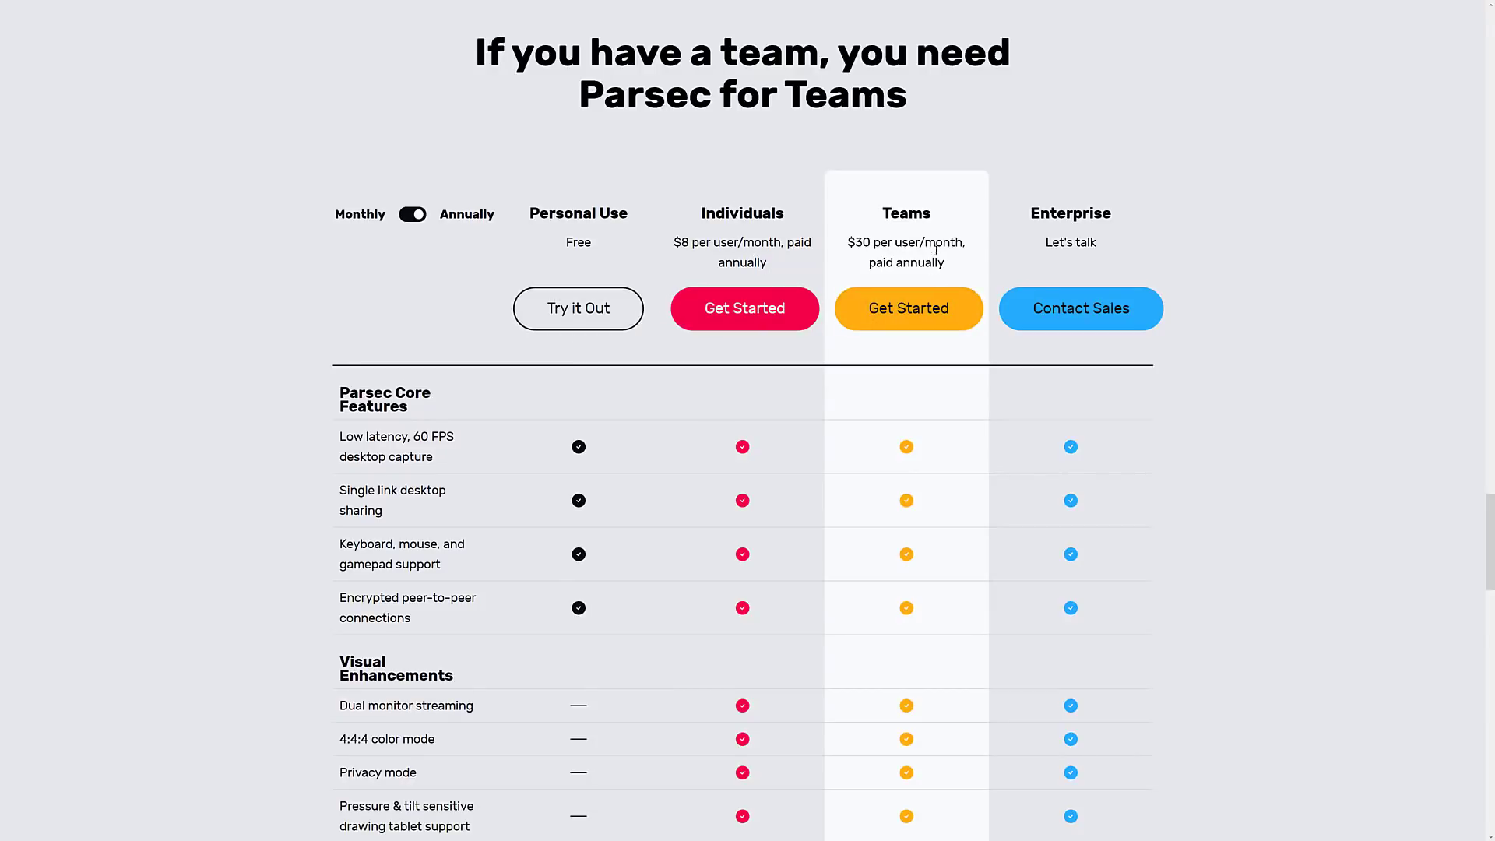
mouse_move(1102, 490)
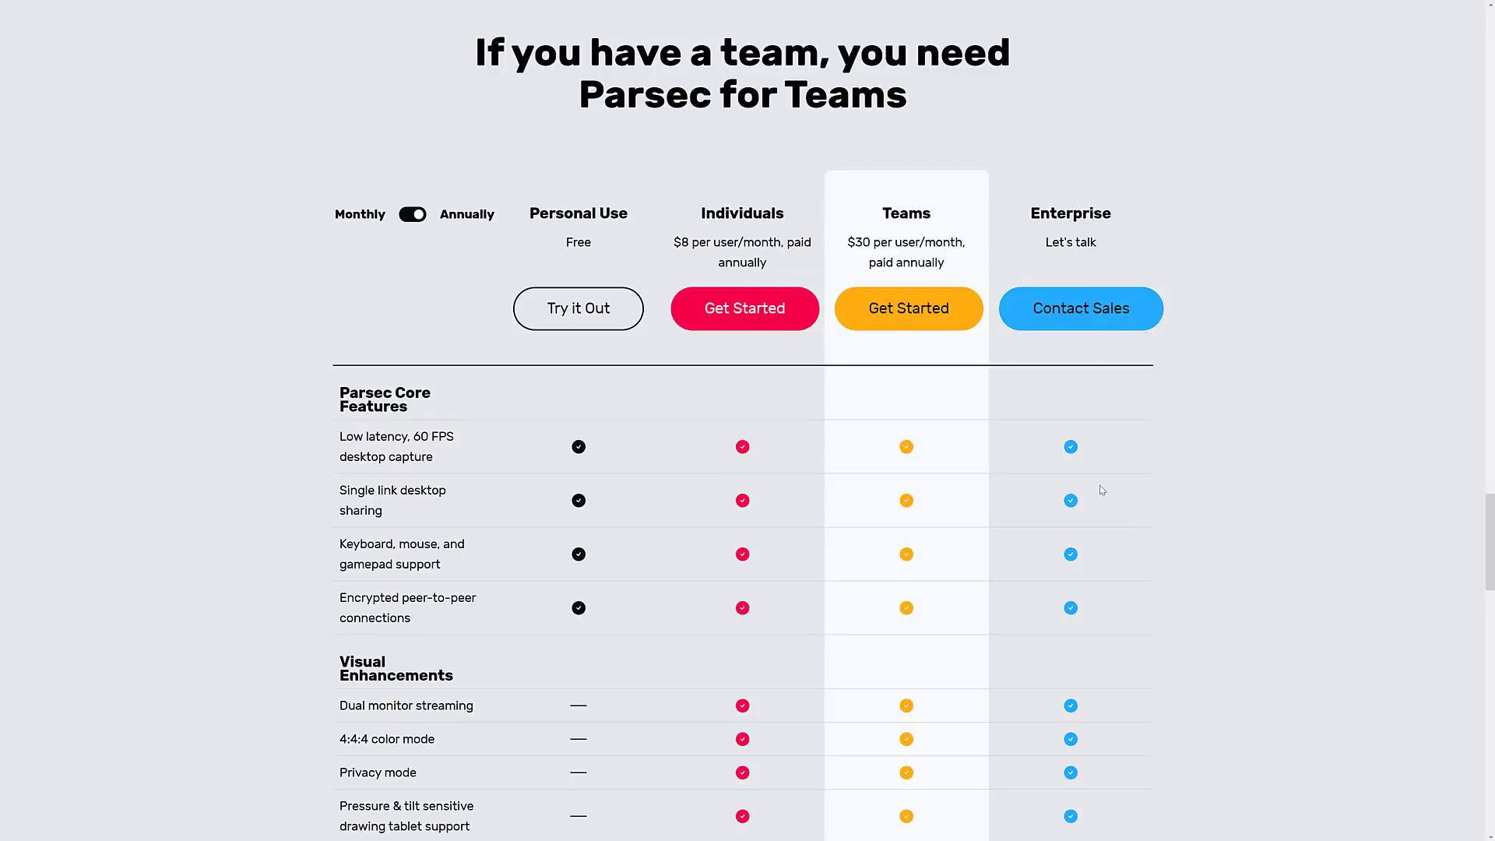
double_click(1071, 241)
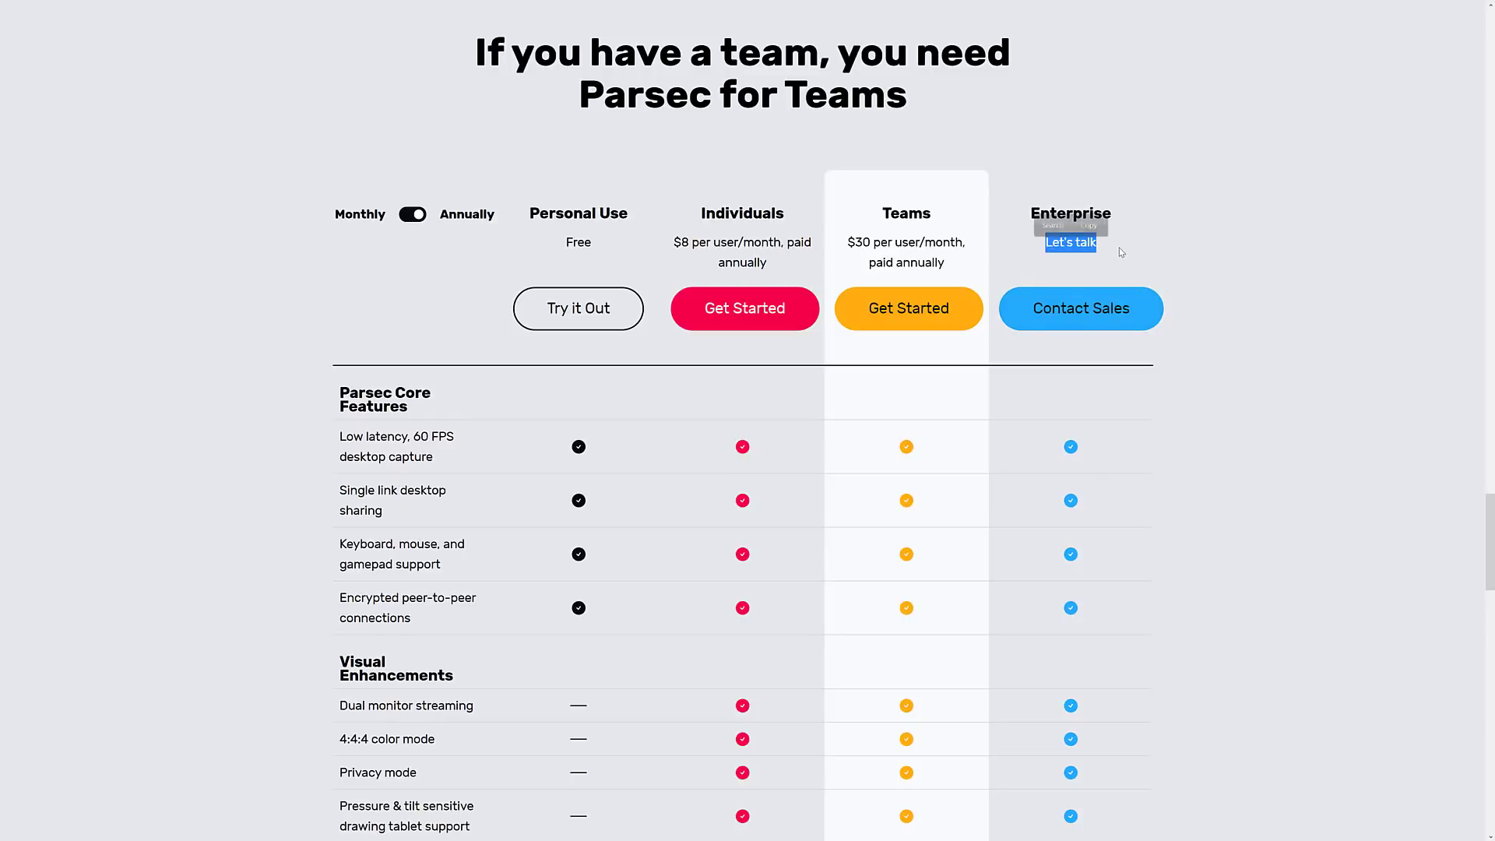
scroll(down, 3)
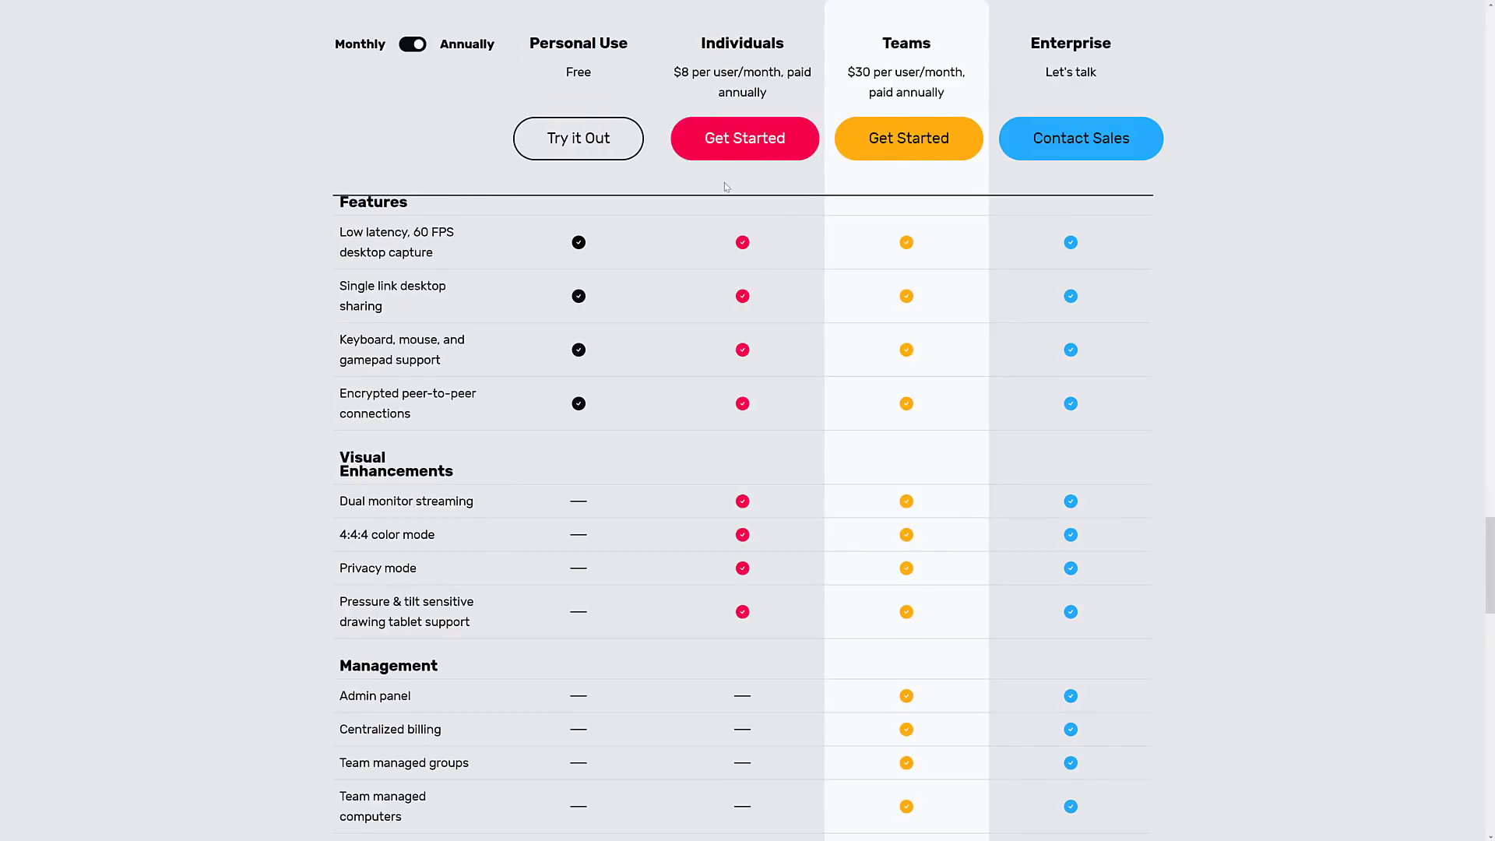
mouse_move(366, 532)
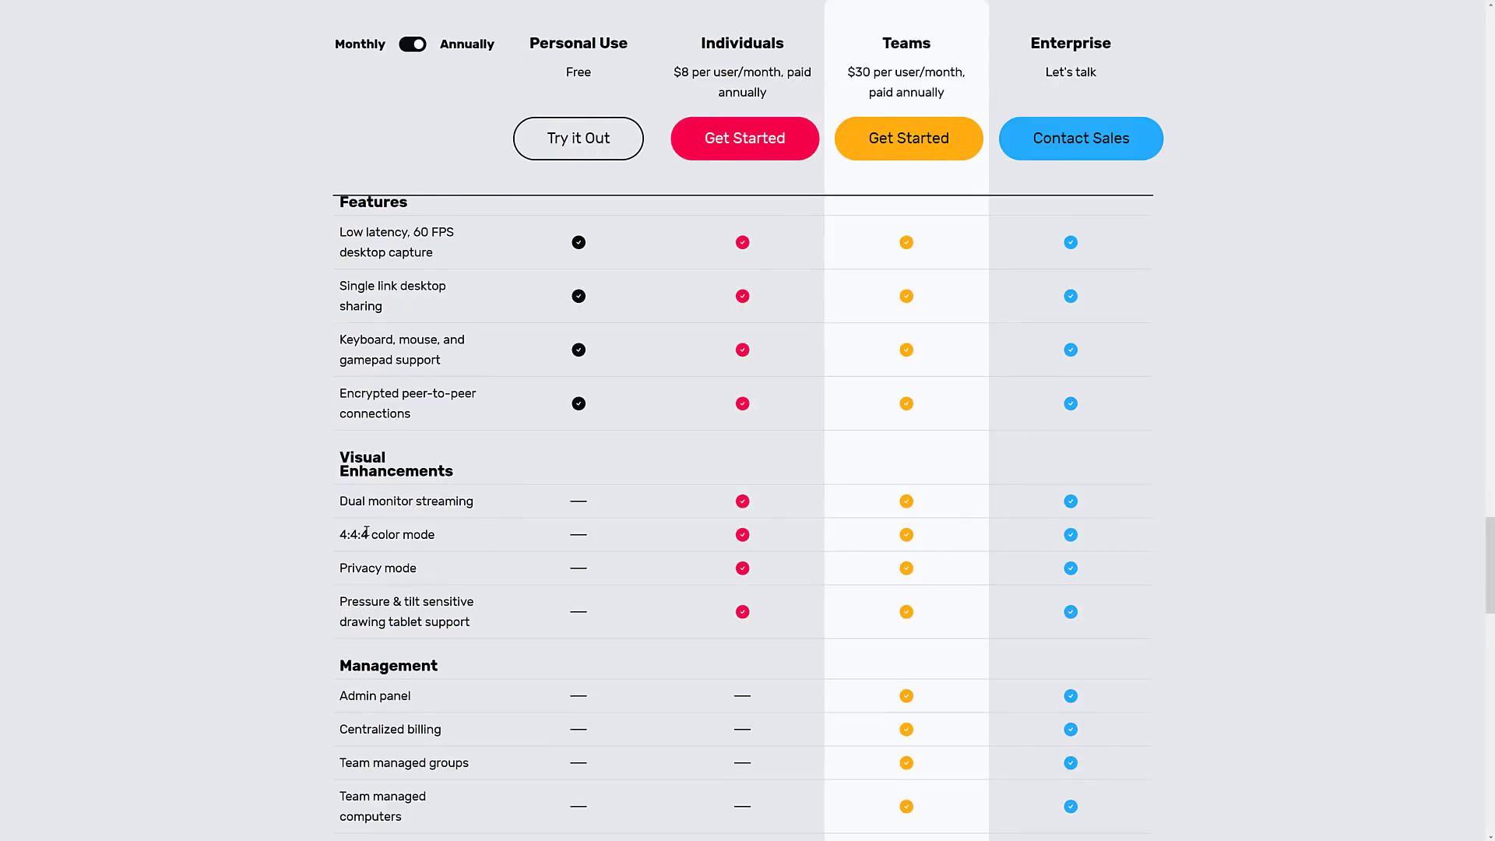
mouse_move(378, 635)
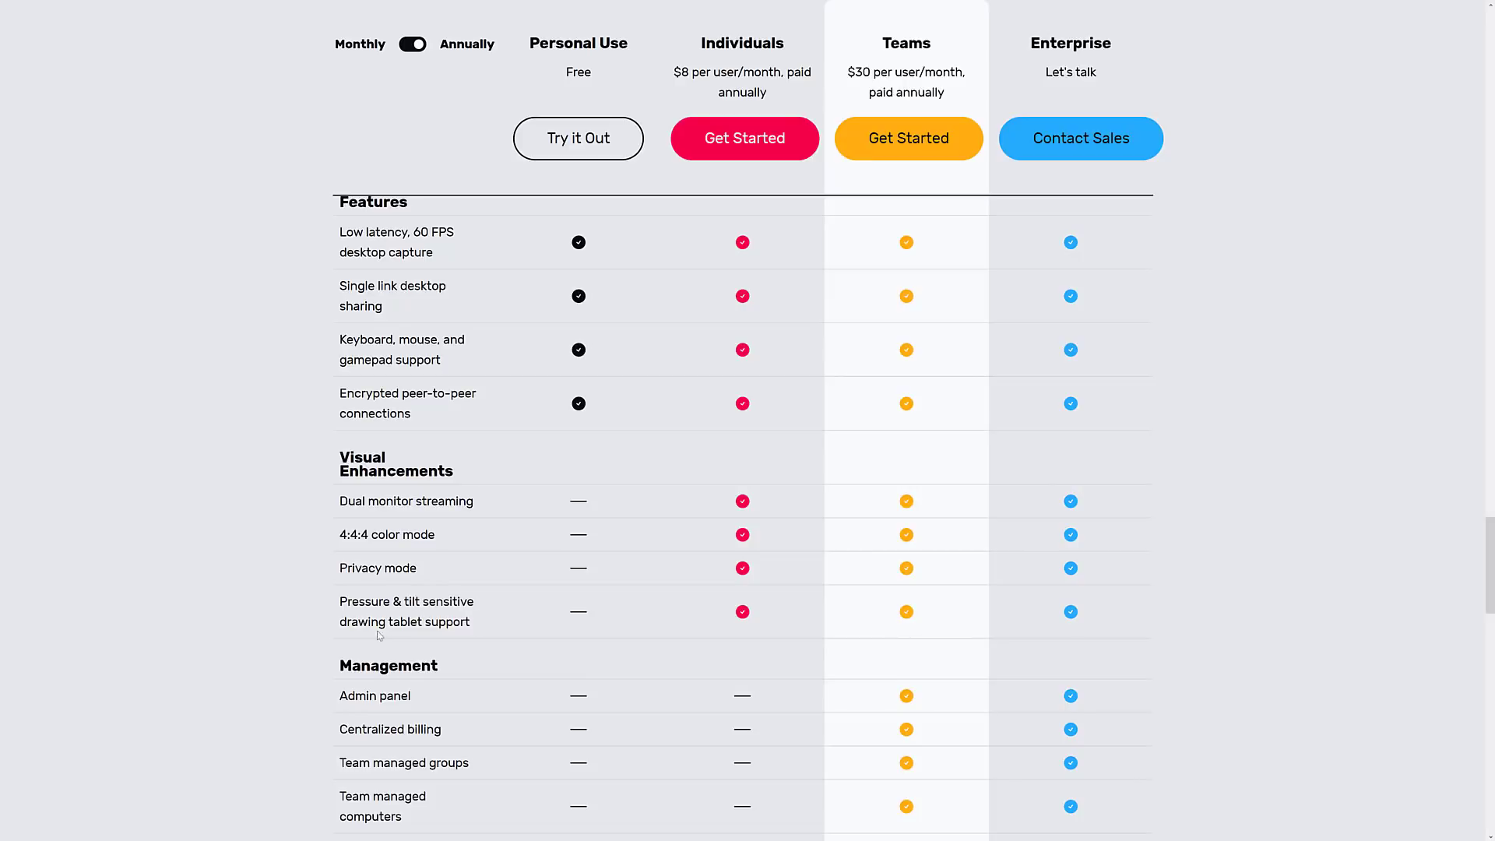
mouse_move(465, 620)
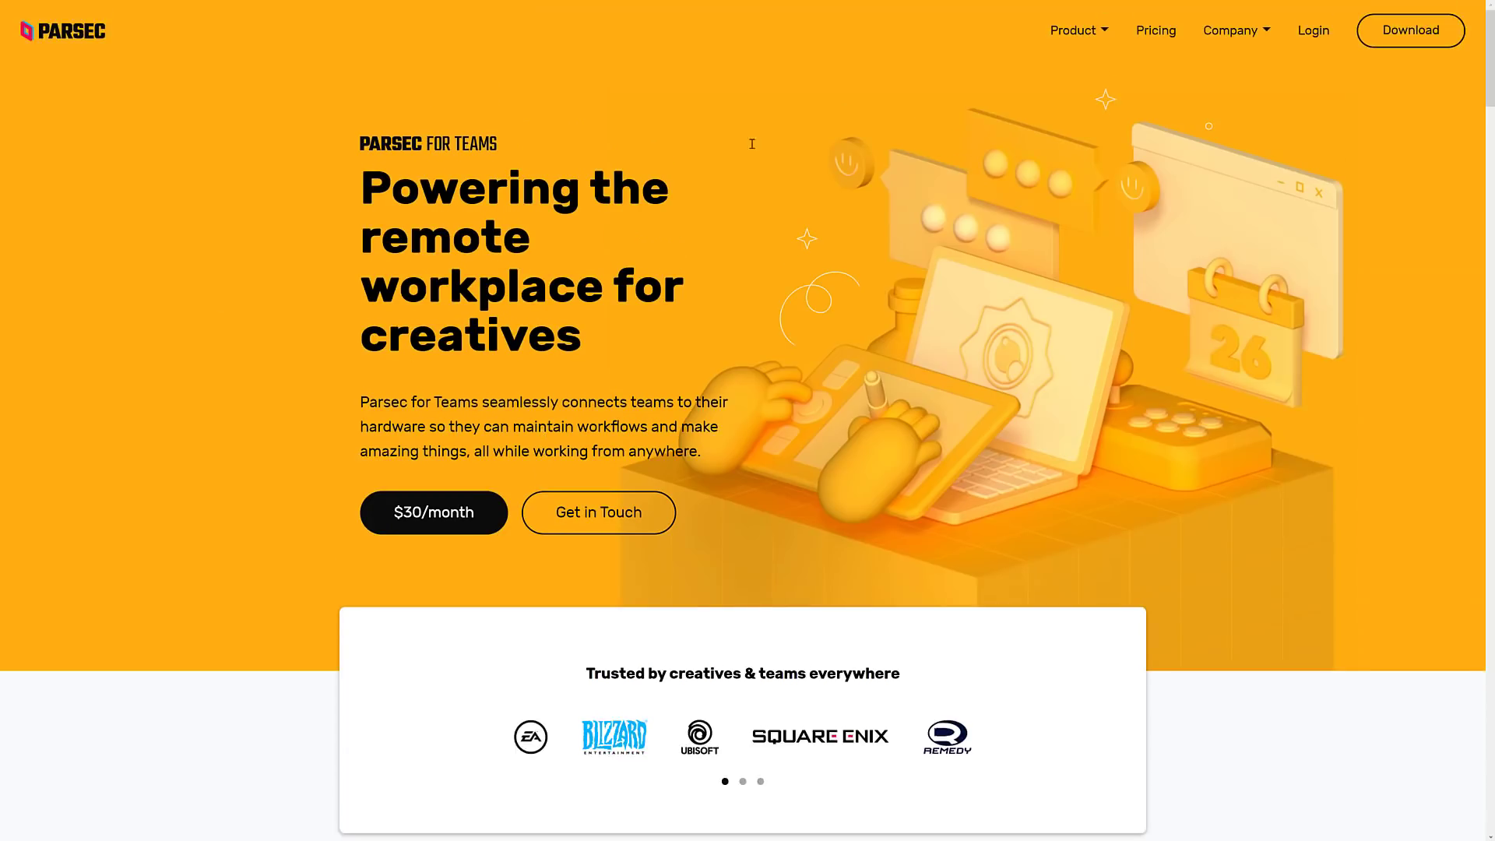
Go to the Gaming page from the Product menu and start down Start Playing Around.
click(1072, 29)
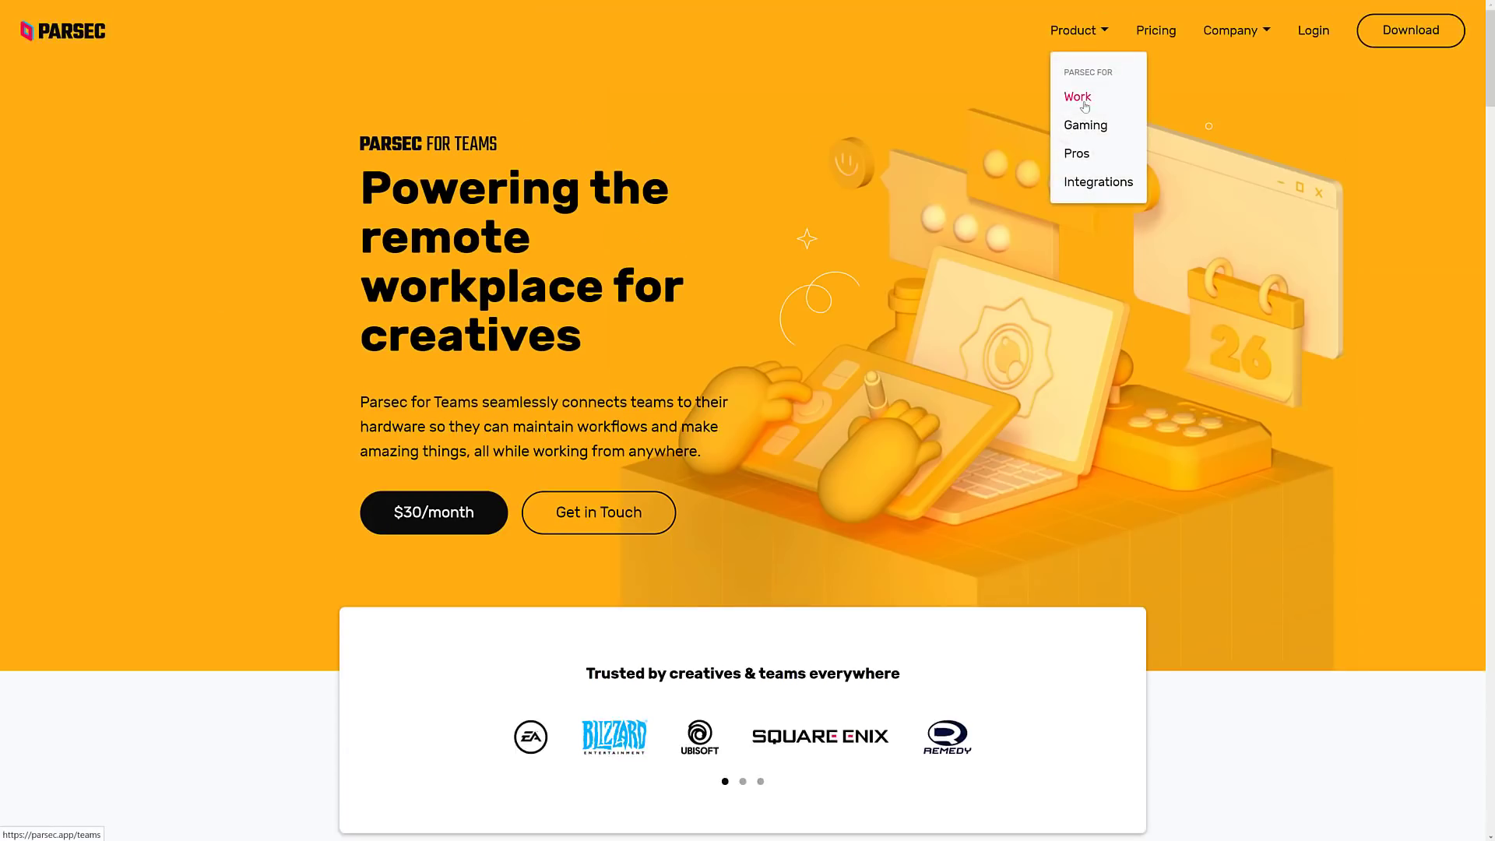
click(1085, 125)
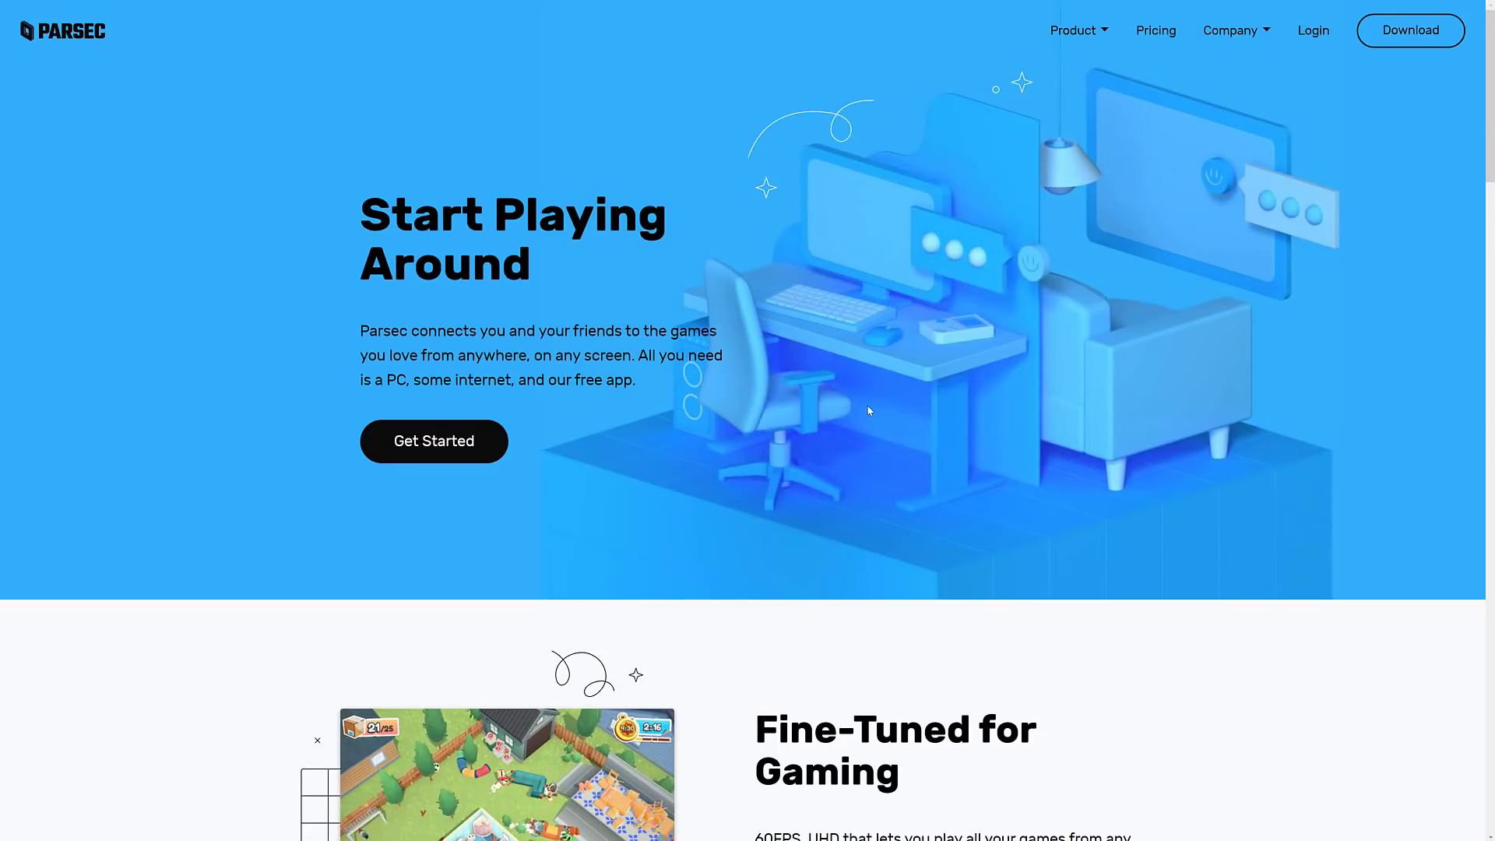
scroll(down, 3)
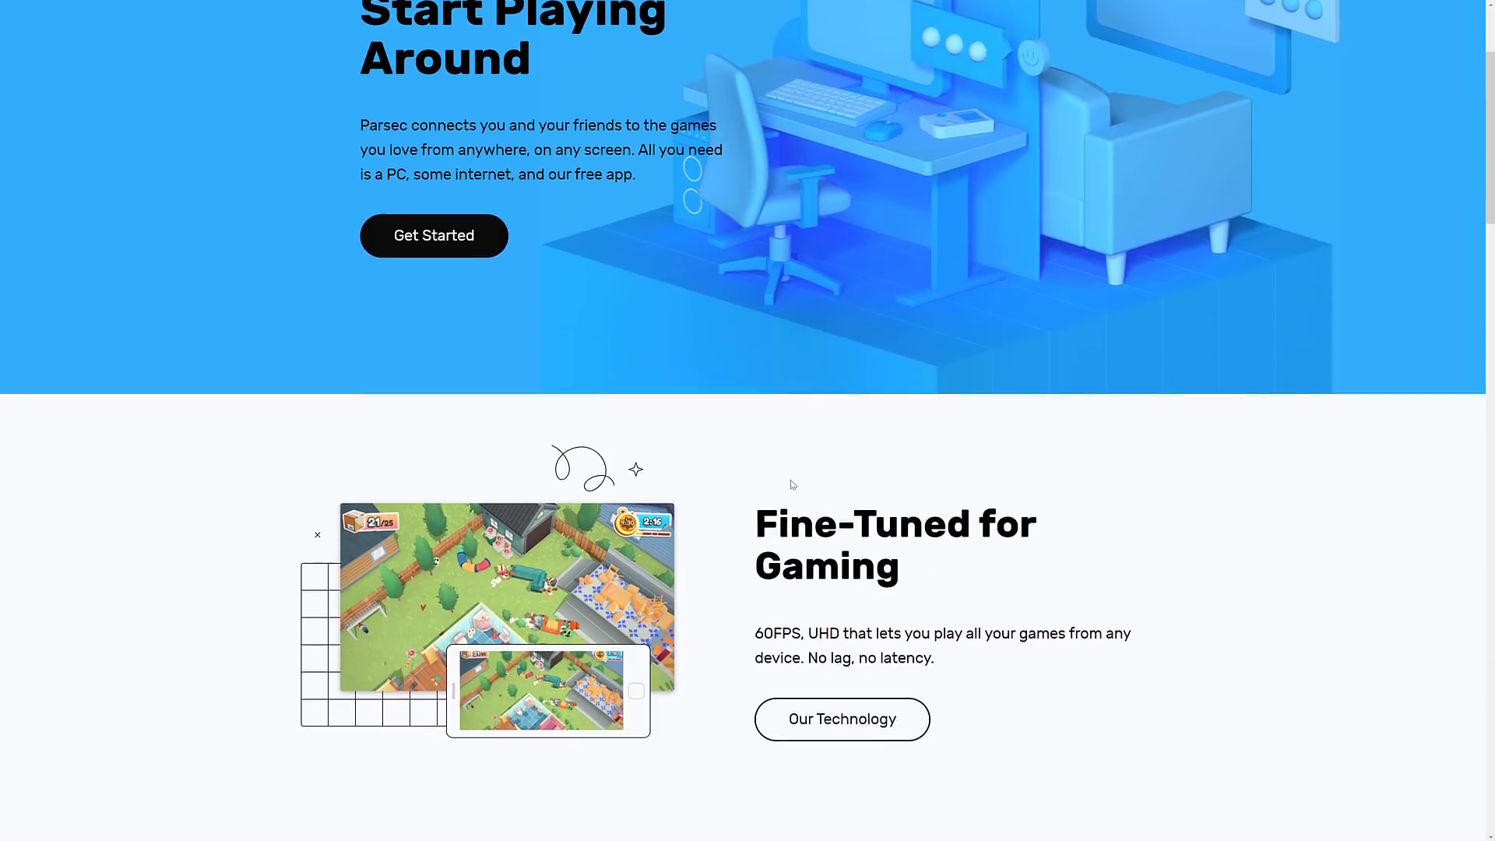
scroll(down, 3)
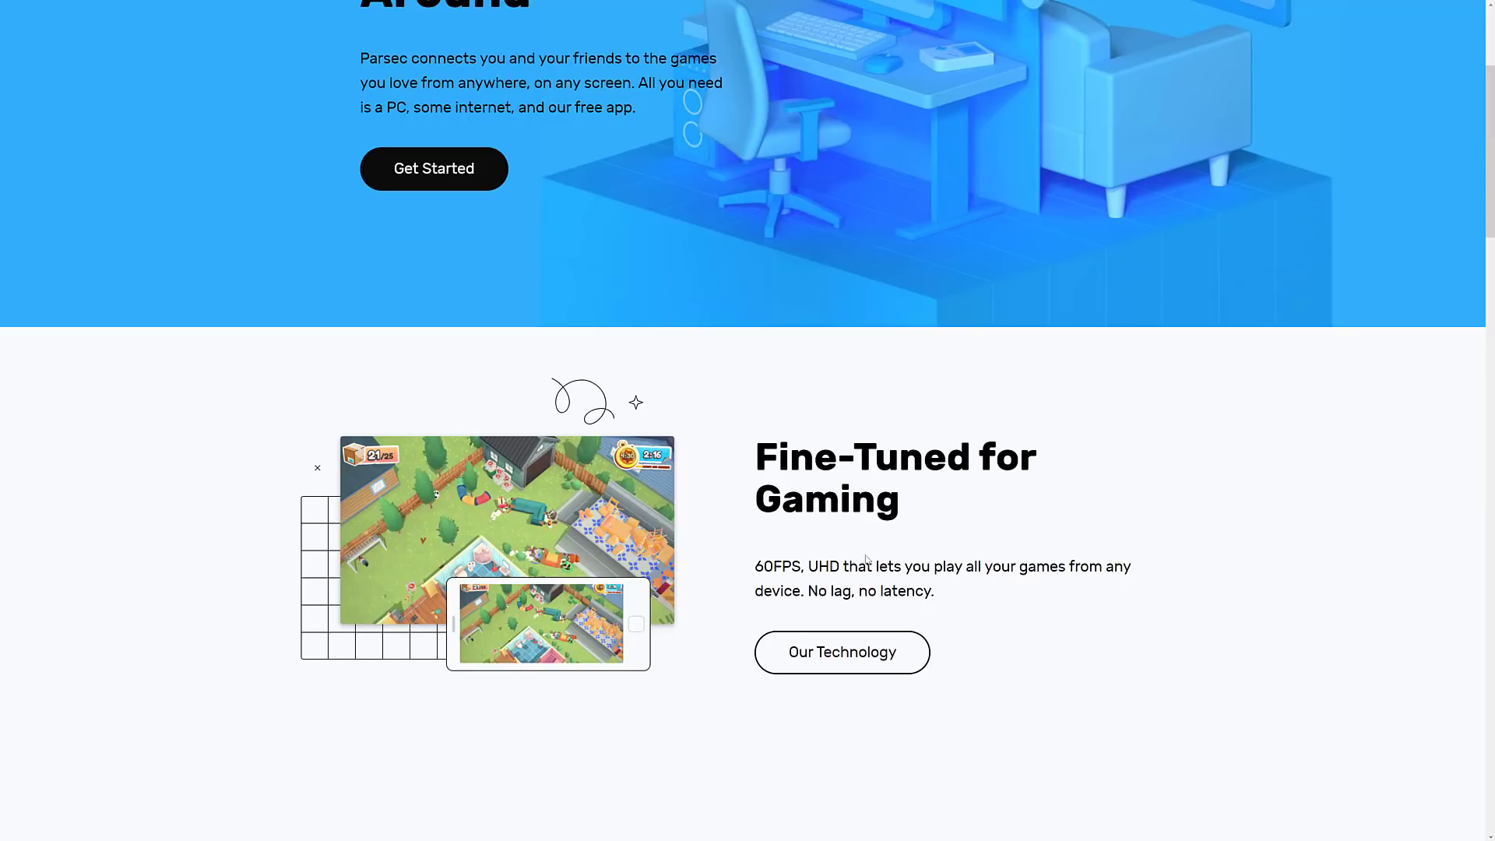
Continue past Play Together, Arcade and Multiplatform to 'As Social As You Want'.
scroll(down, 3)
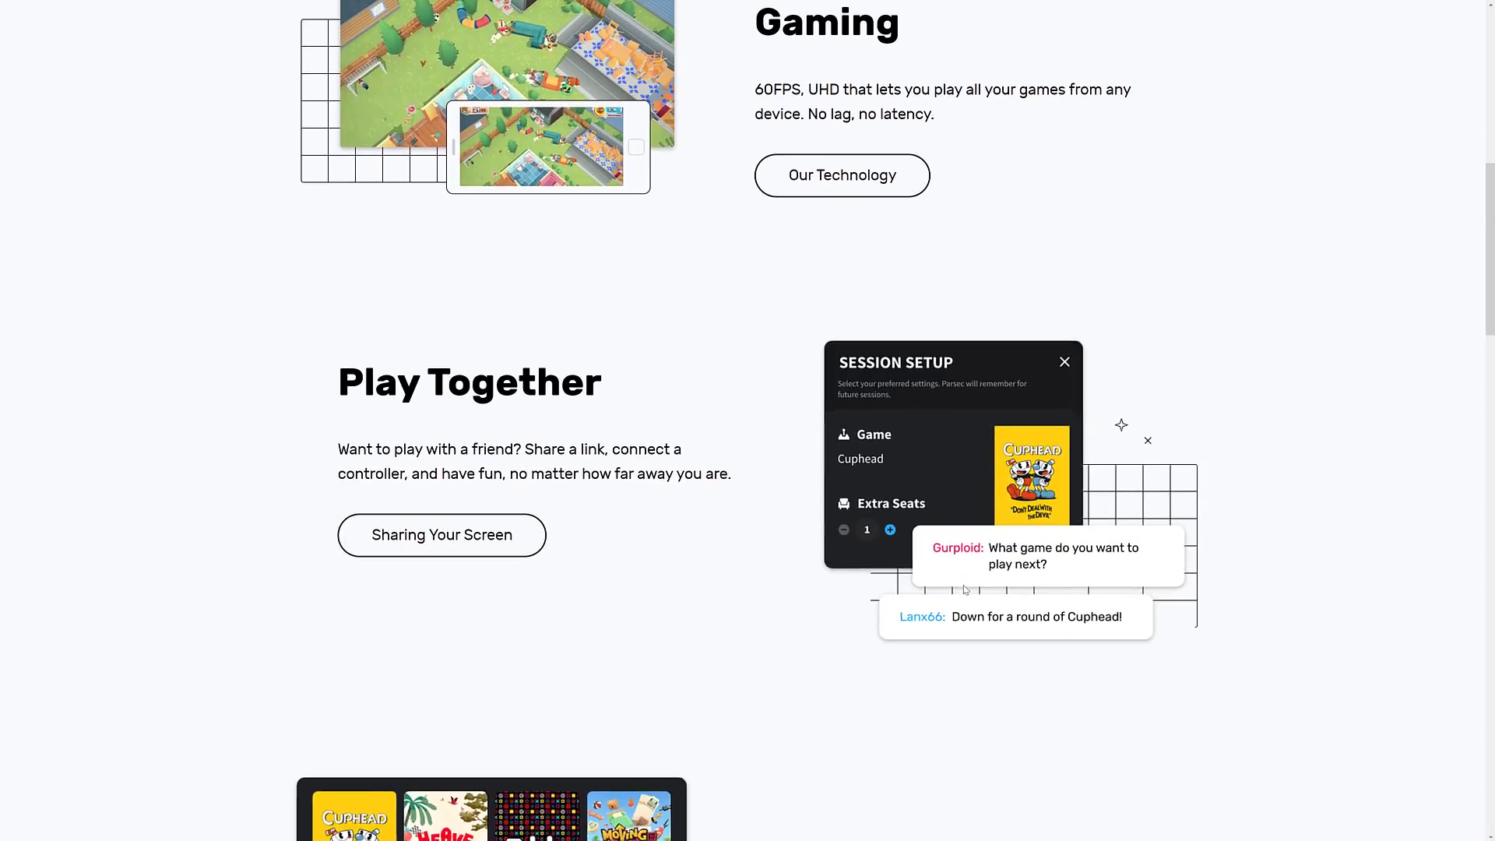
scroll(down, 3)
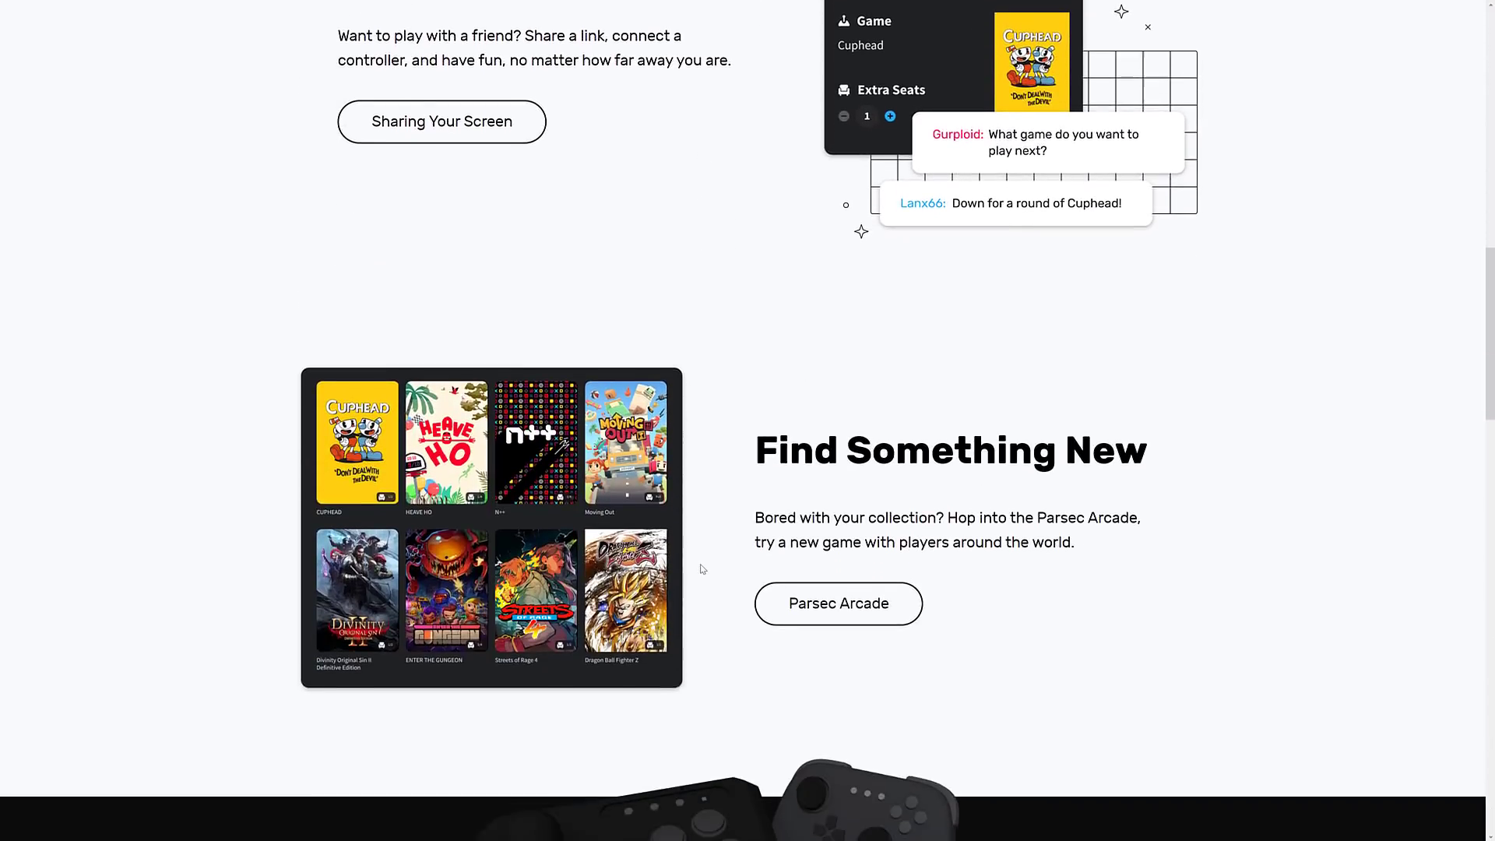
scroll(down, 3)
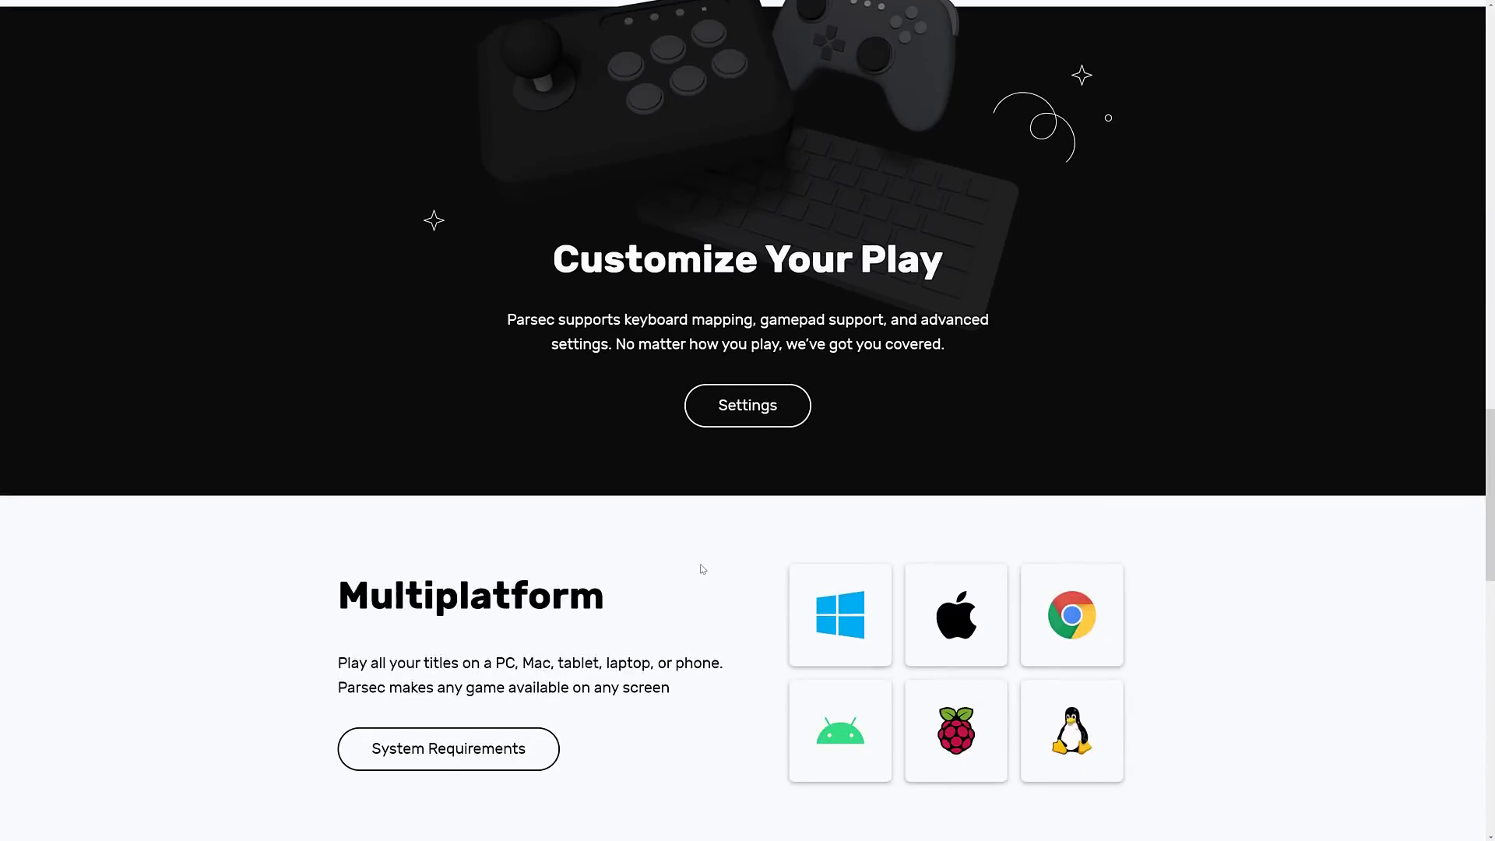
scroll(down, 3)
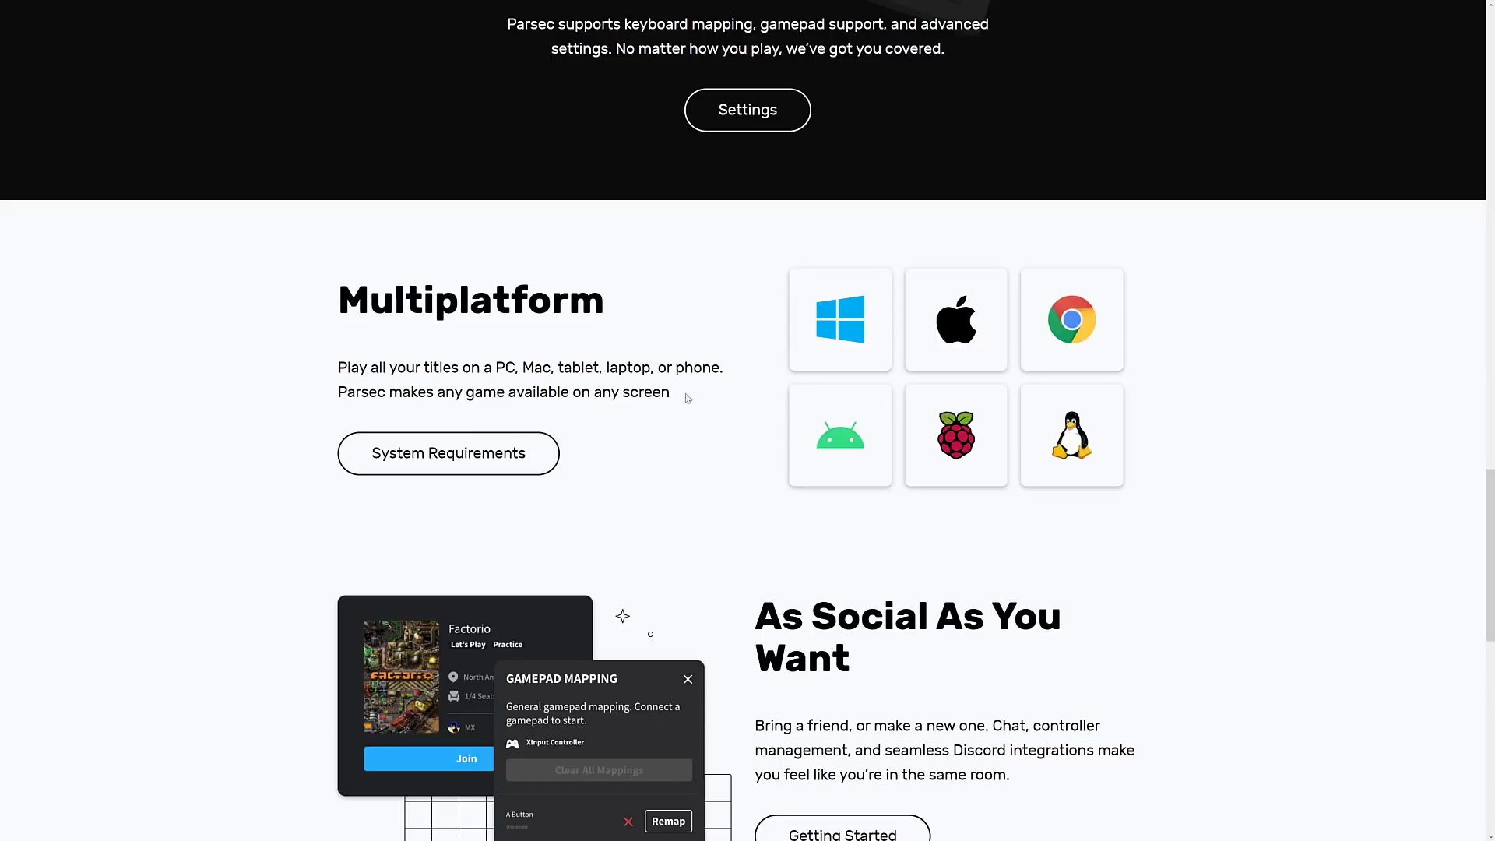
mouse_move(474, 461)
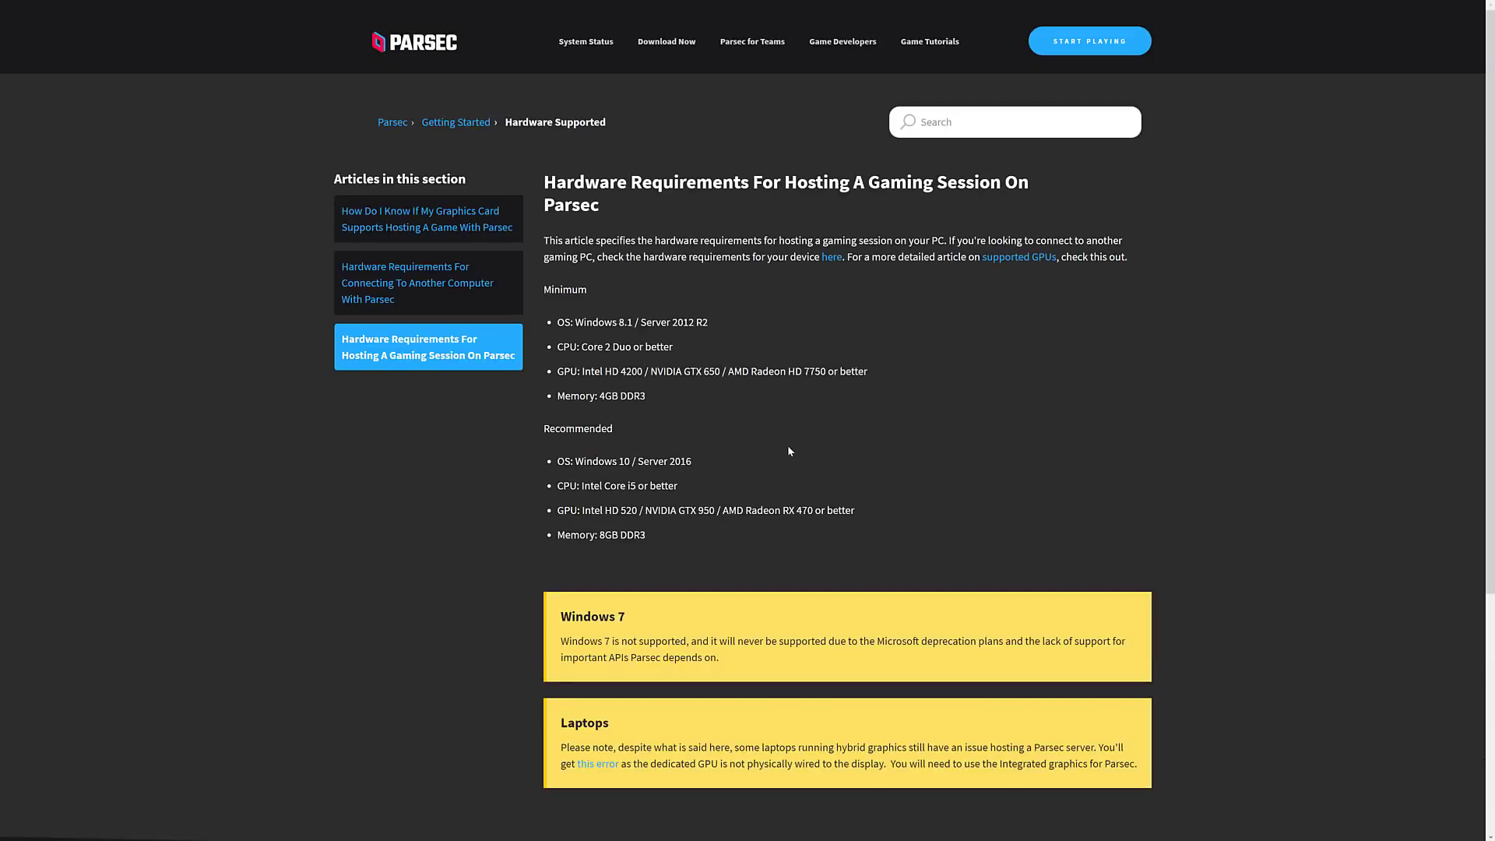
drag(561, 321, 644, 395)
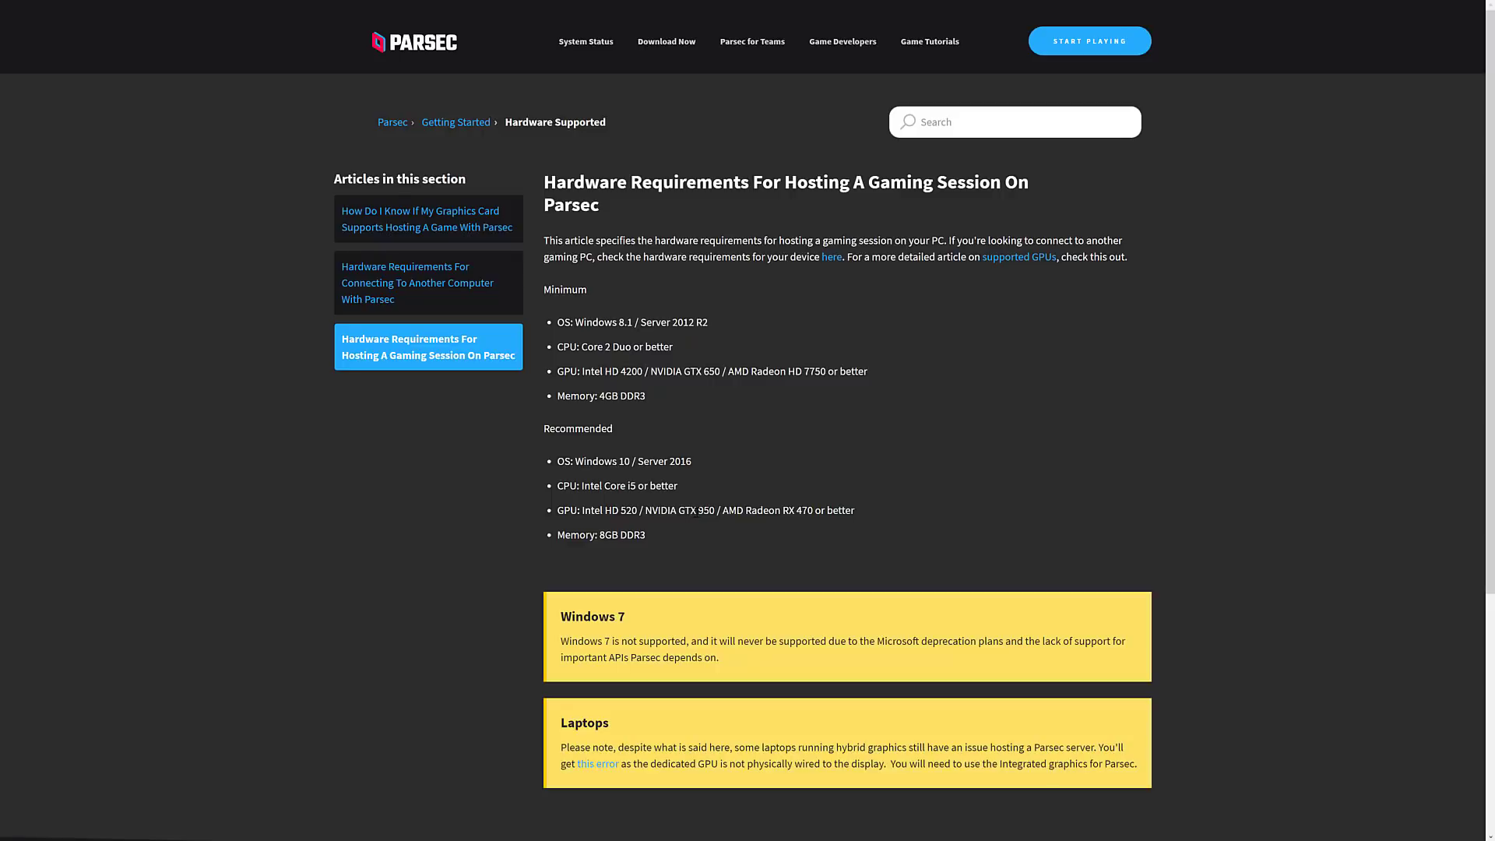
scroll(down, 3)
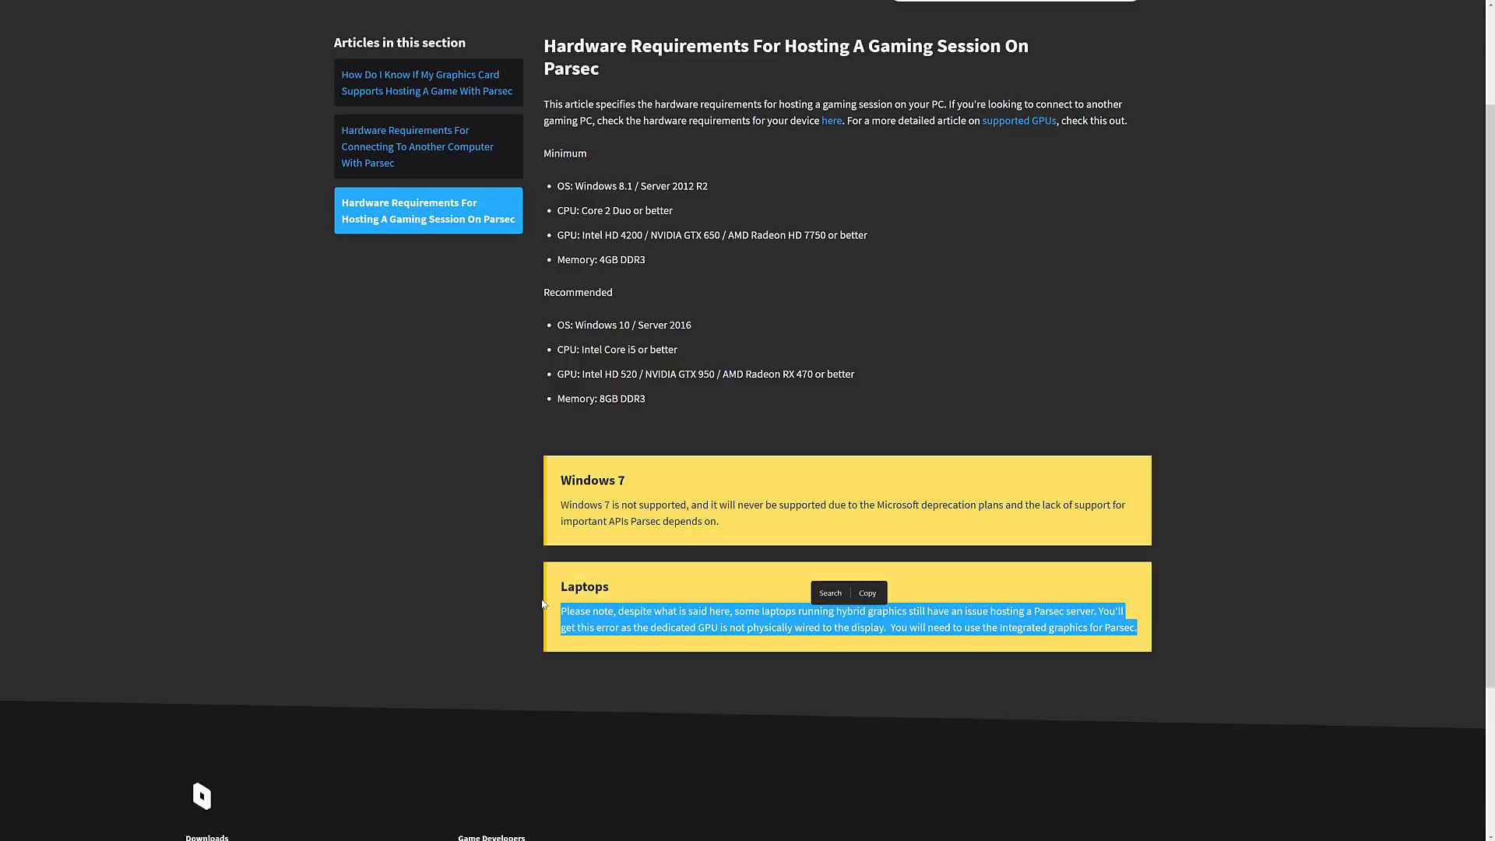
click(887, 628)
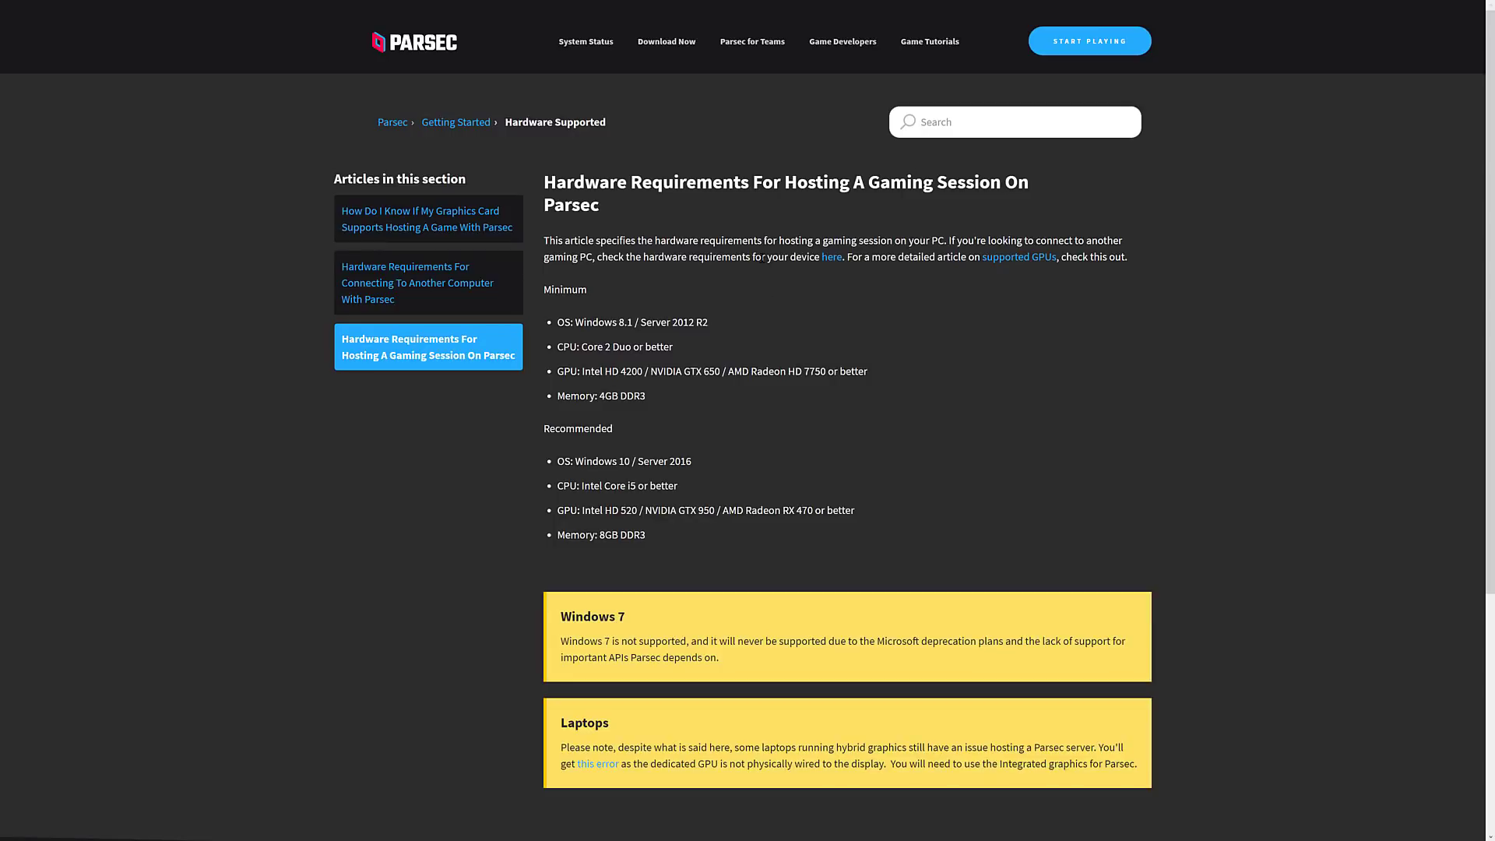
mouse_move(848, 48)
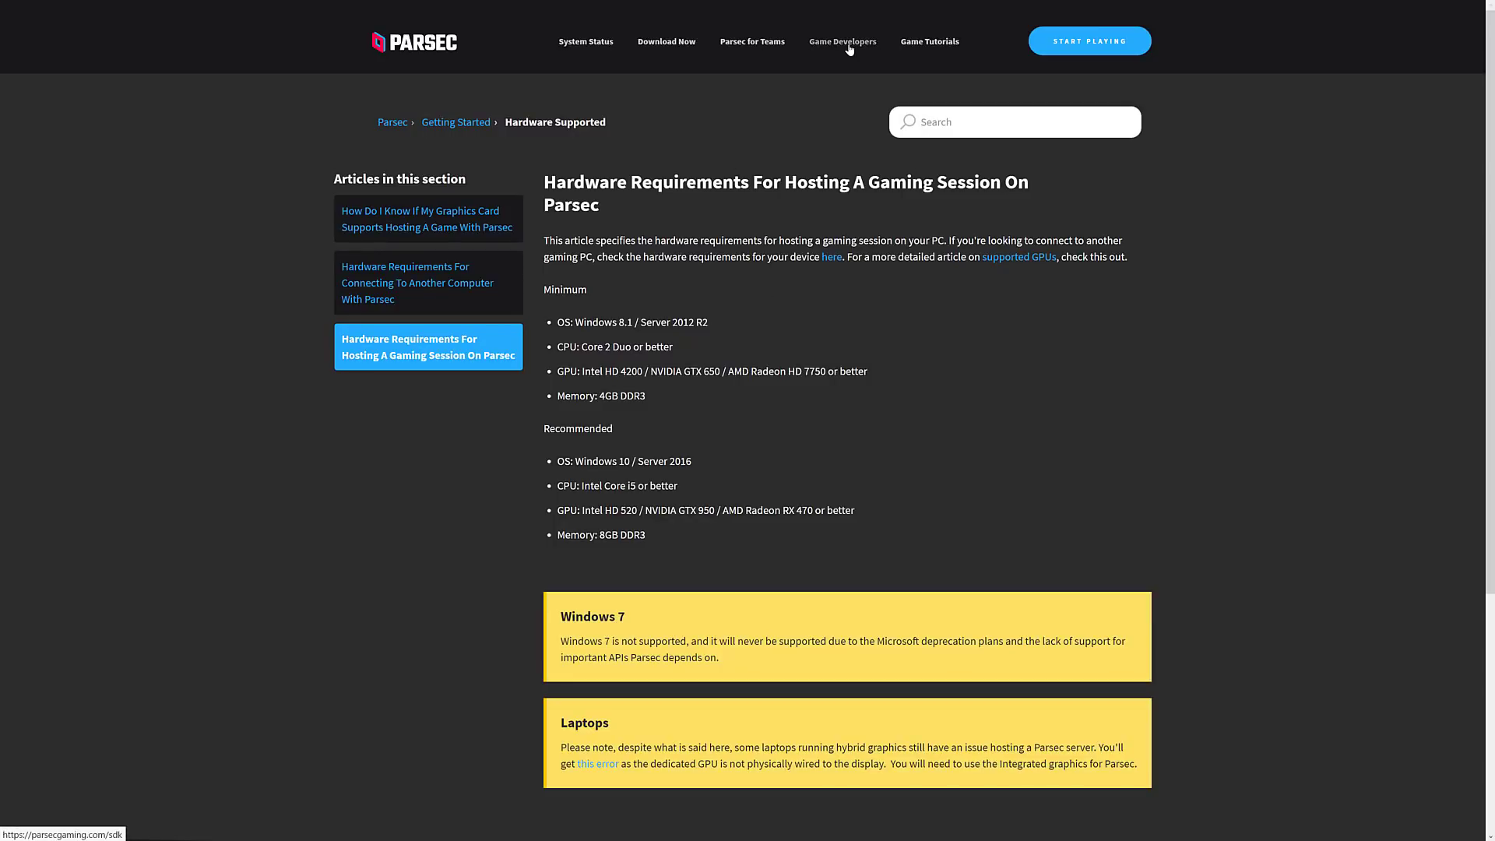
Go to the Game Developer SDK page and read down its first sections.
click(842, 41)
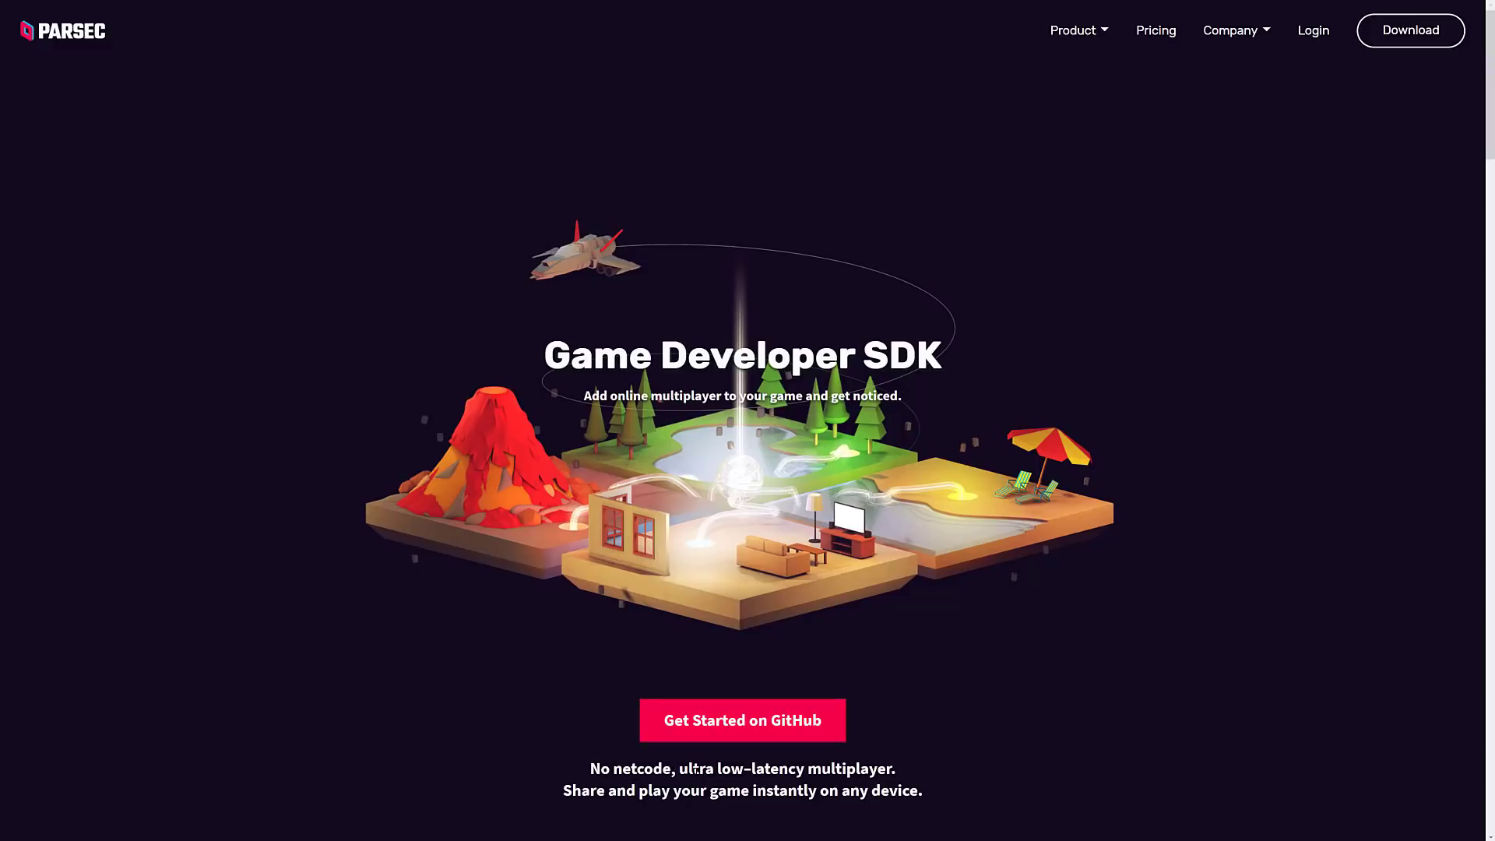
scroll(down, 3)
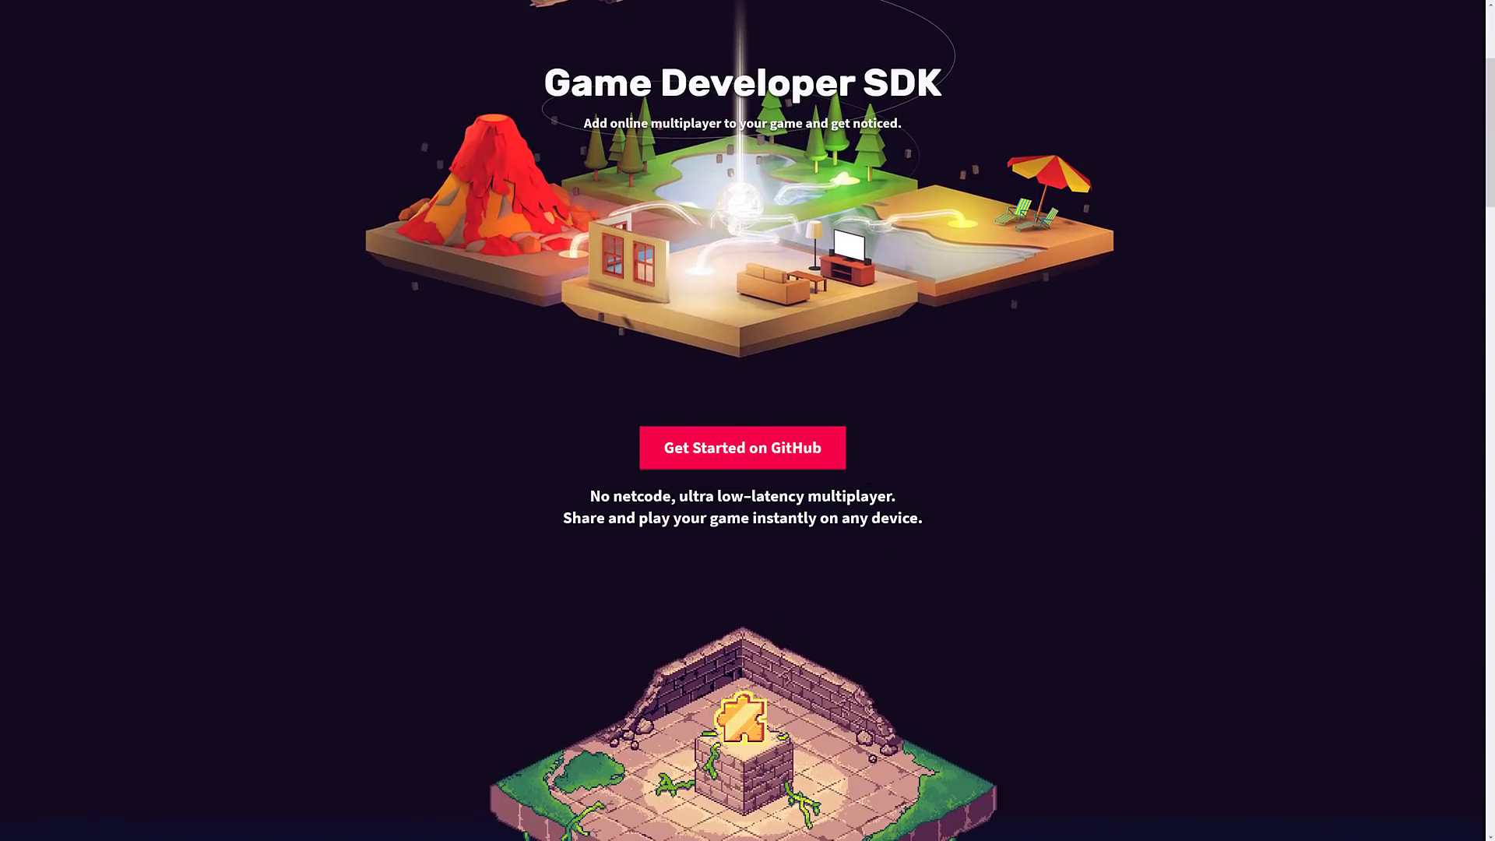
scroll(down, 3)
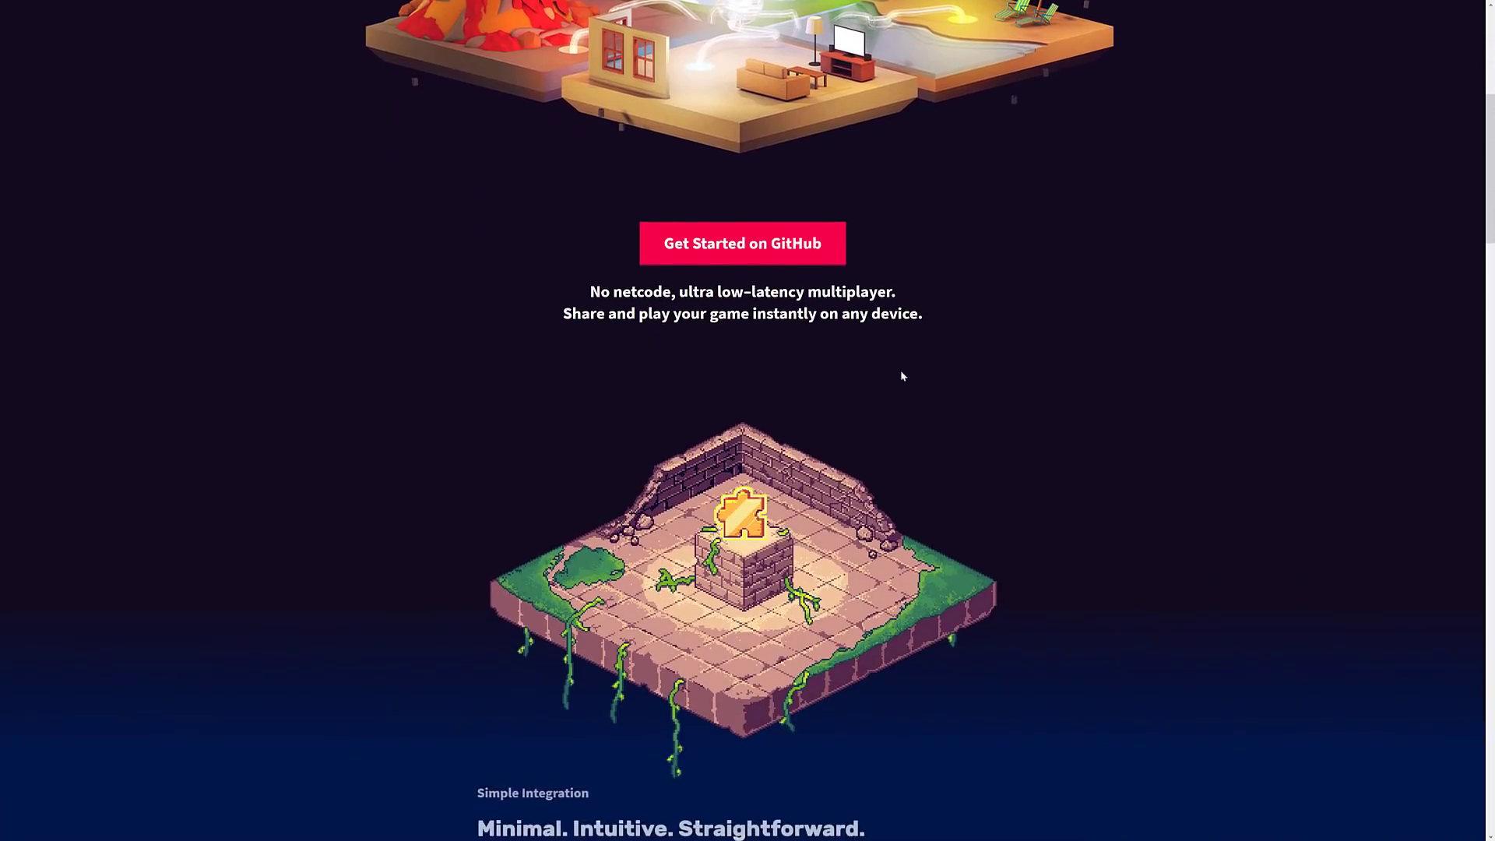
scroll(down, 3)
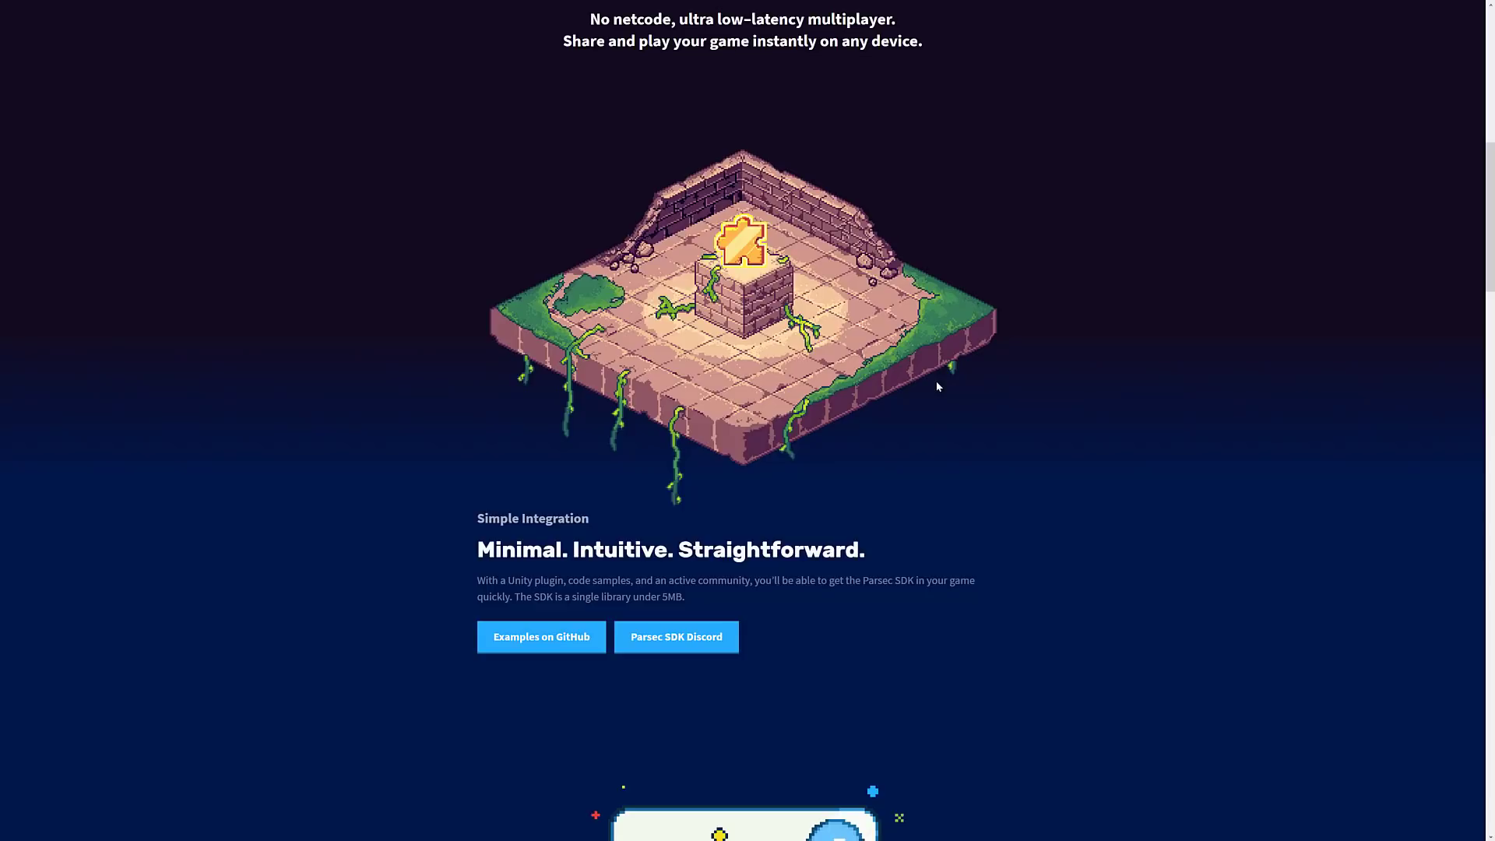
mouse_move(741, 442)
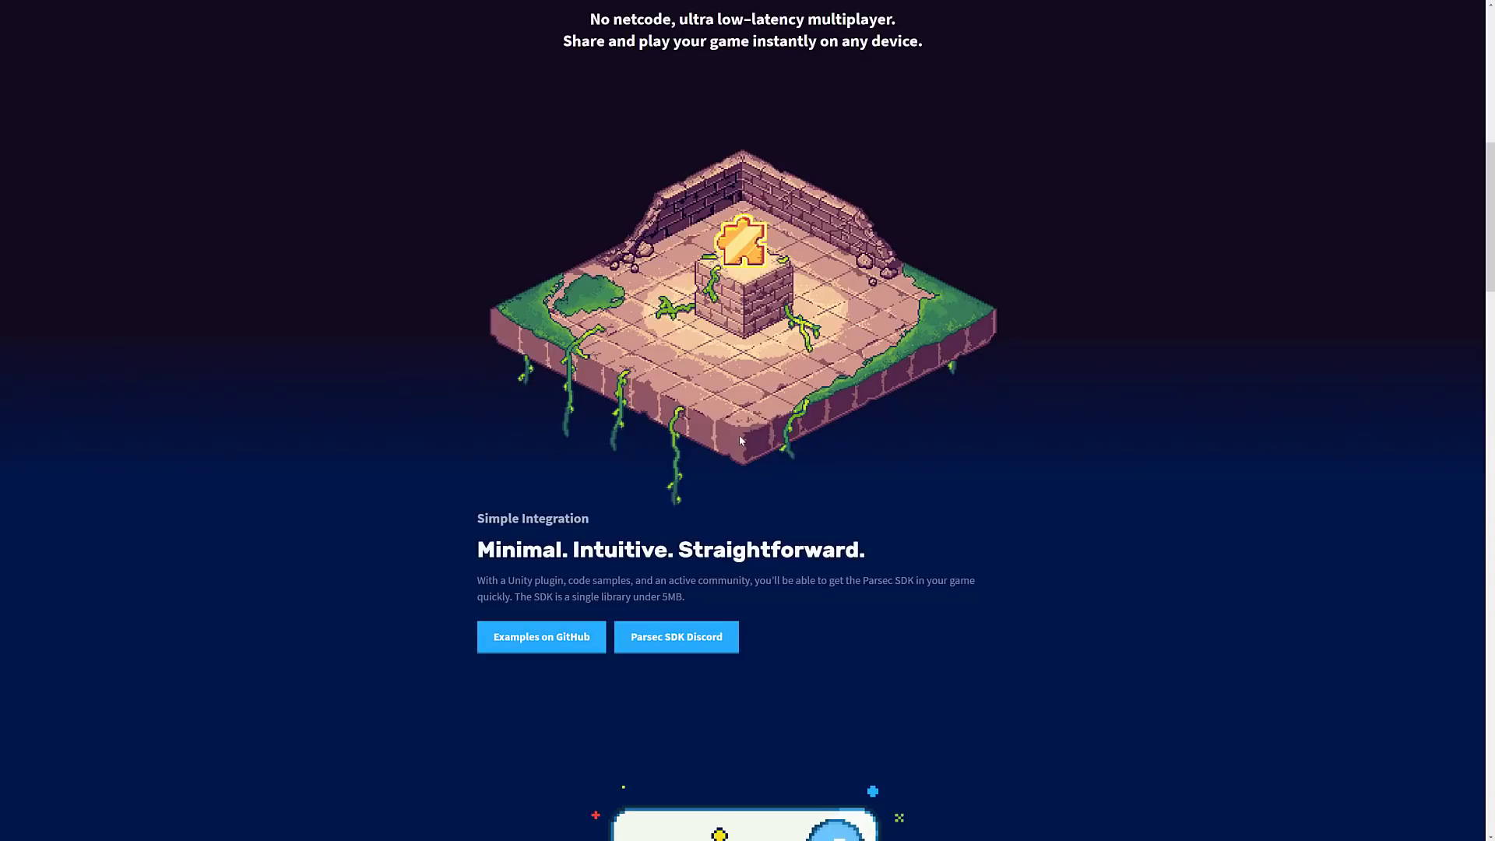
scroll(down, 3)
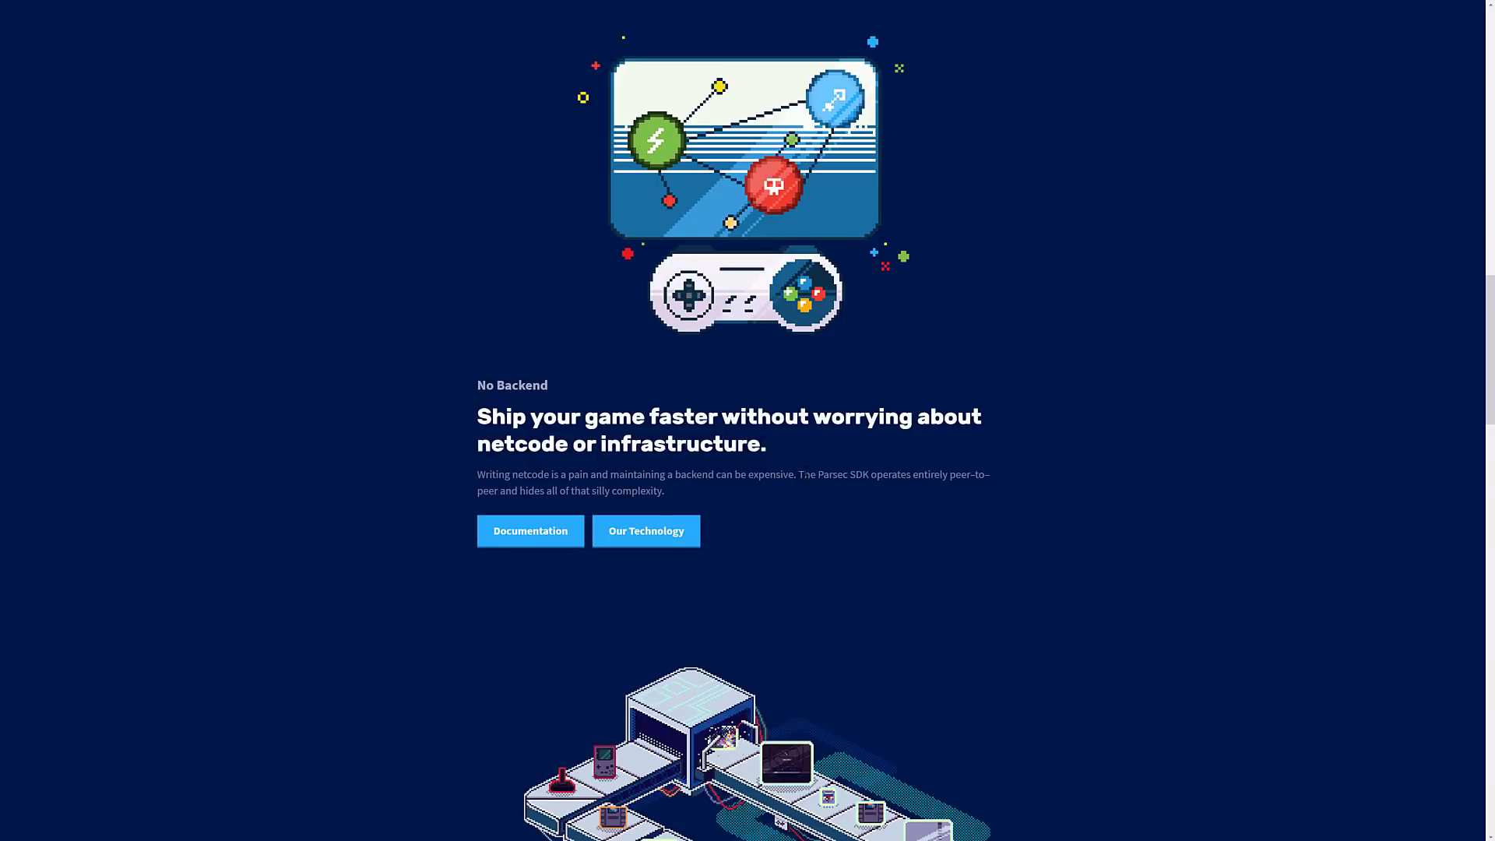
scroll(down, 3)
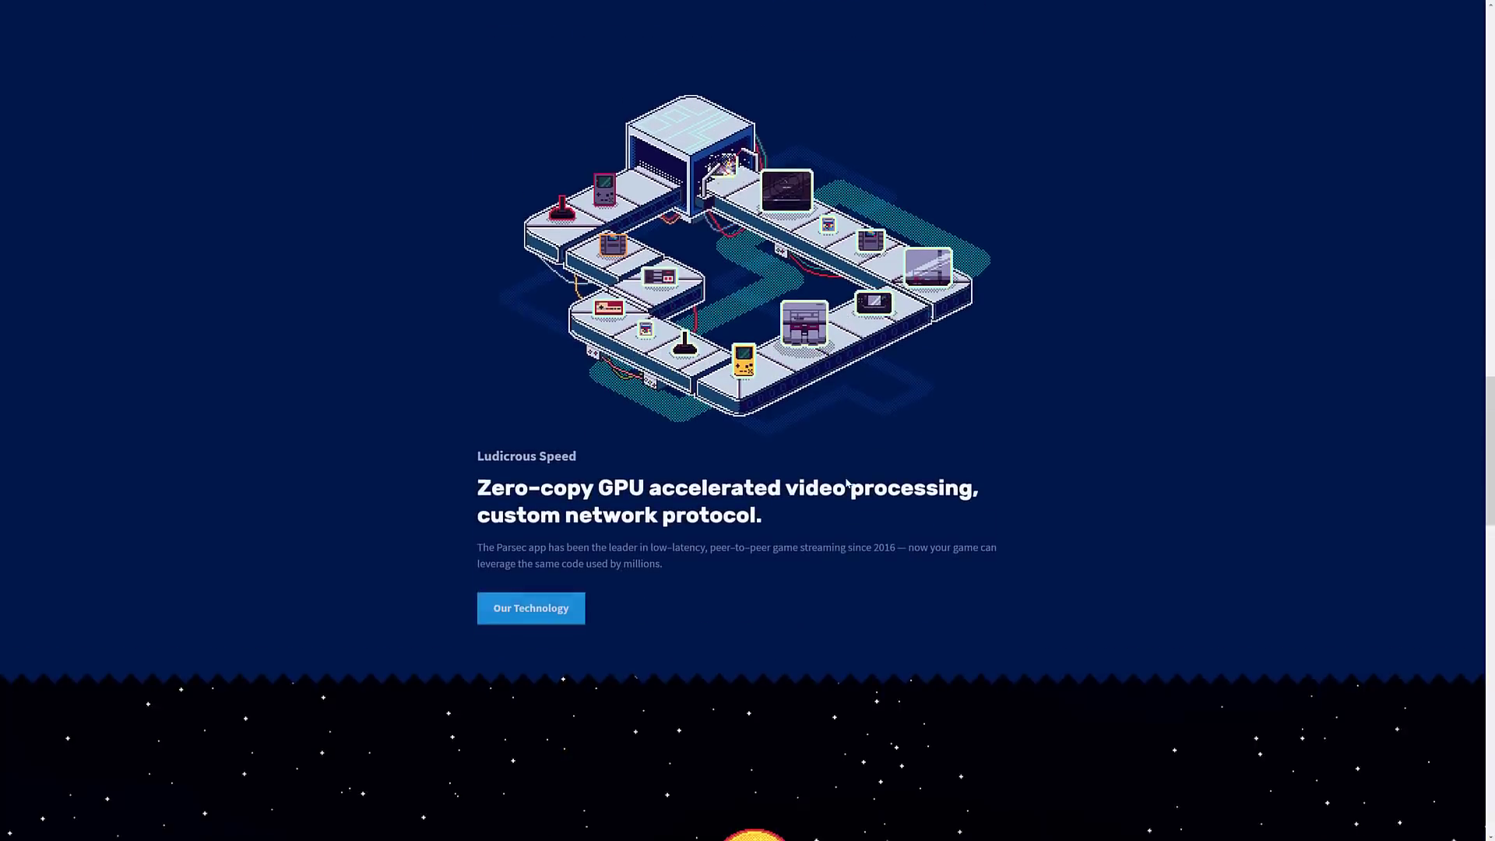
scroll(down, 3)
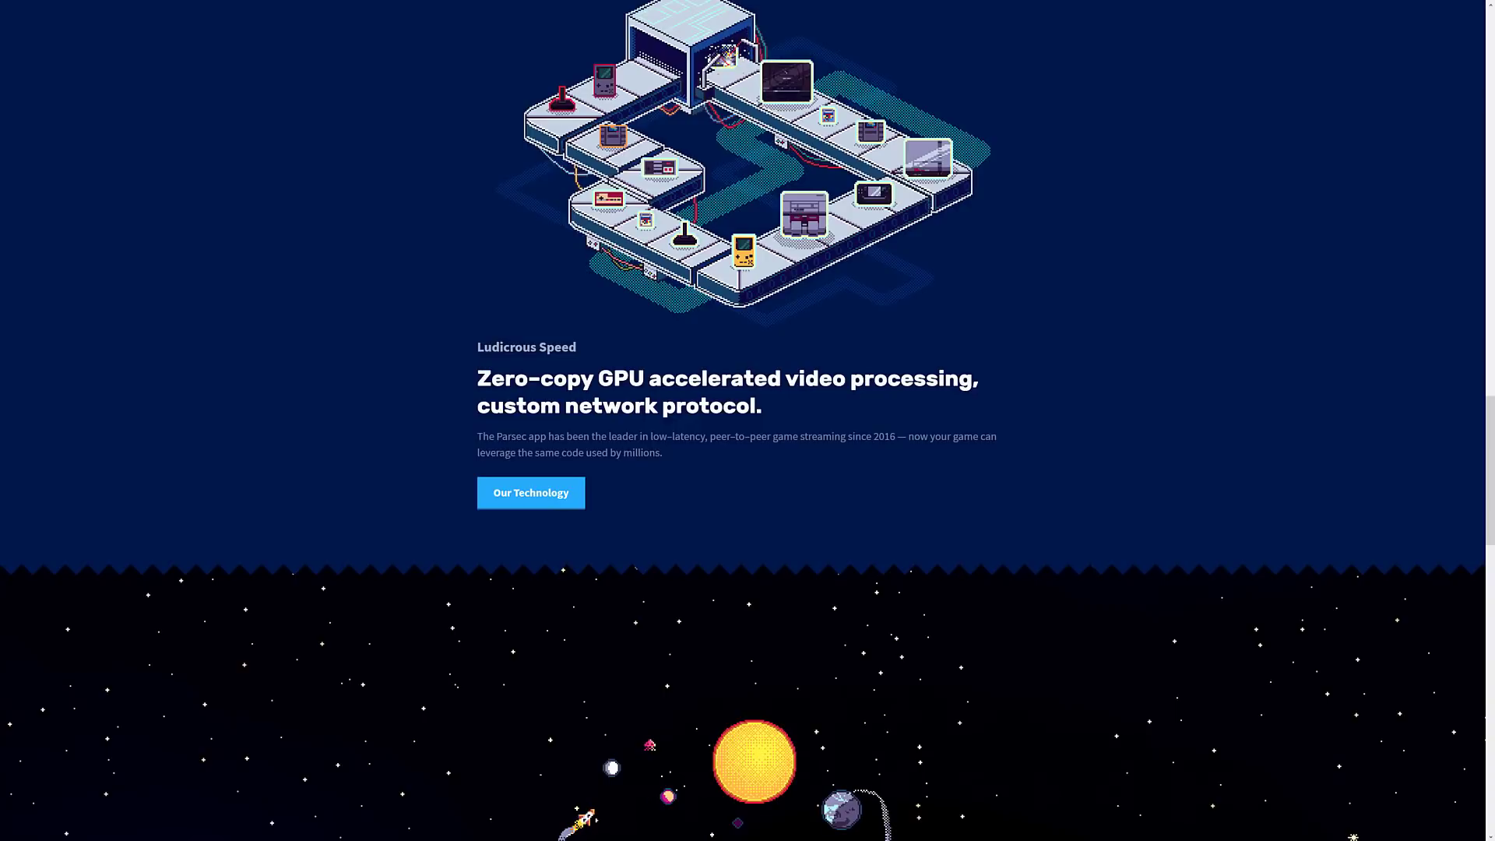
Finish the SDK page and follow the Our Technology button under No Backend.
scroll(down, 3)
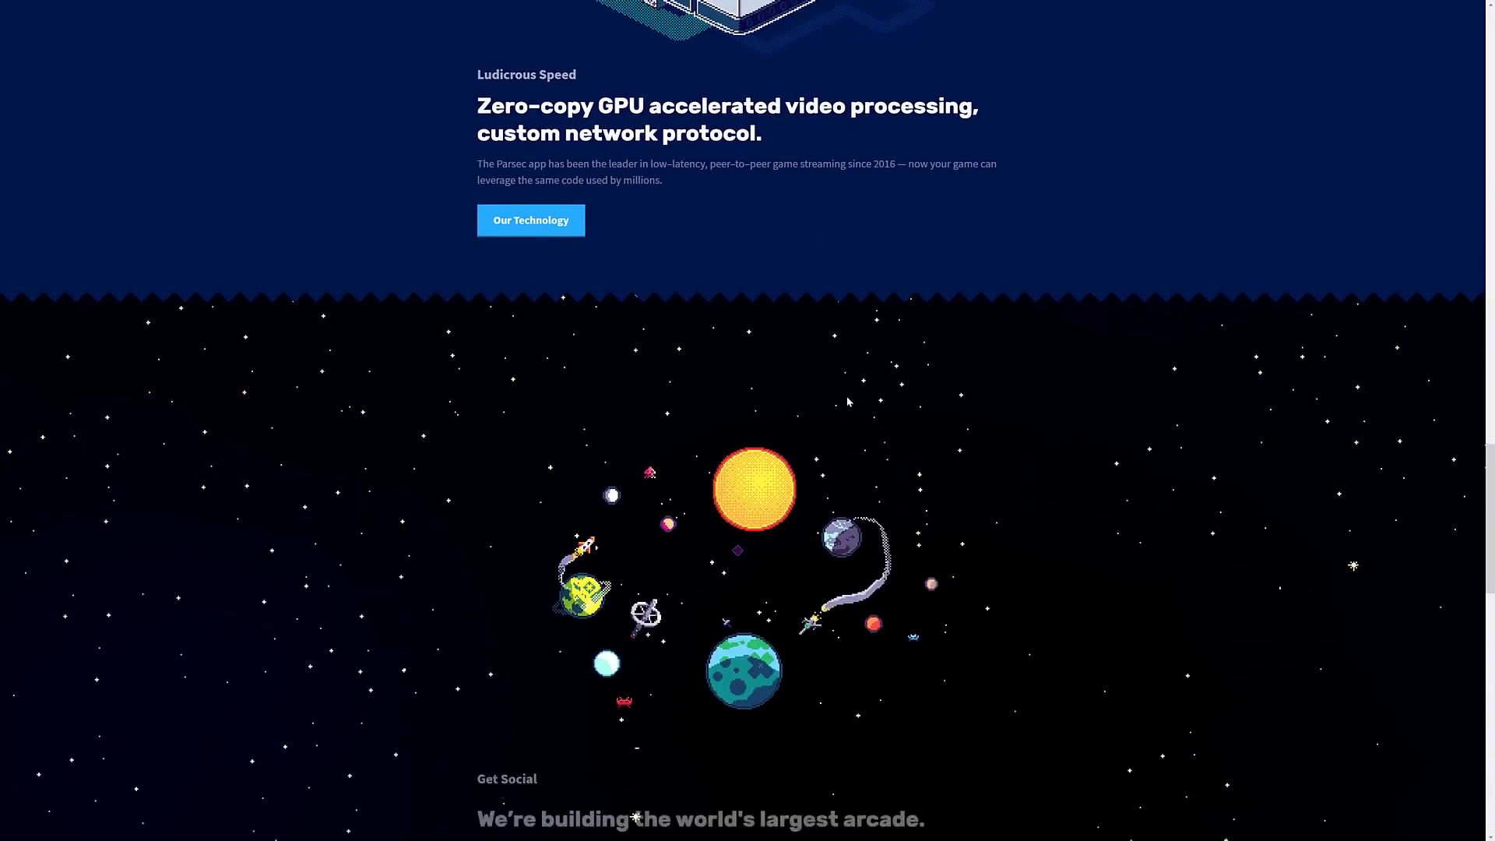
scroll(down, 3)
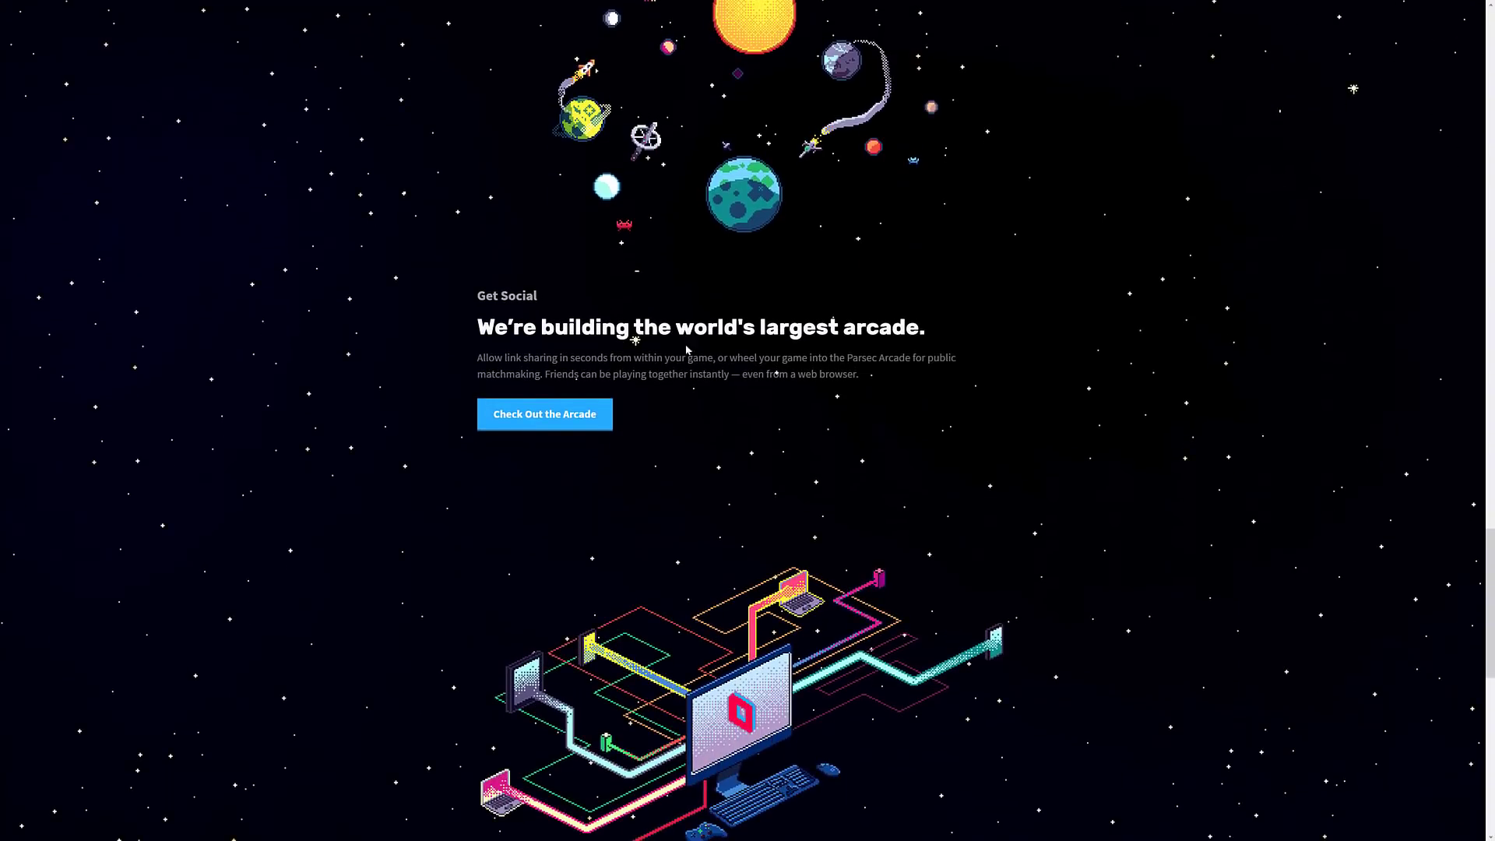
scroll(down, 3)
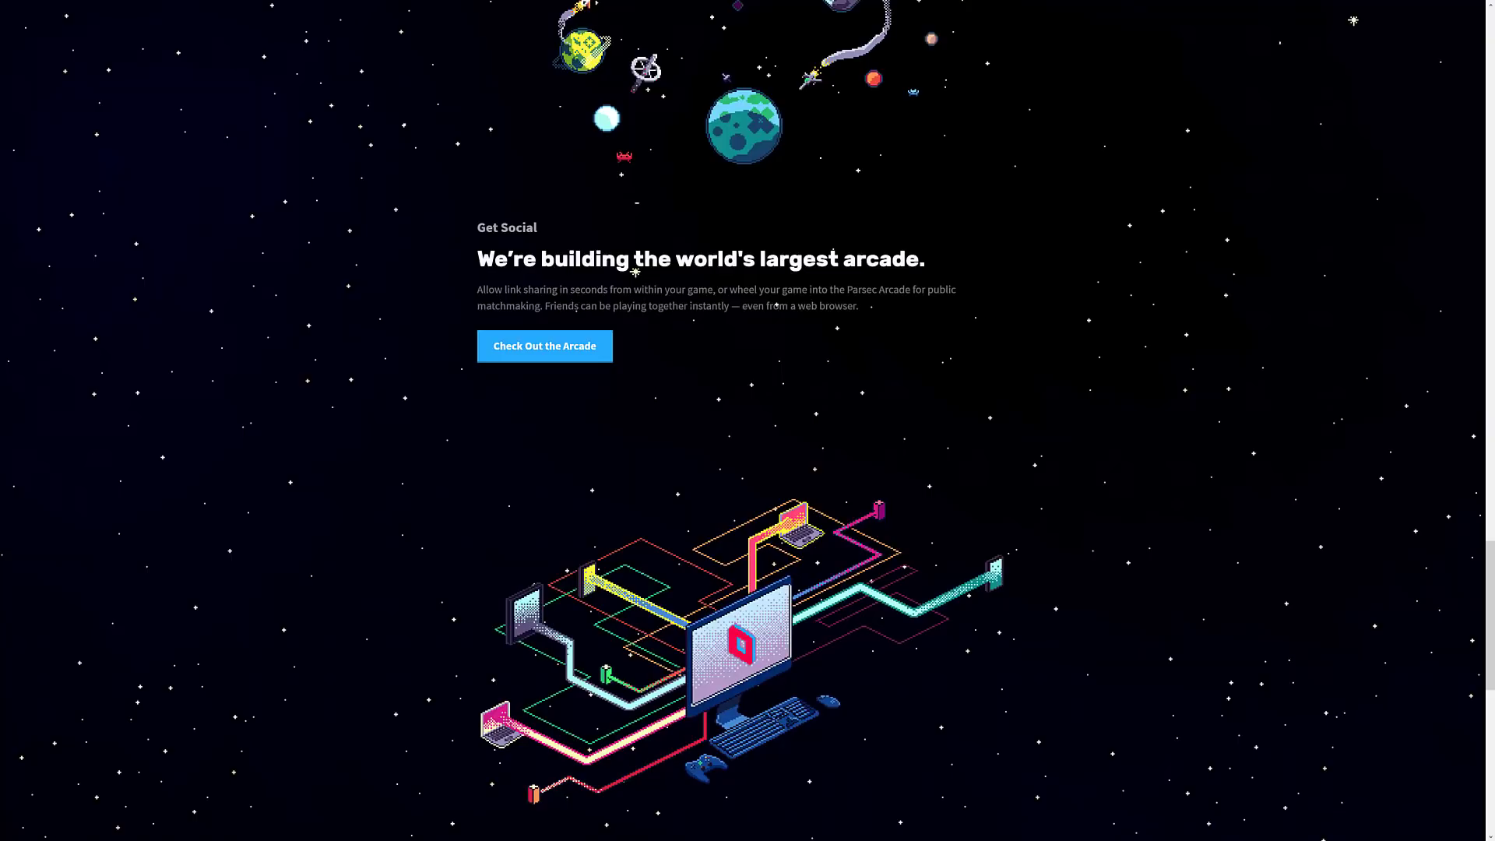
scroll(down, 3)
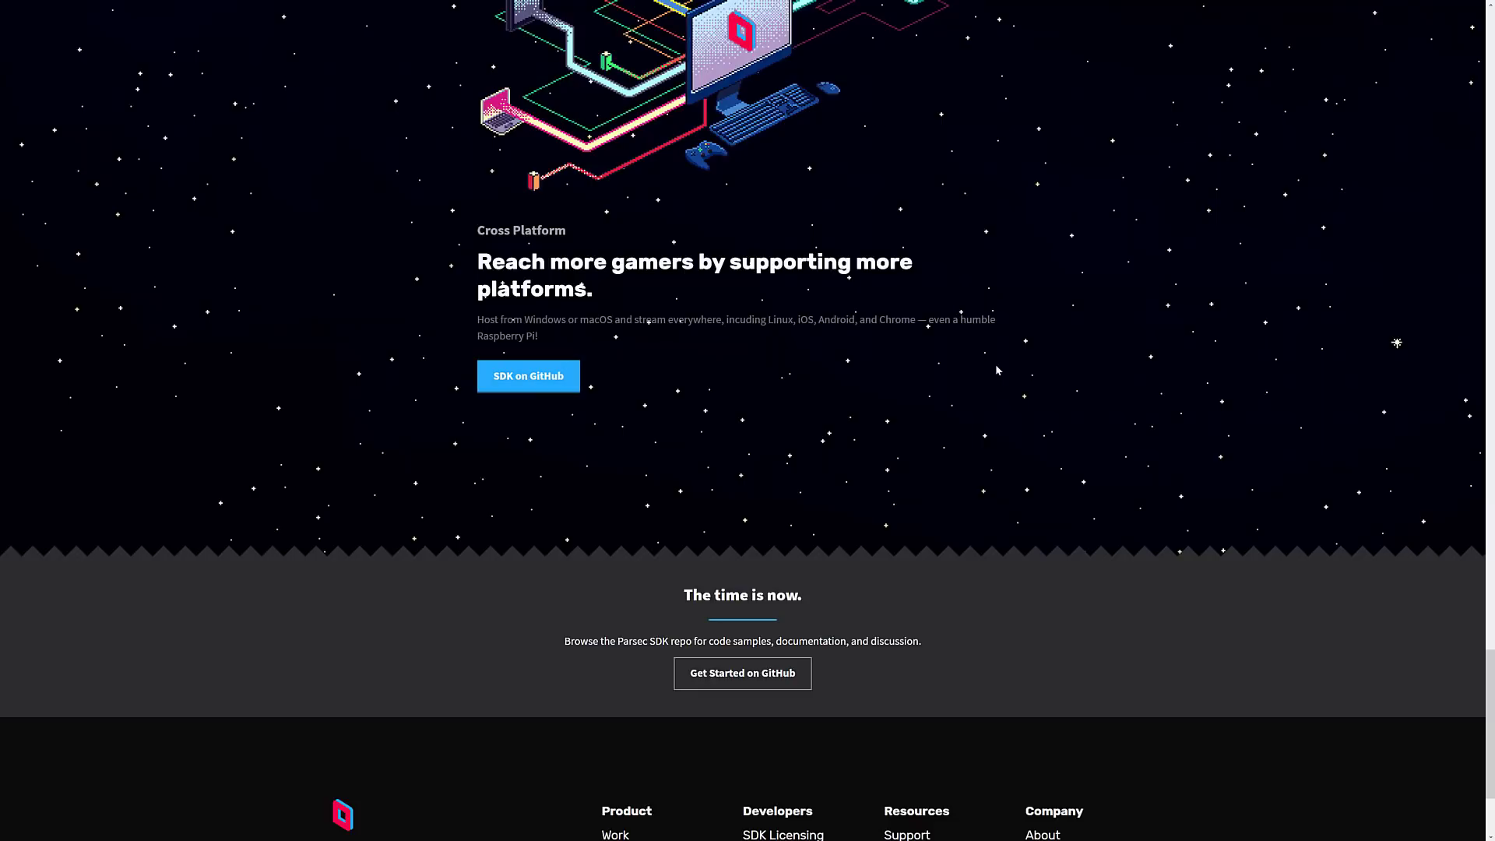
scroll(up, 3)
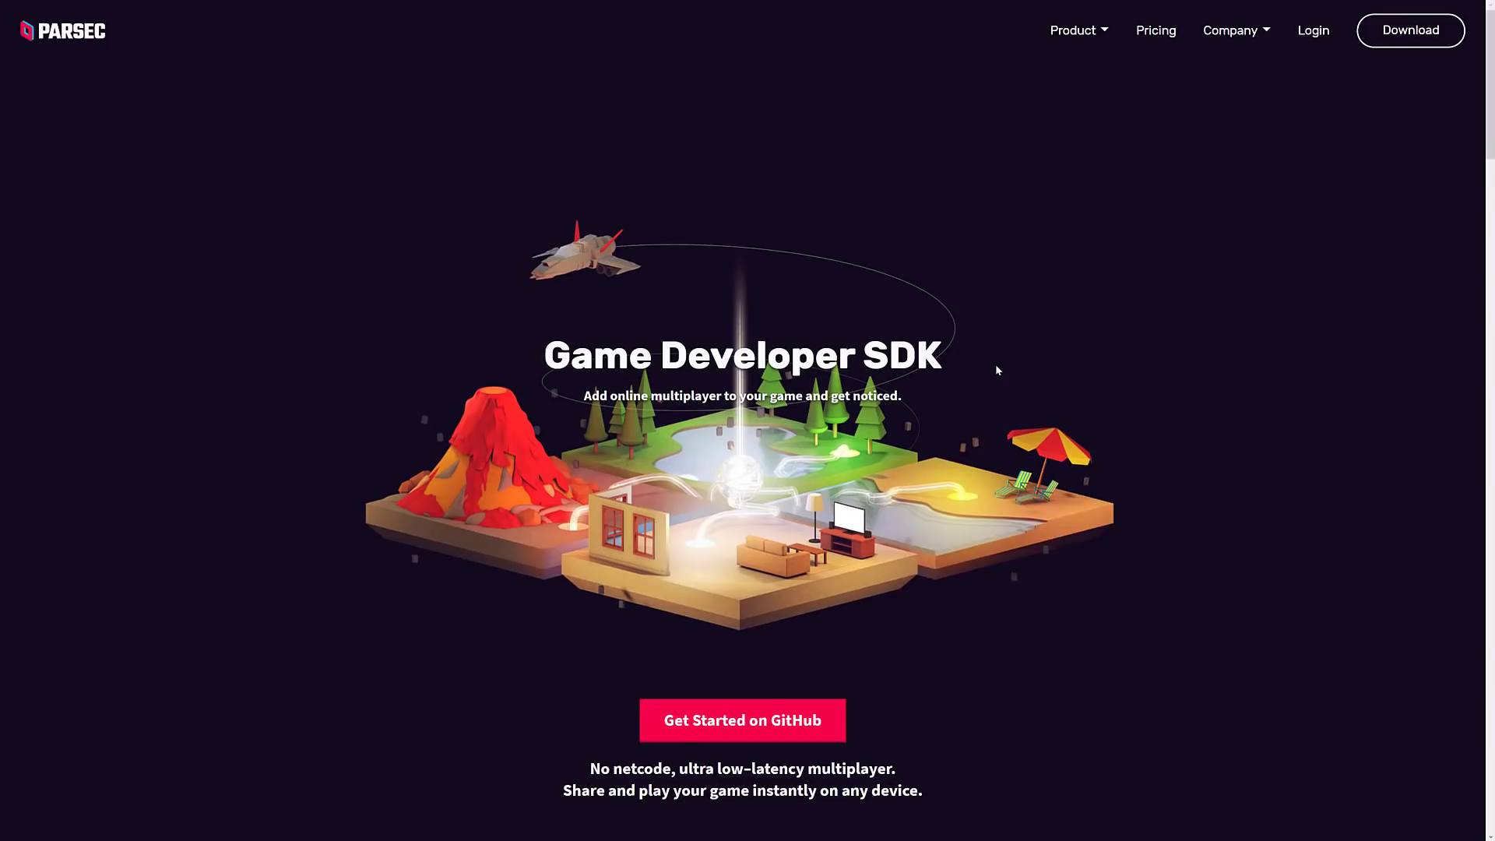
scroll(down, 3)
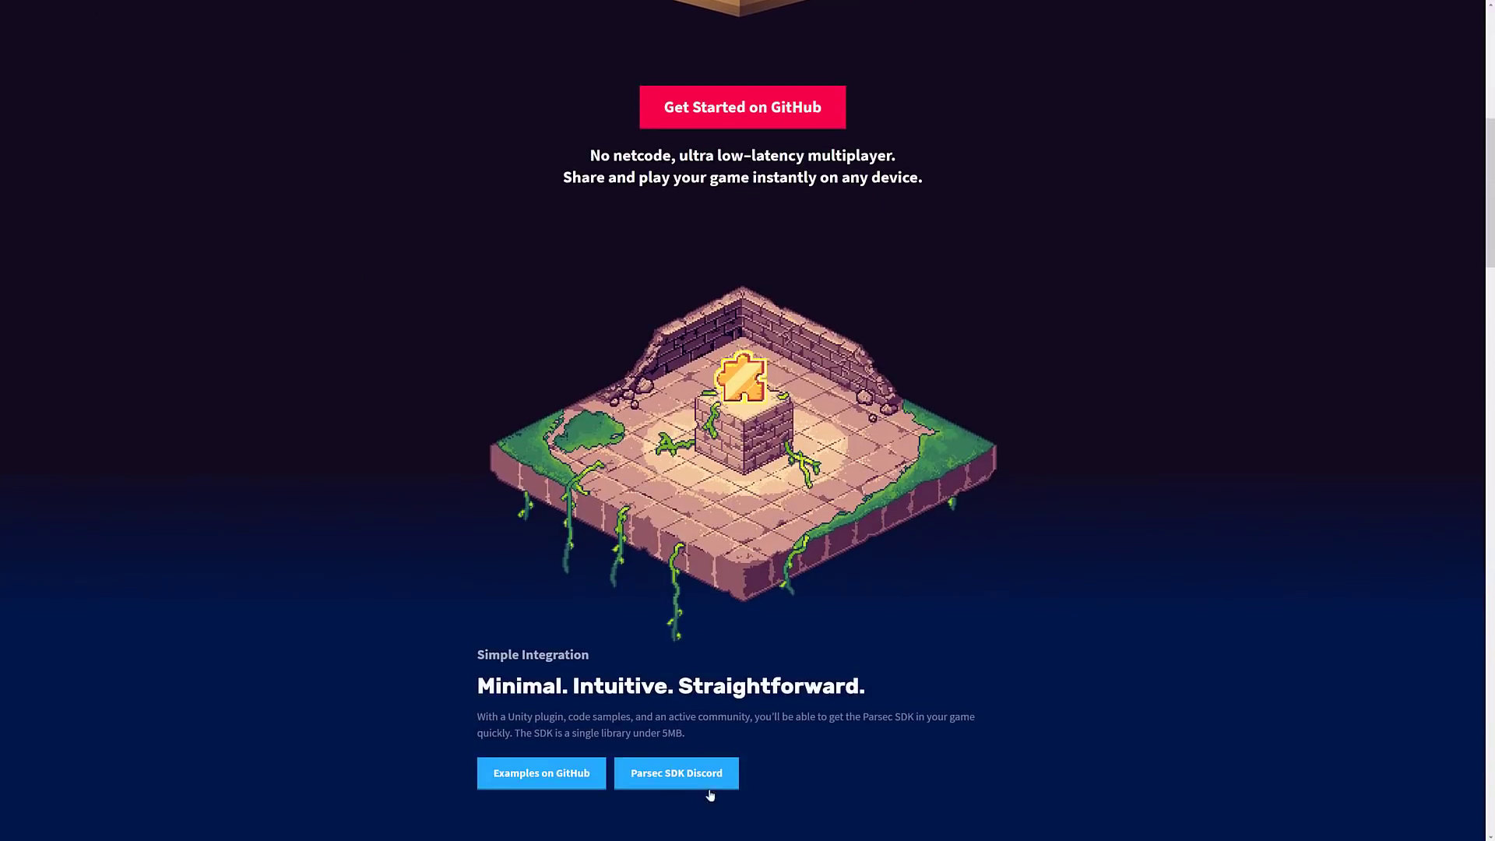
scroll(down, 3)
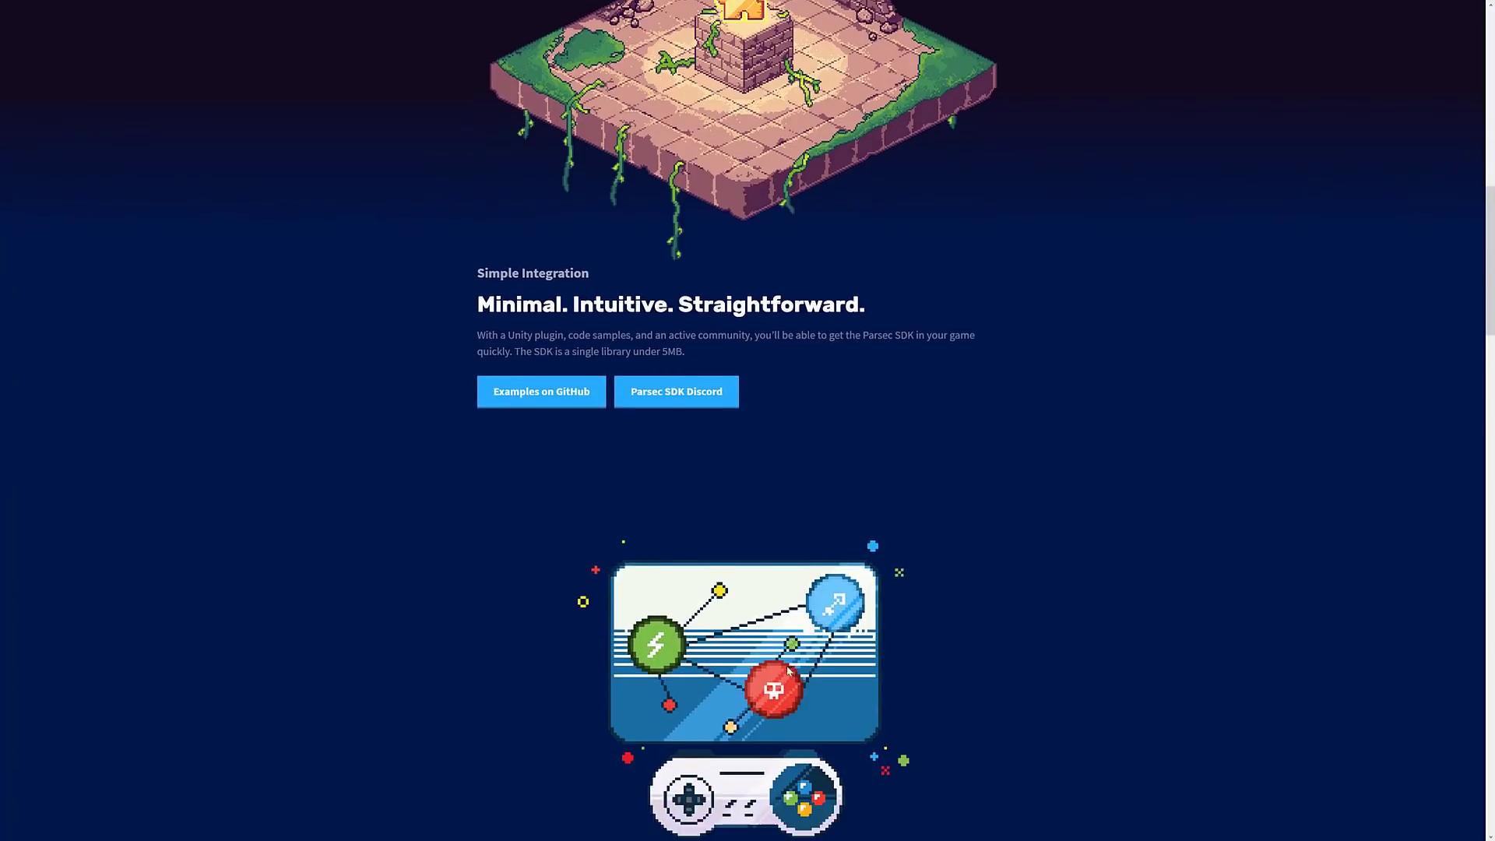
scroll(down, 3)
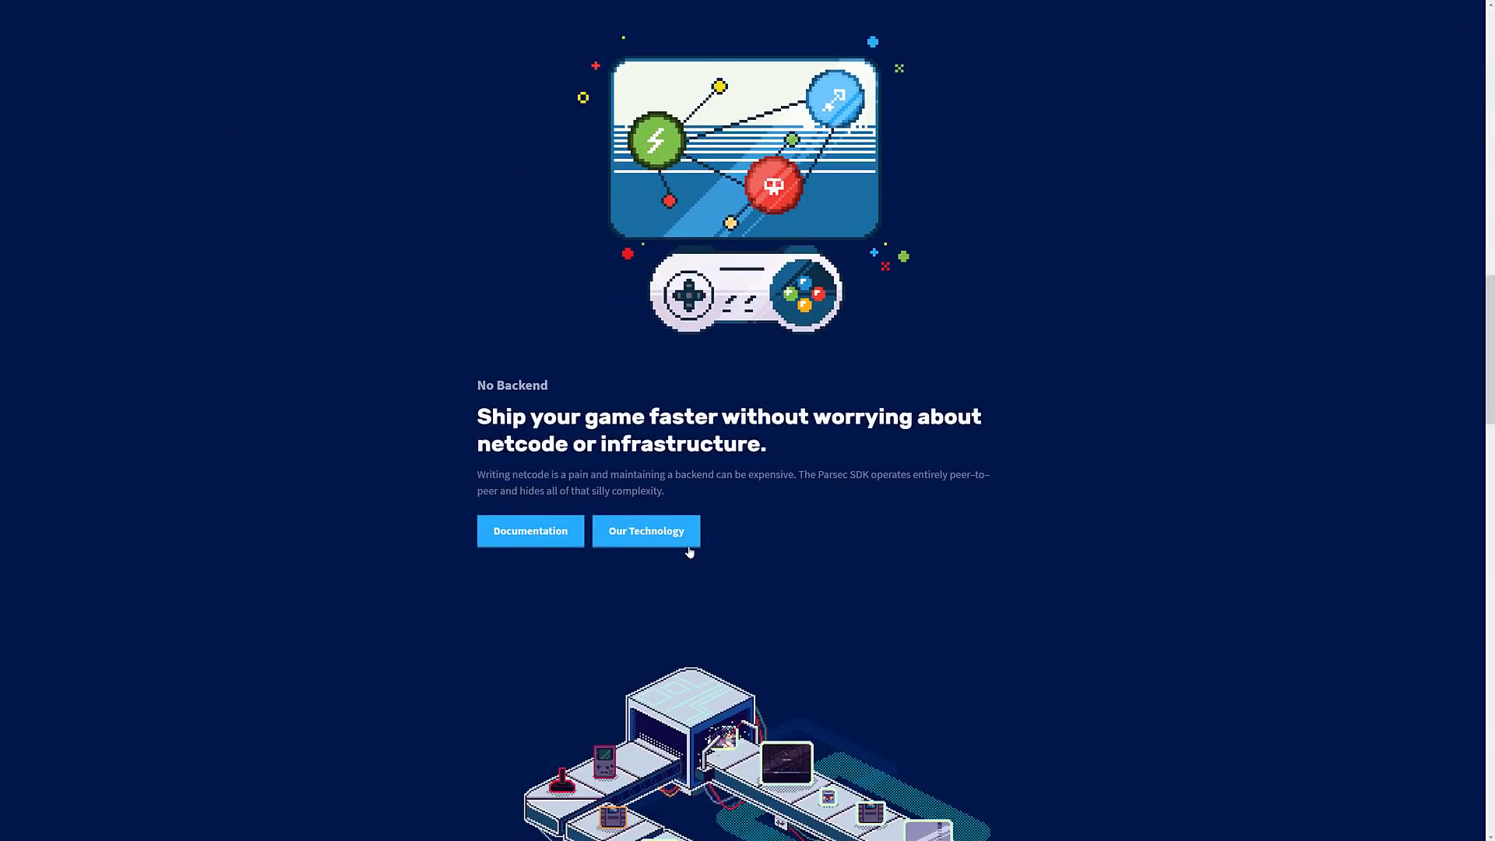
click(646, 531)
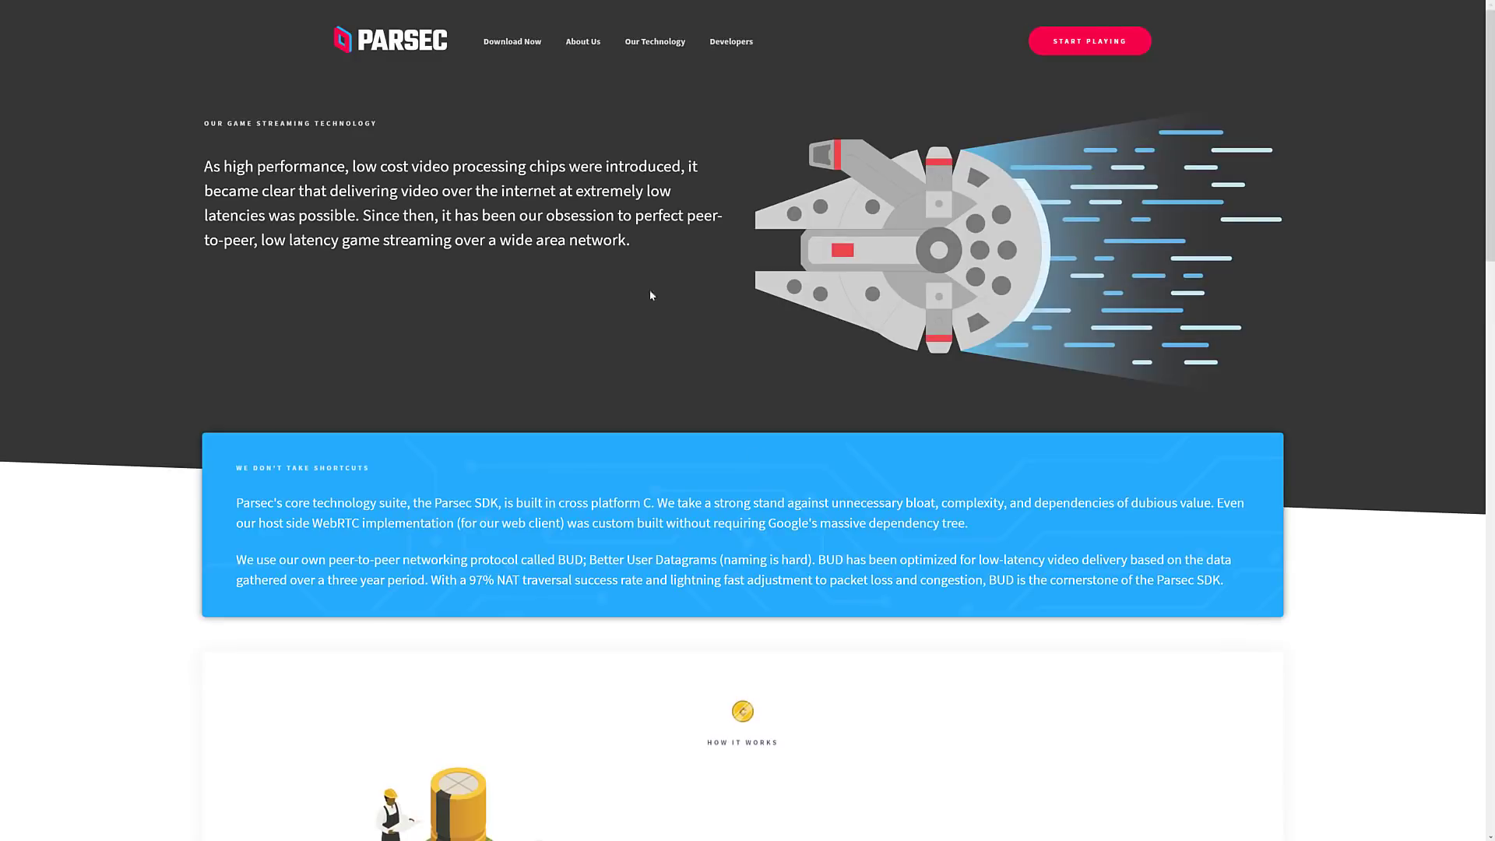
scroll(down, 3)
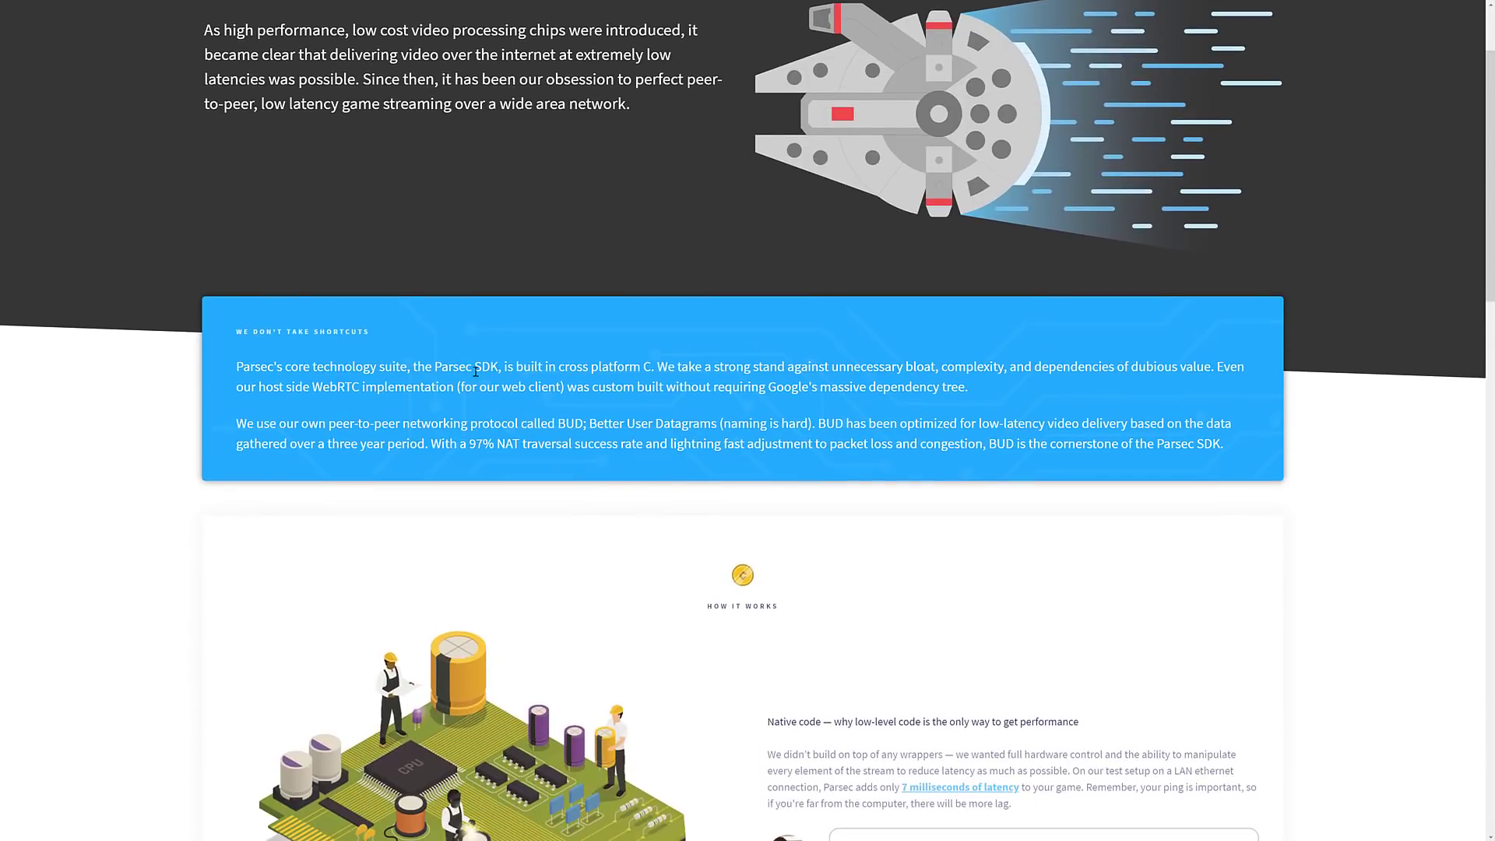
drag(473, 366, 943, 366)
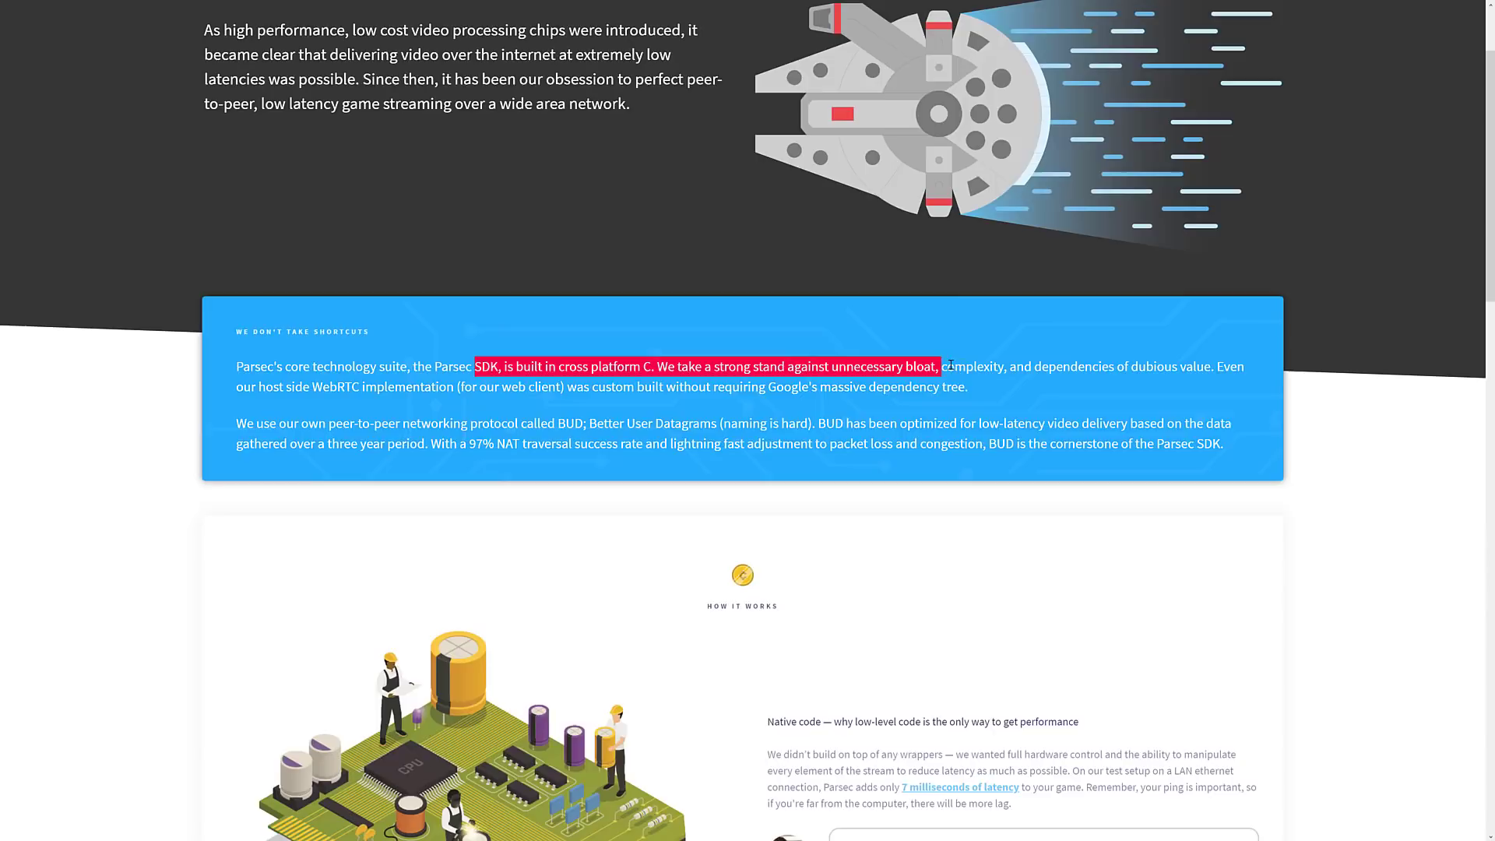
drag(948, 364, 308, 388)
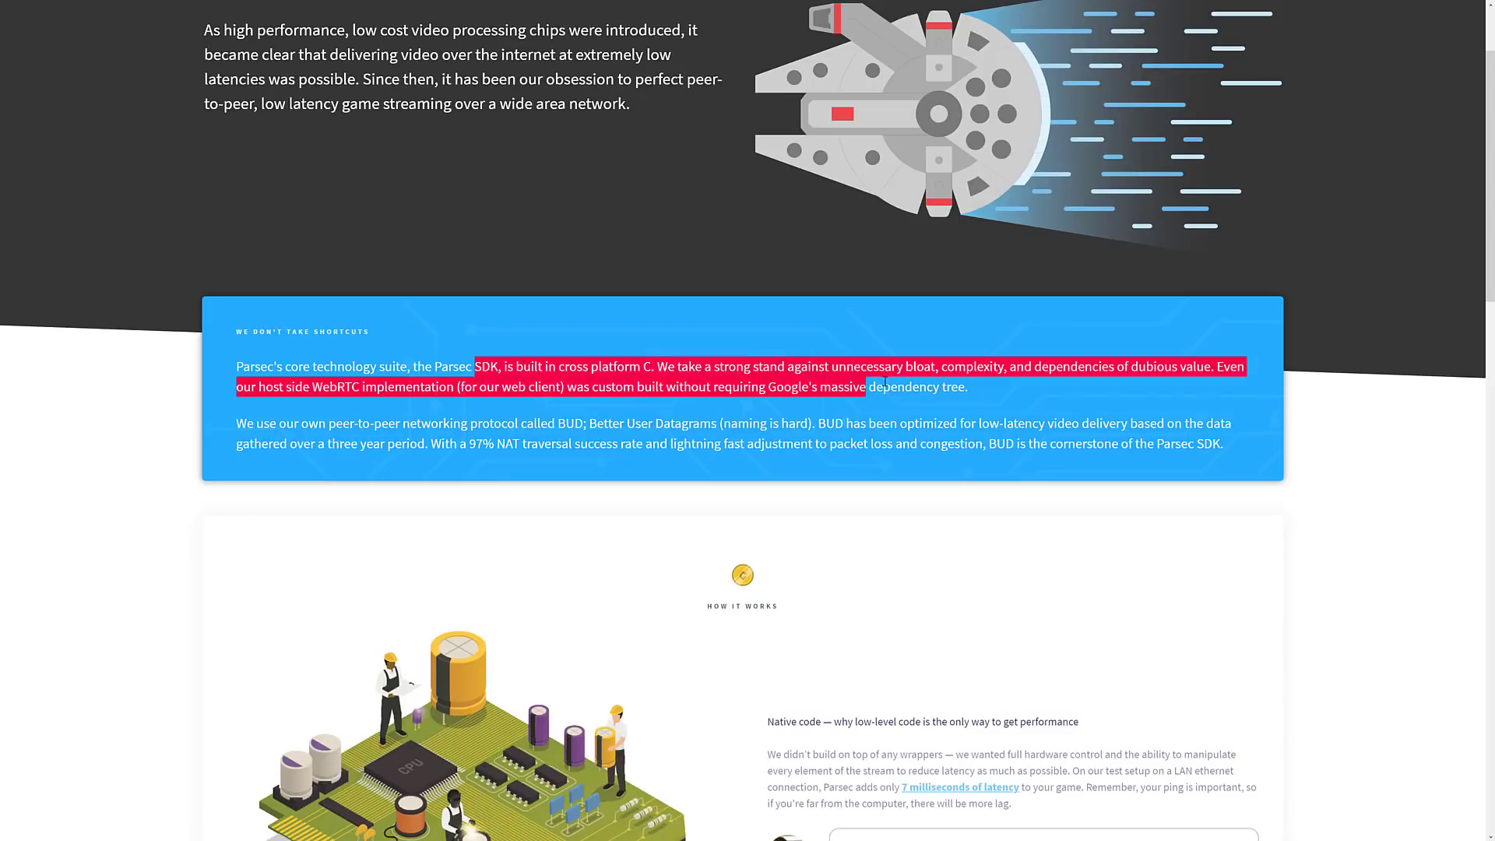
click(268, 425)
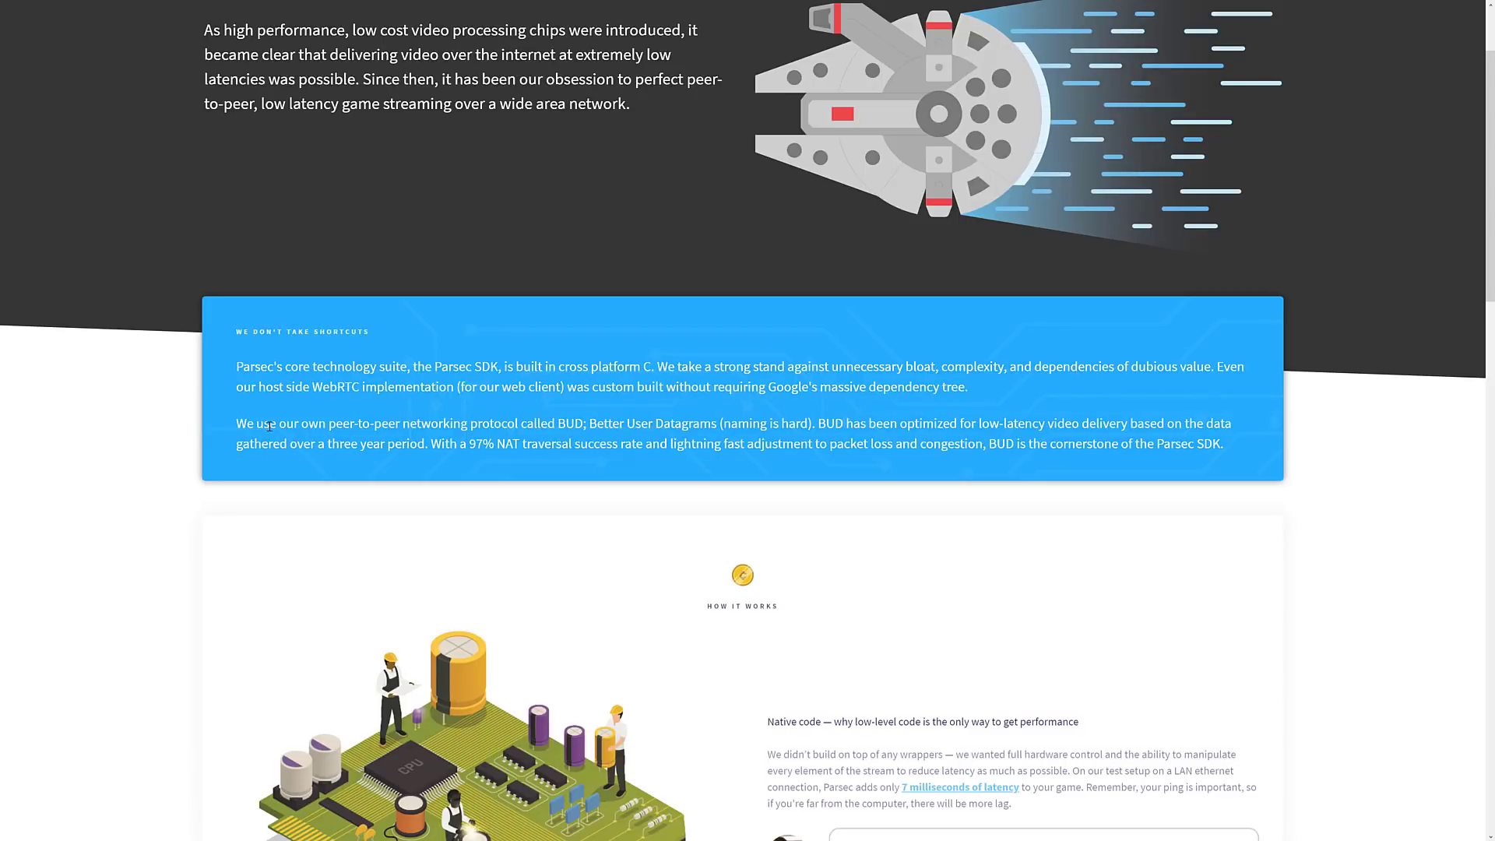
drag(269, 424, 583, 423)
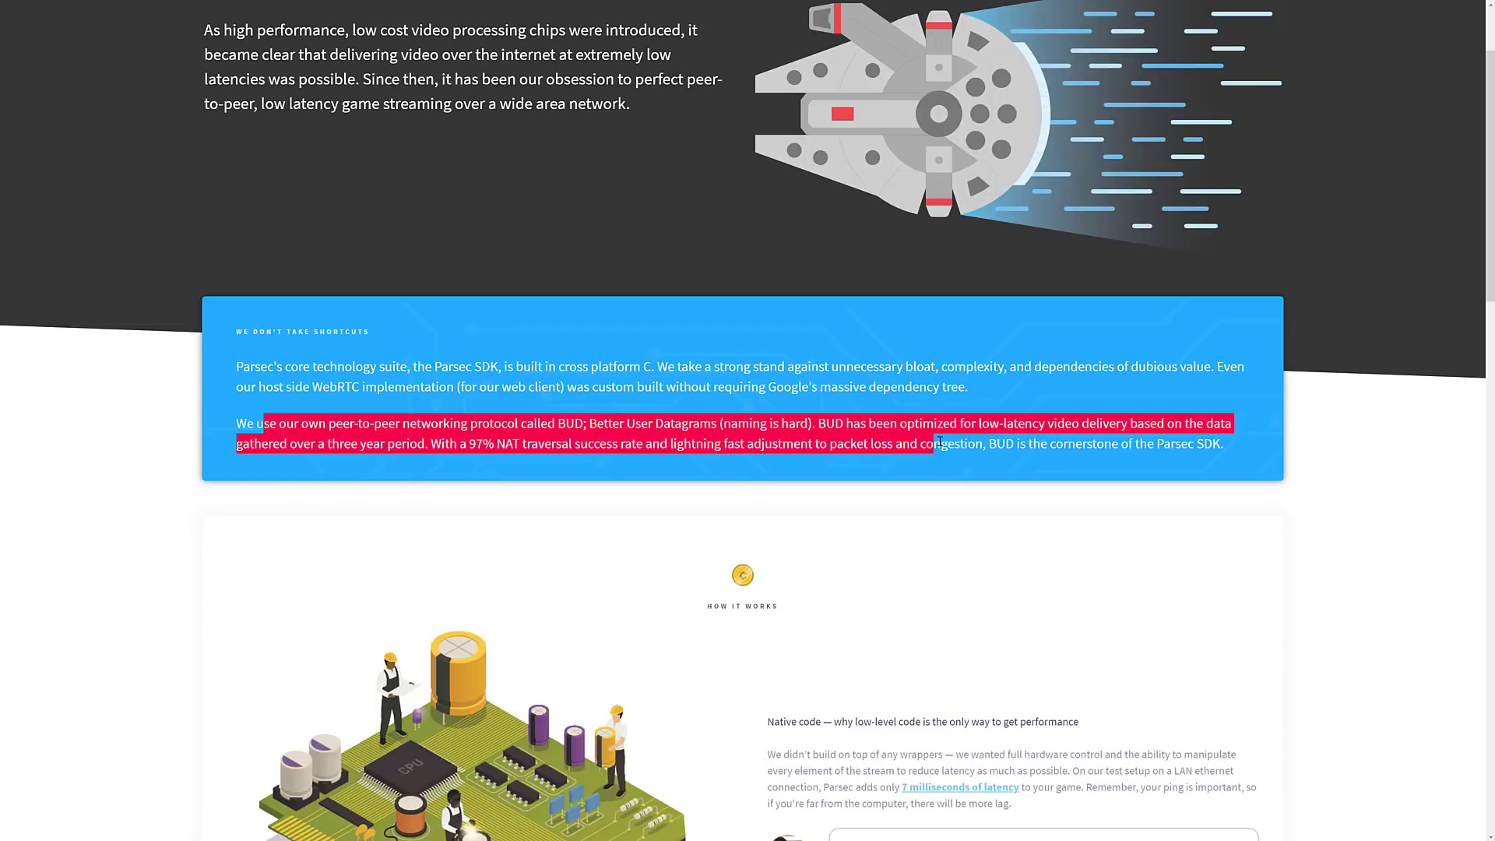
click(1234, 452)
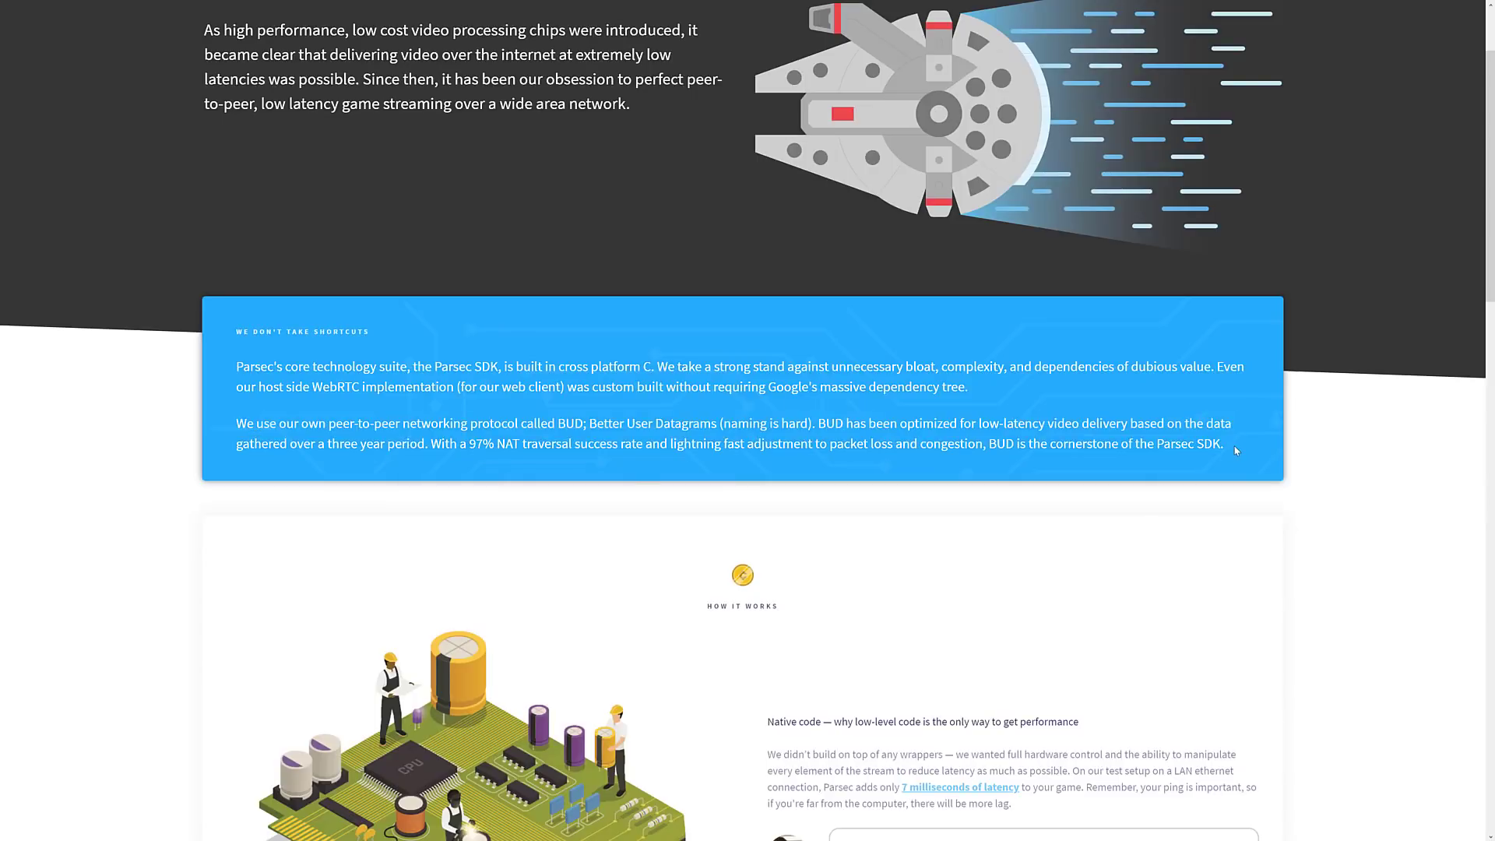
Scroll past native code and BUD to the hardware encoding section and engineers' article links.
scroll(down, 3)
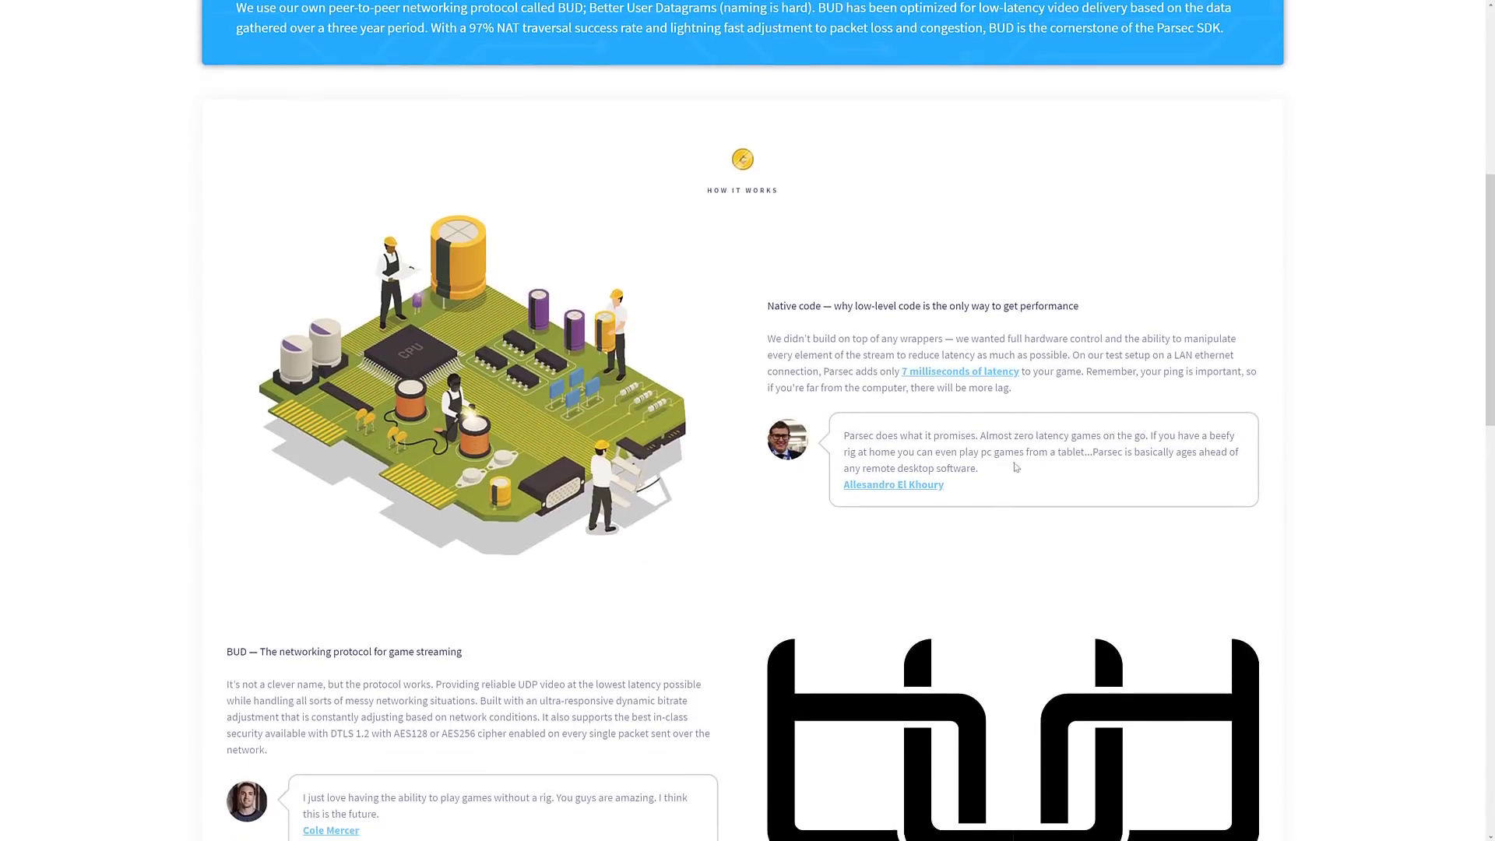
scroll(down, 3)
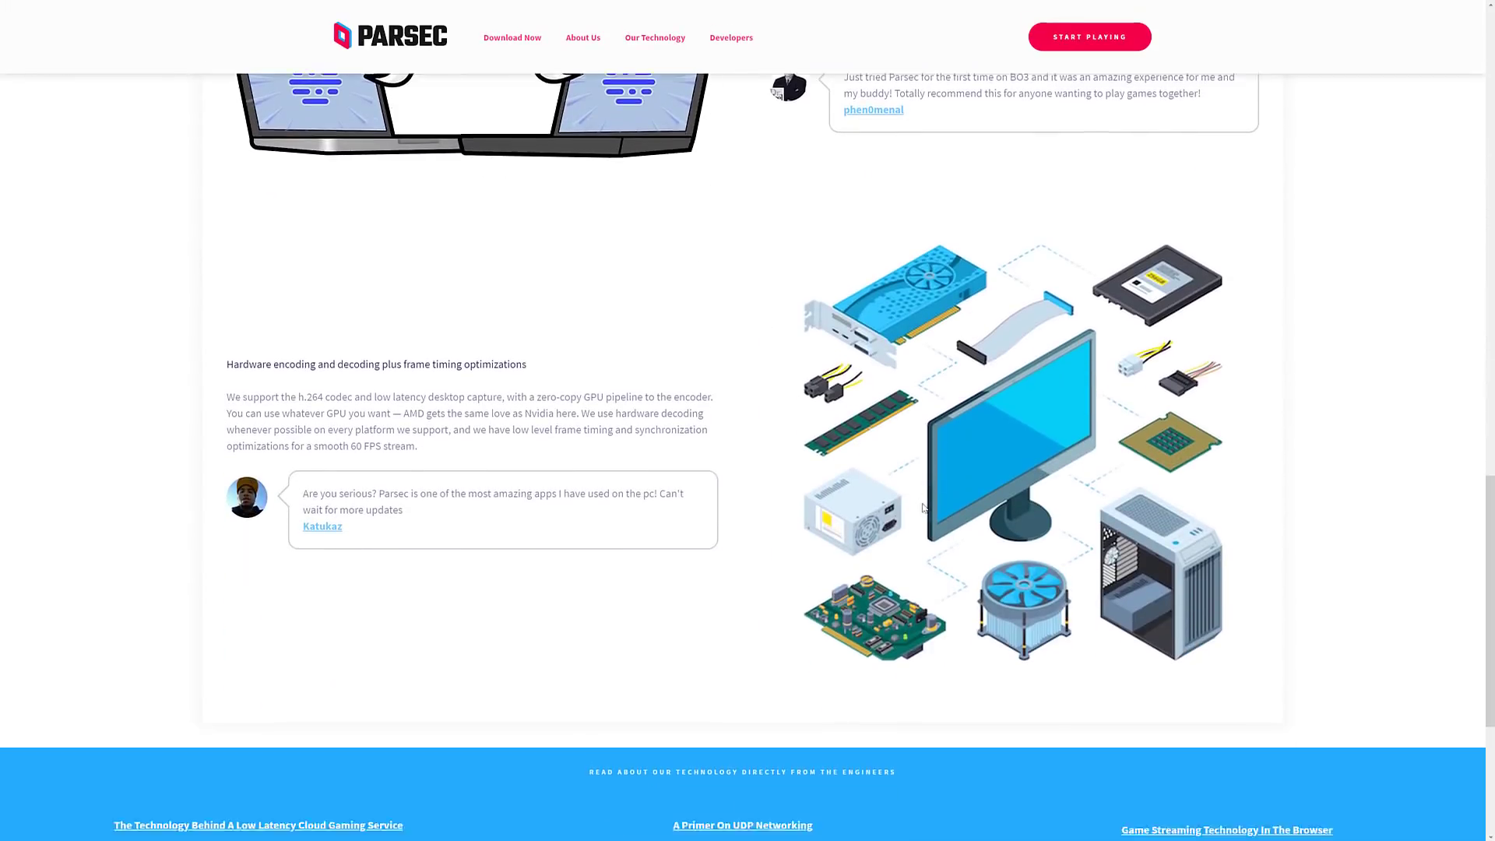
scroll(down, 3)
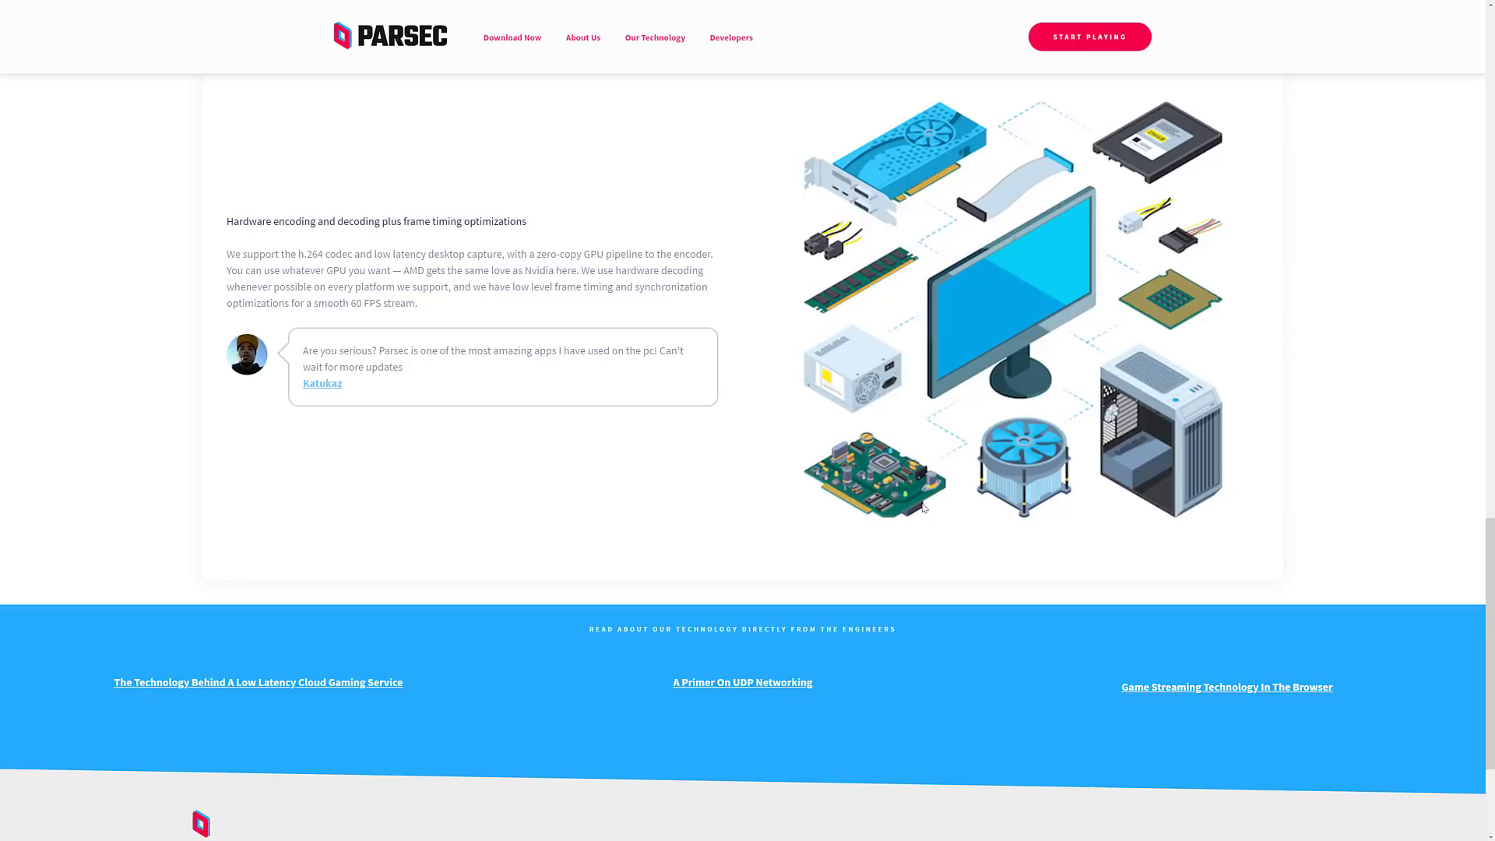
mouse_move(800, 307)
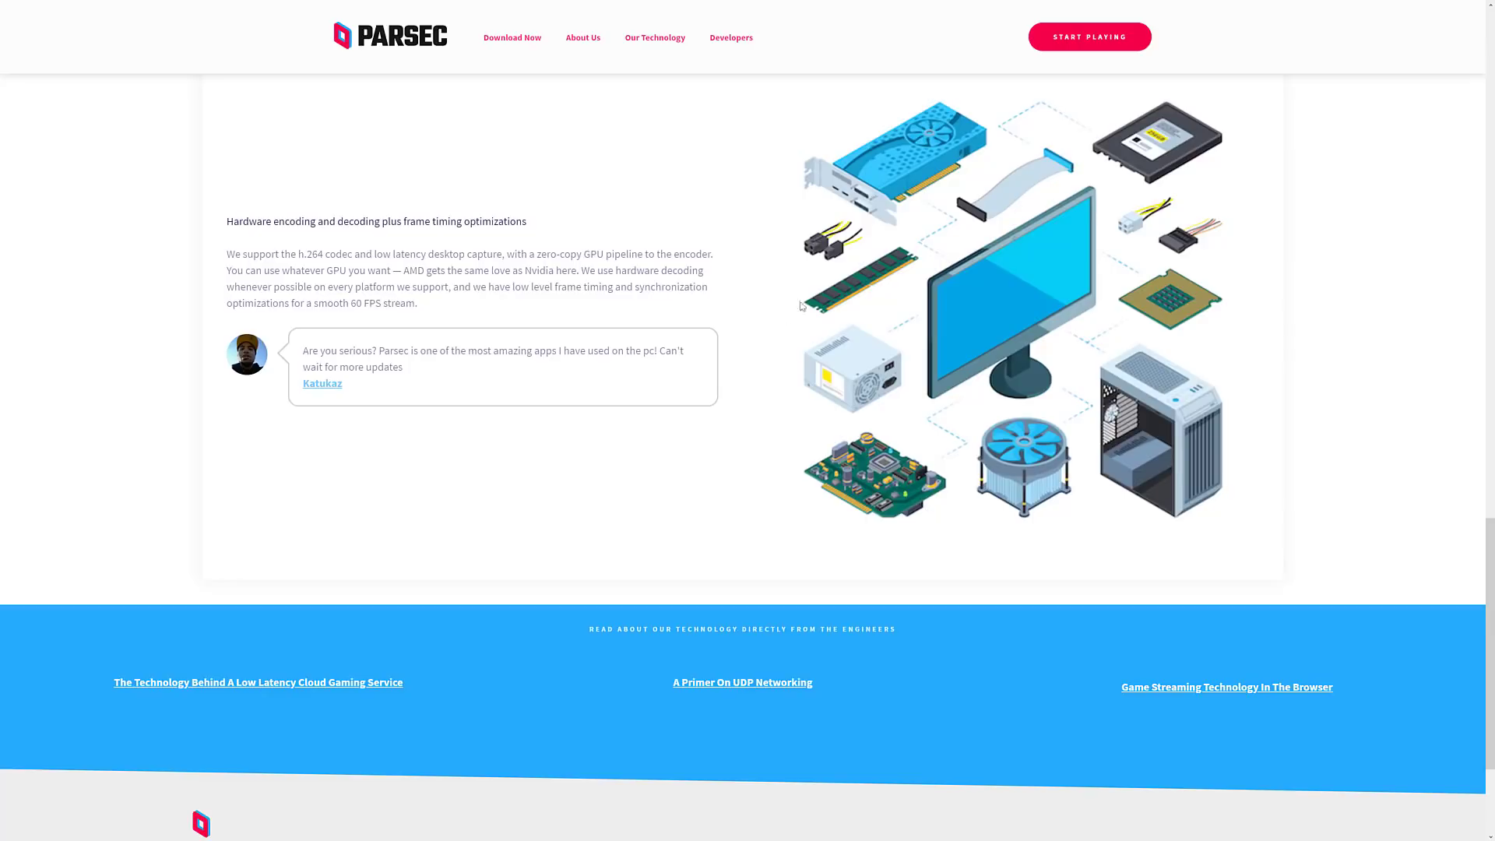
mouse_move(656, 365)
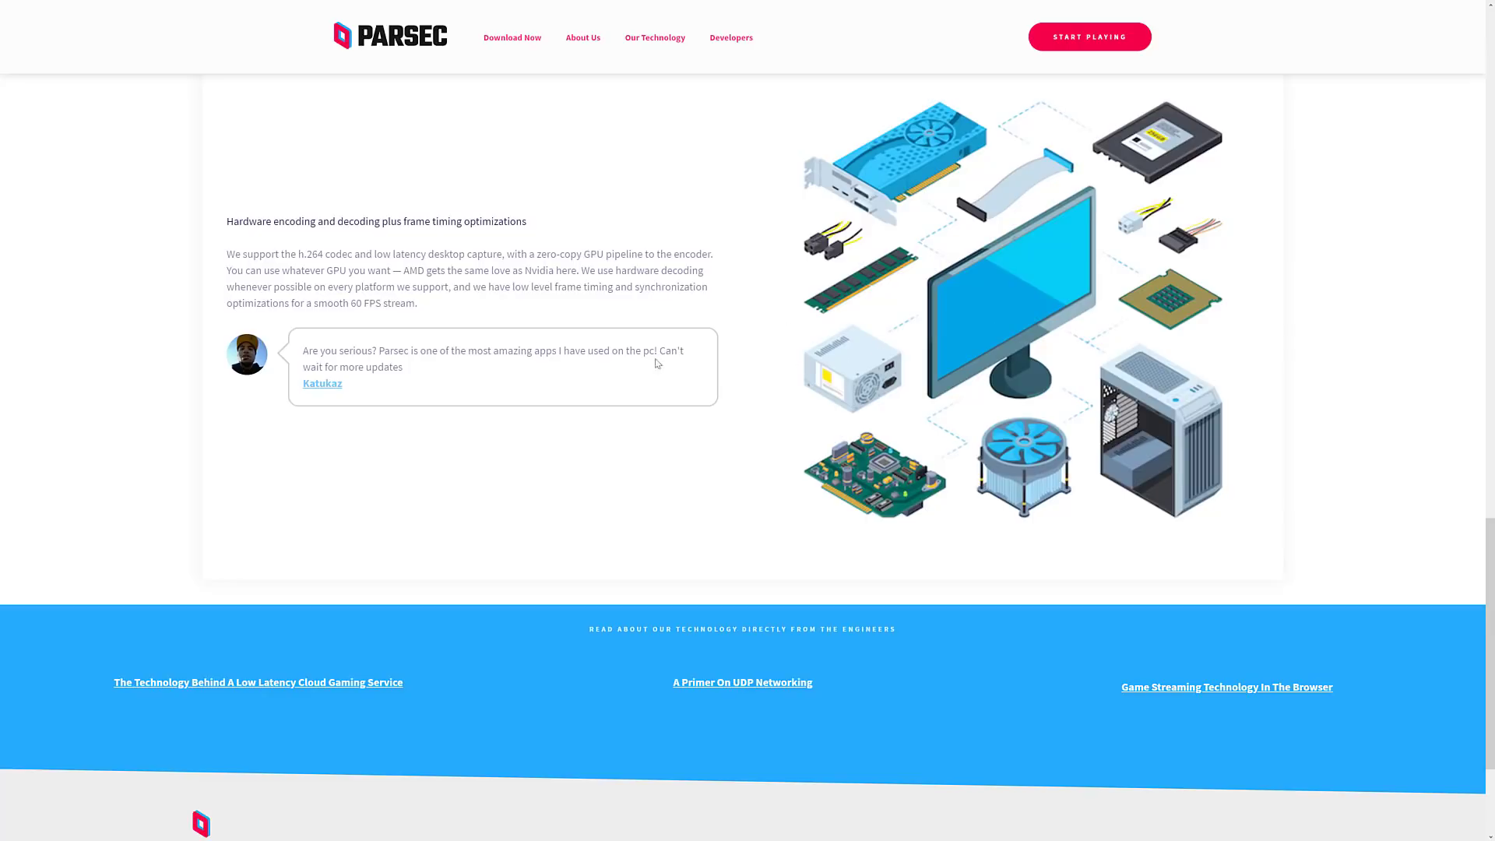
mouse_move(741, 342)
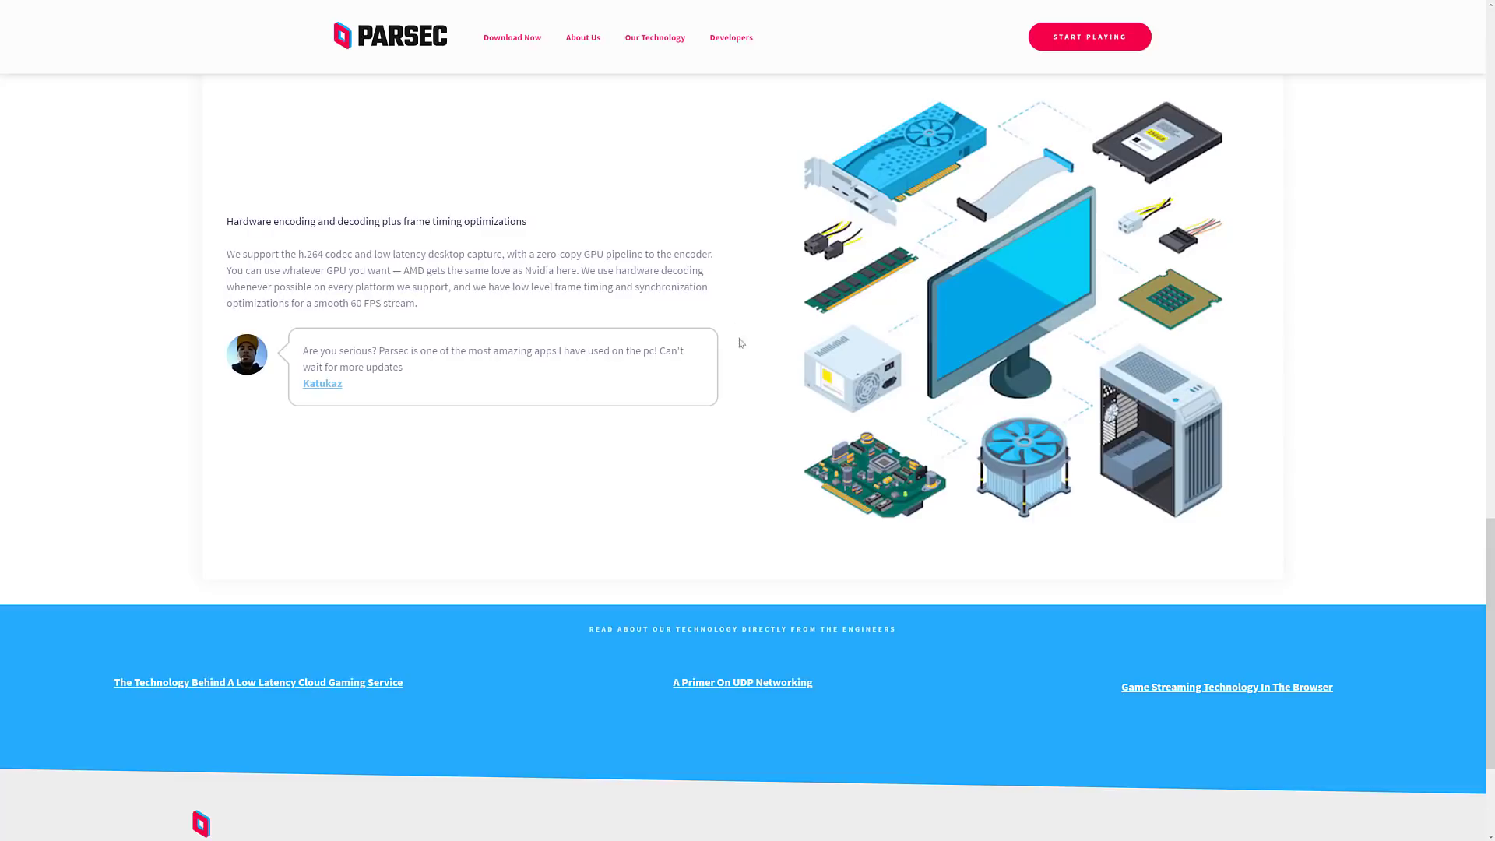
Look through How It Works, then return to the top streaming-technology introduction.
scroll(down, 3)
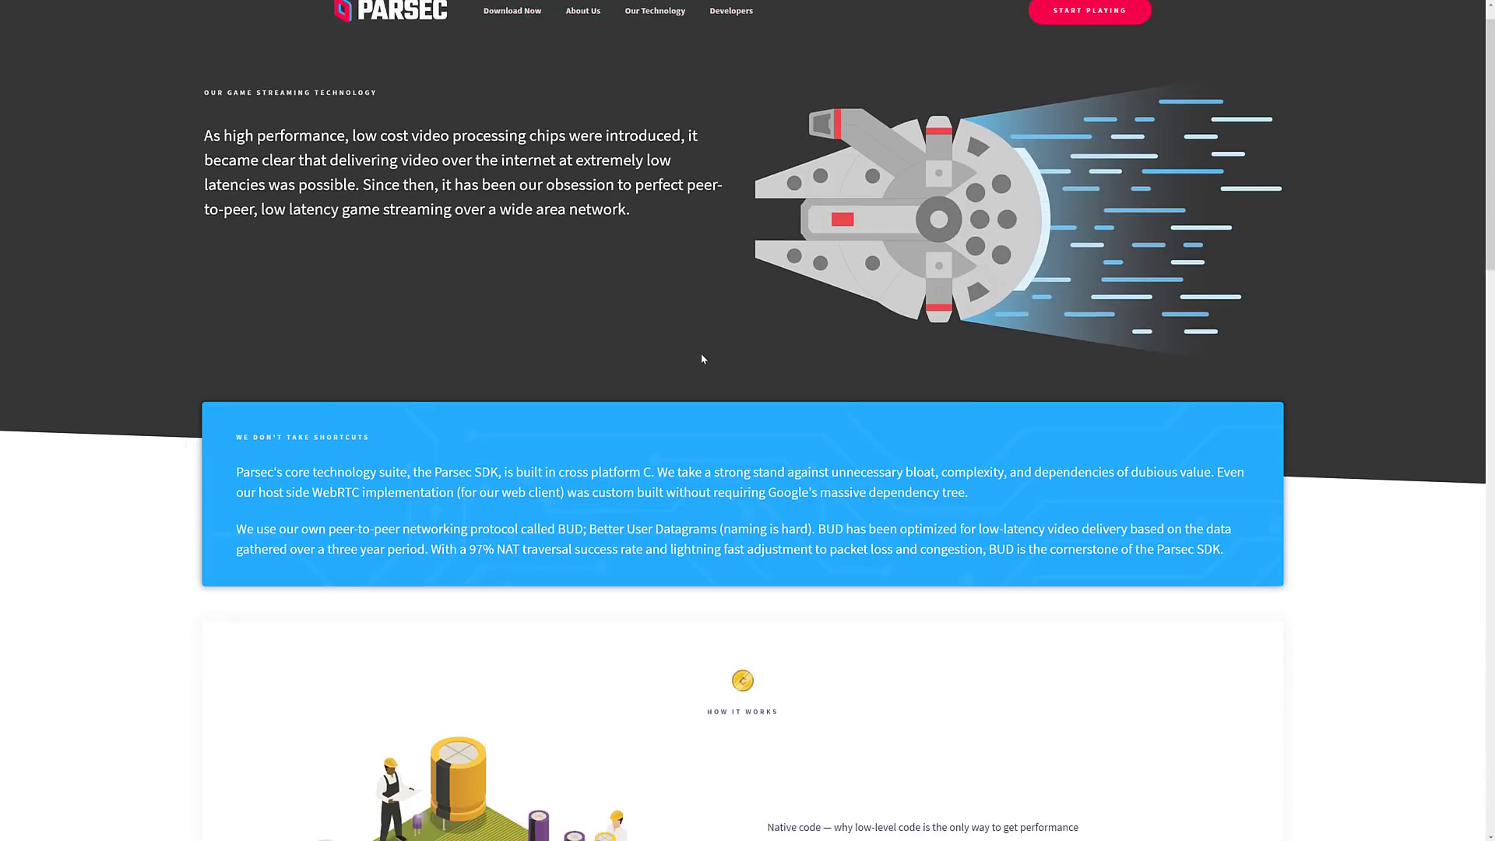
scroll(down, 3)
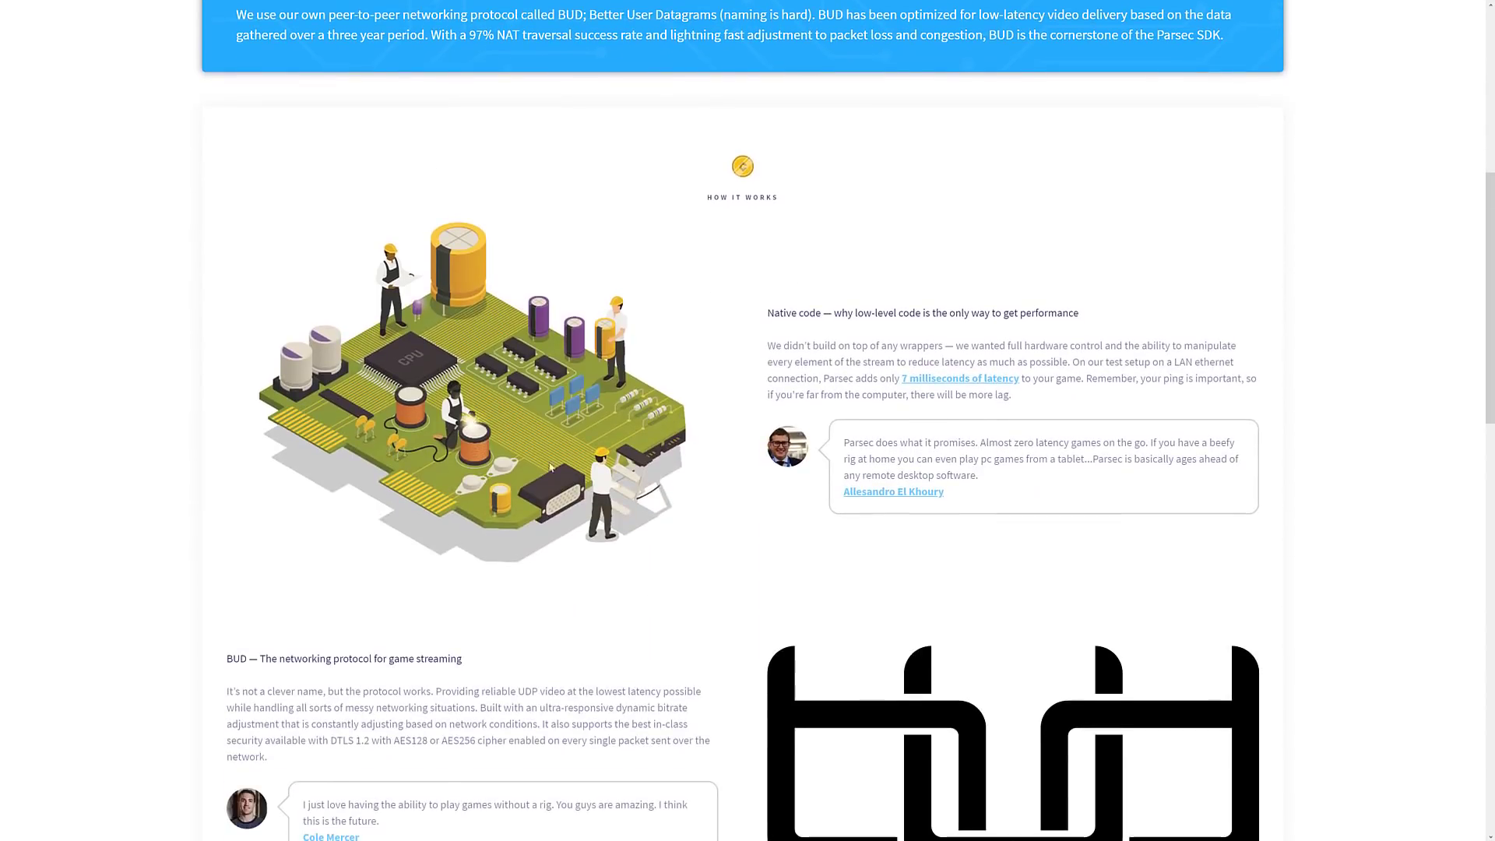
mouse_move(903, 313)
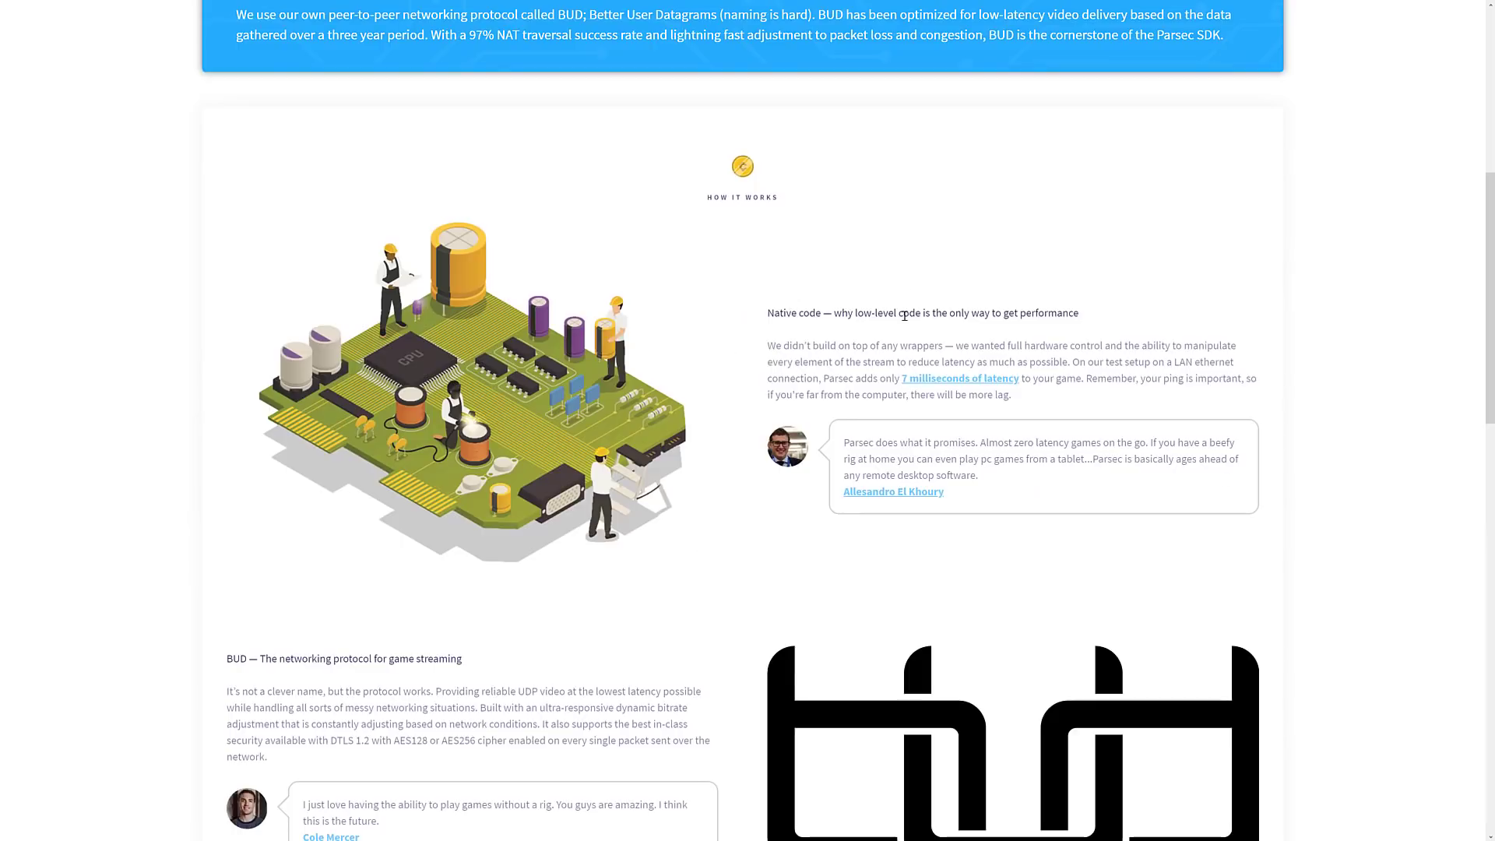
mouse_move(1147, 458)
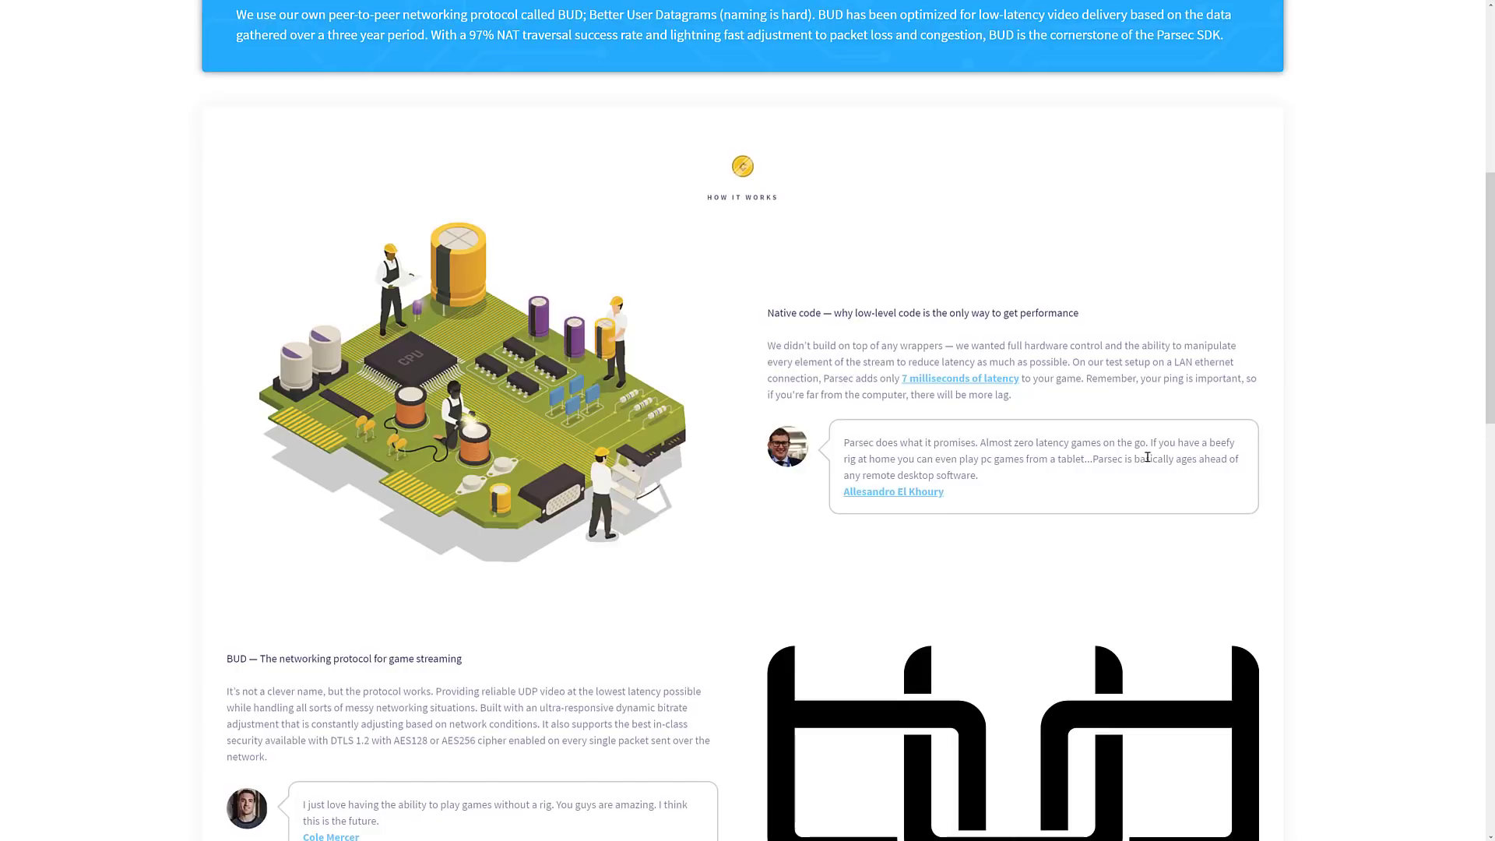
scroll(up, 3)
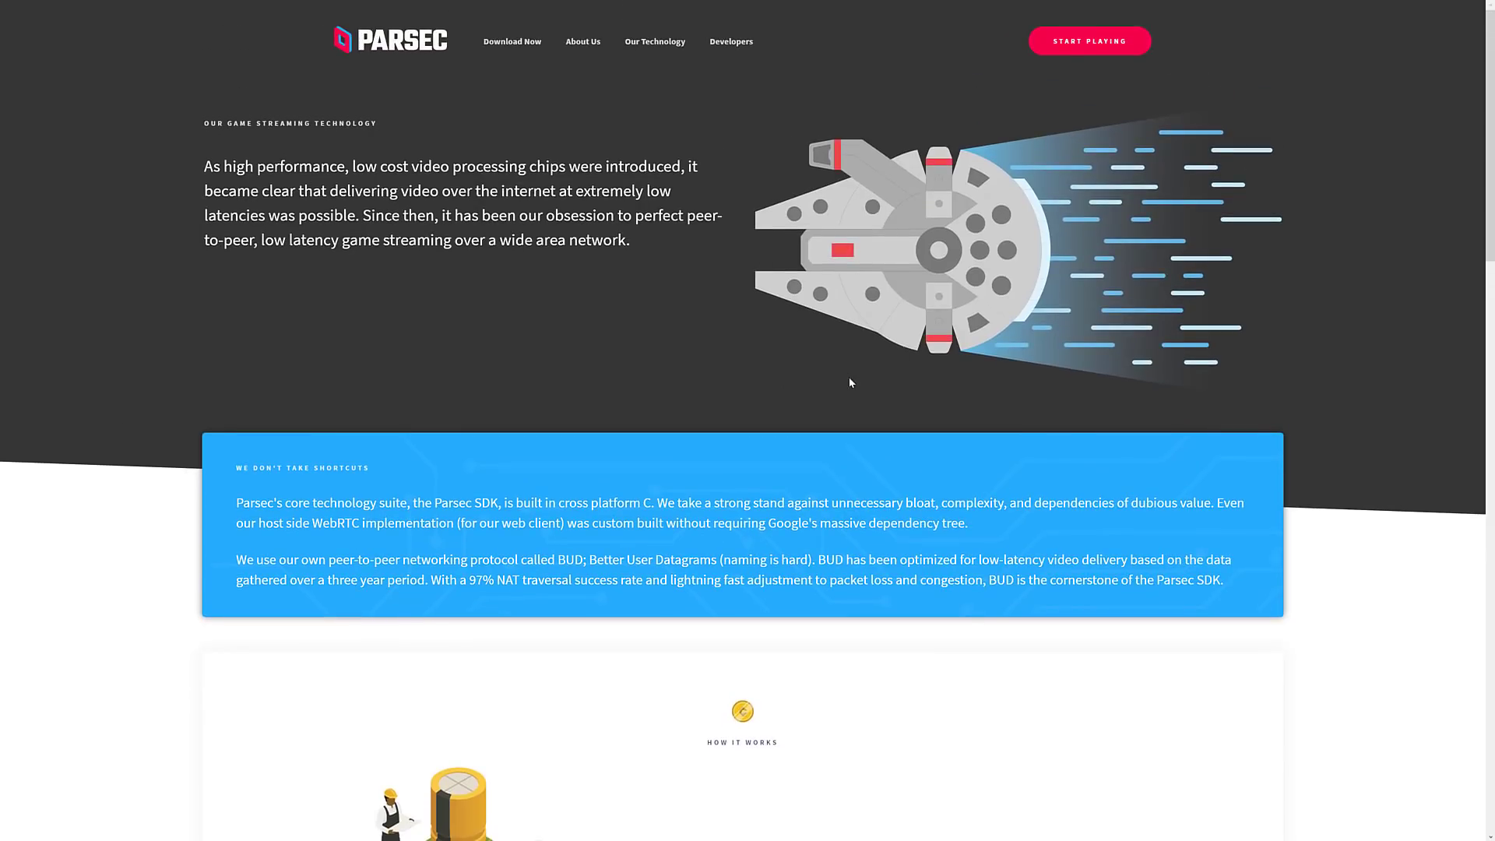
mouse_move(533, 3)
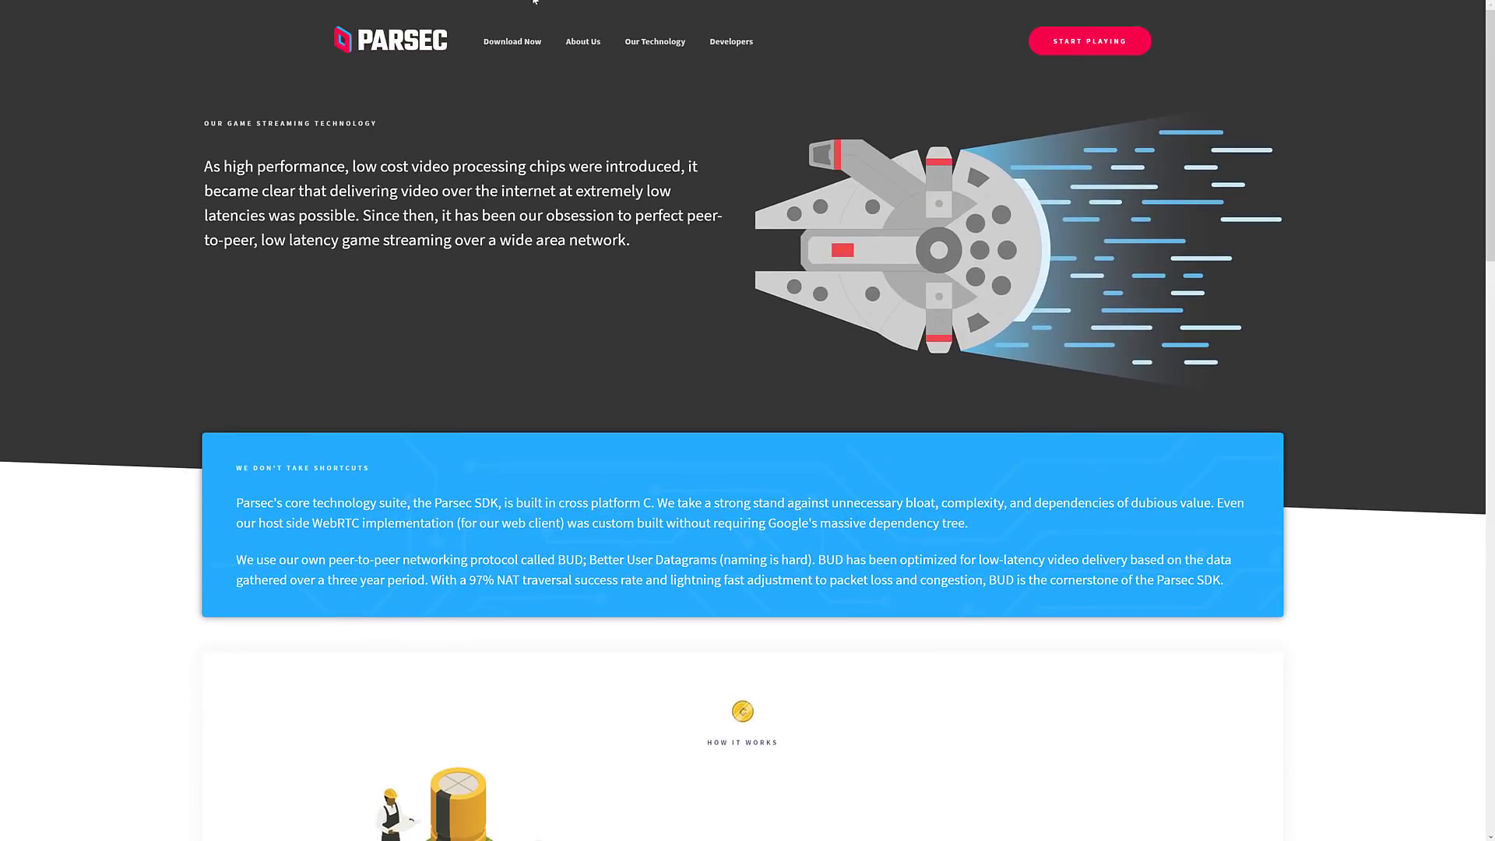
mouse_move(594, 125)
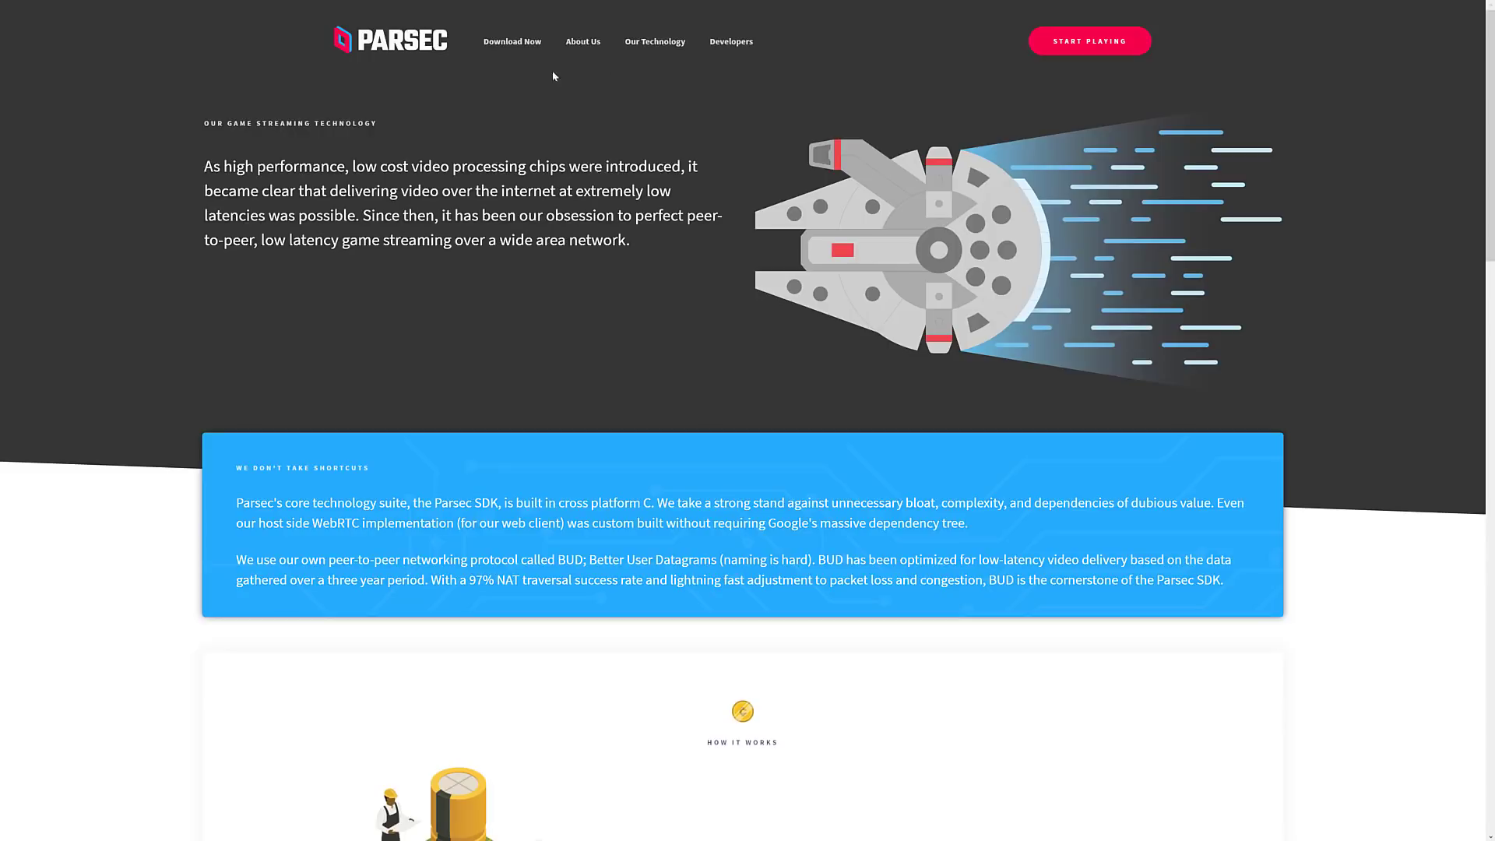
mouse_move(716, 175)
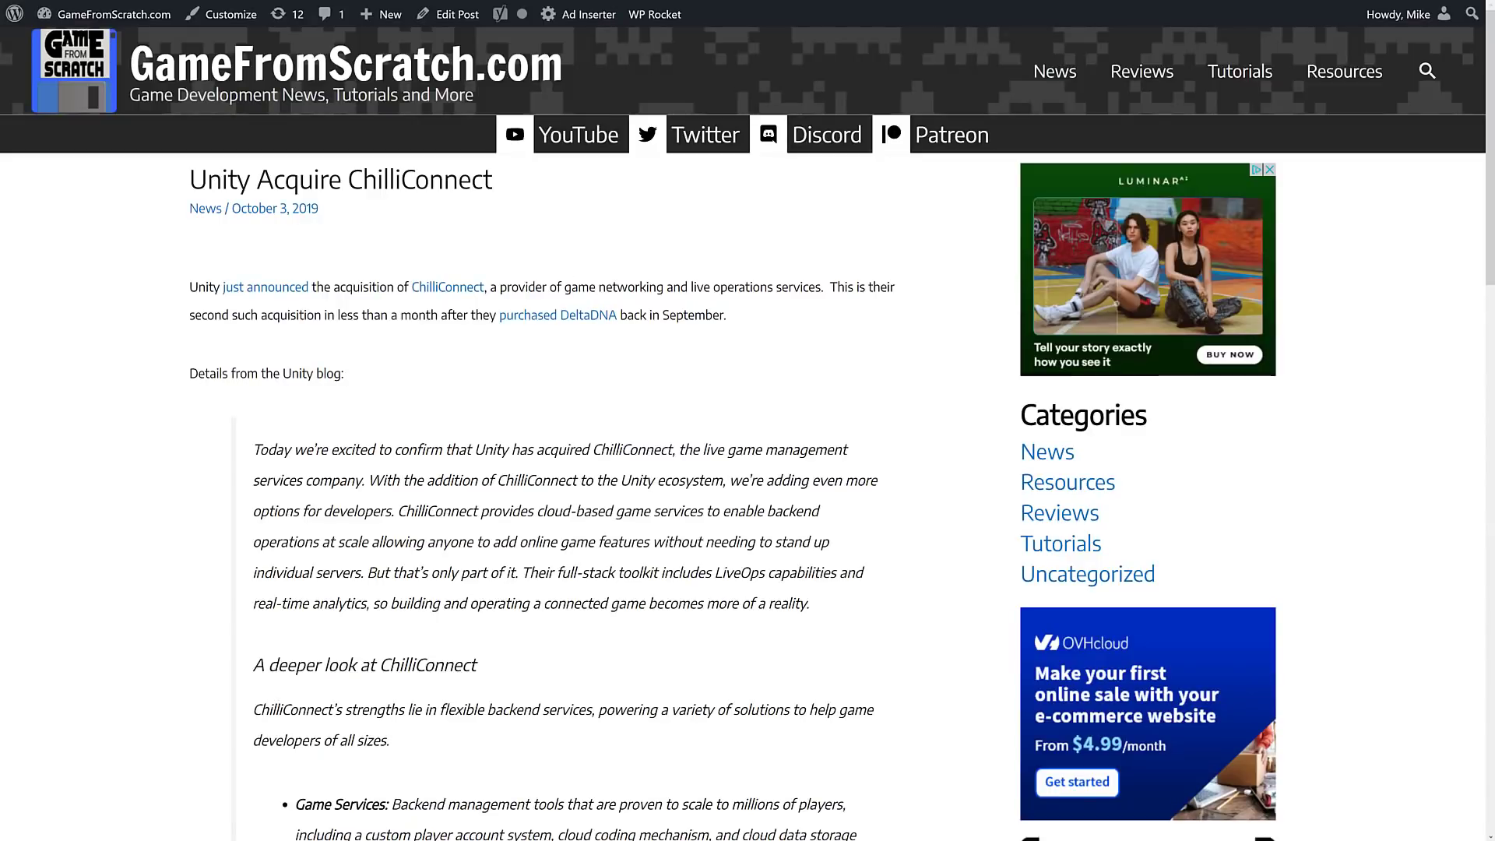
mouse_move(500, 274)
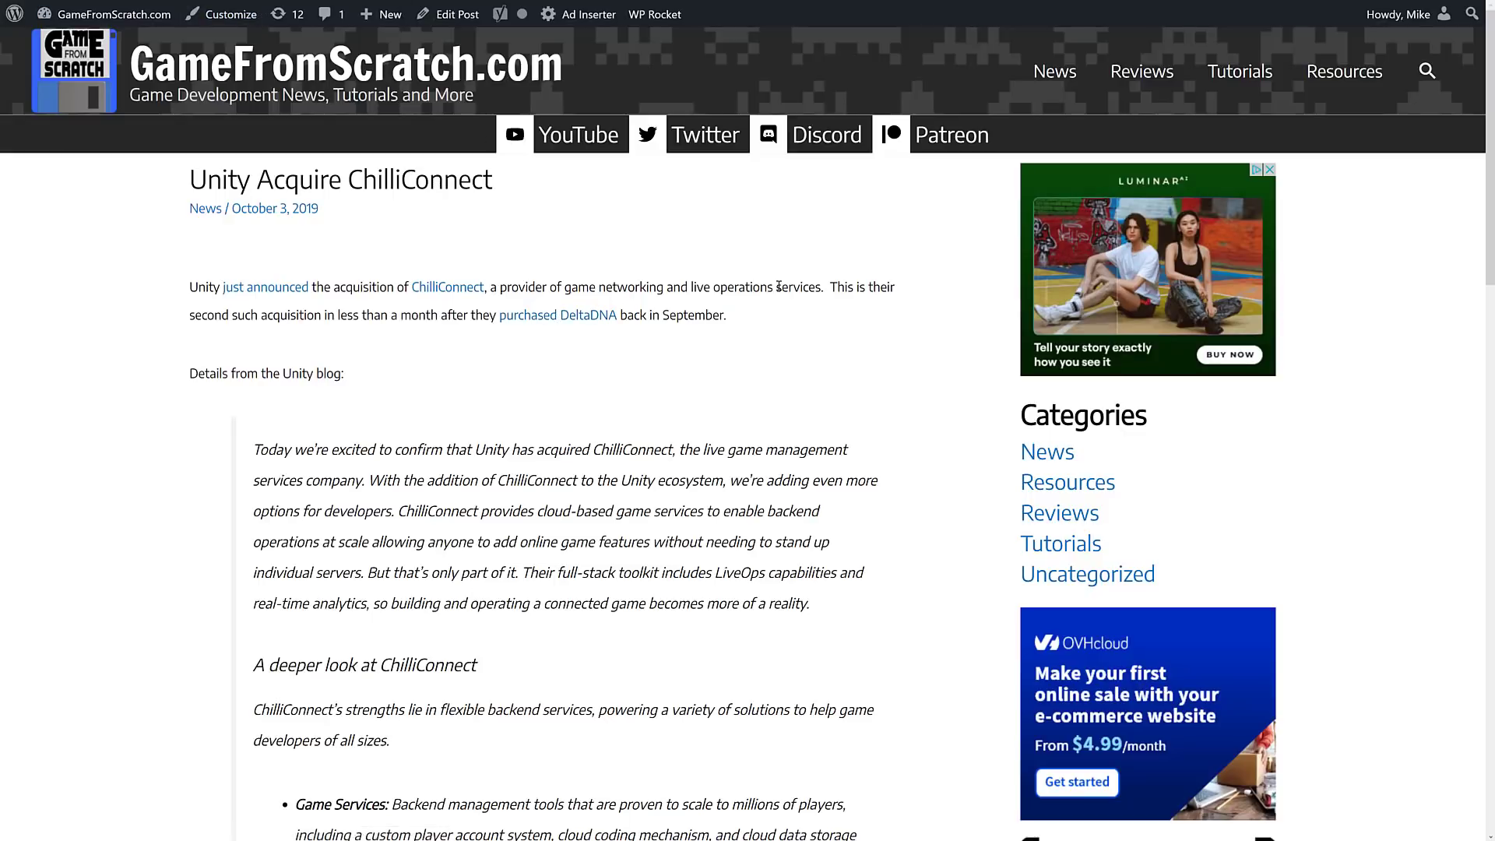
View the ChilliConnect and Codice acquisition posts, then reopen Parsec's homepage from the article.
scroll(down, 3)
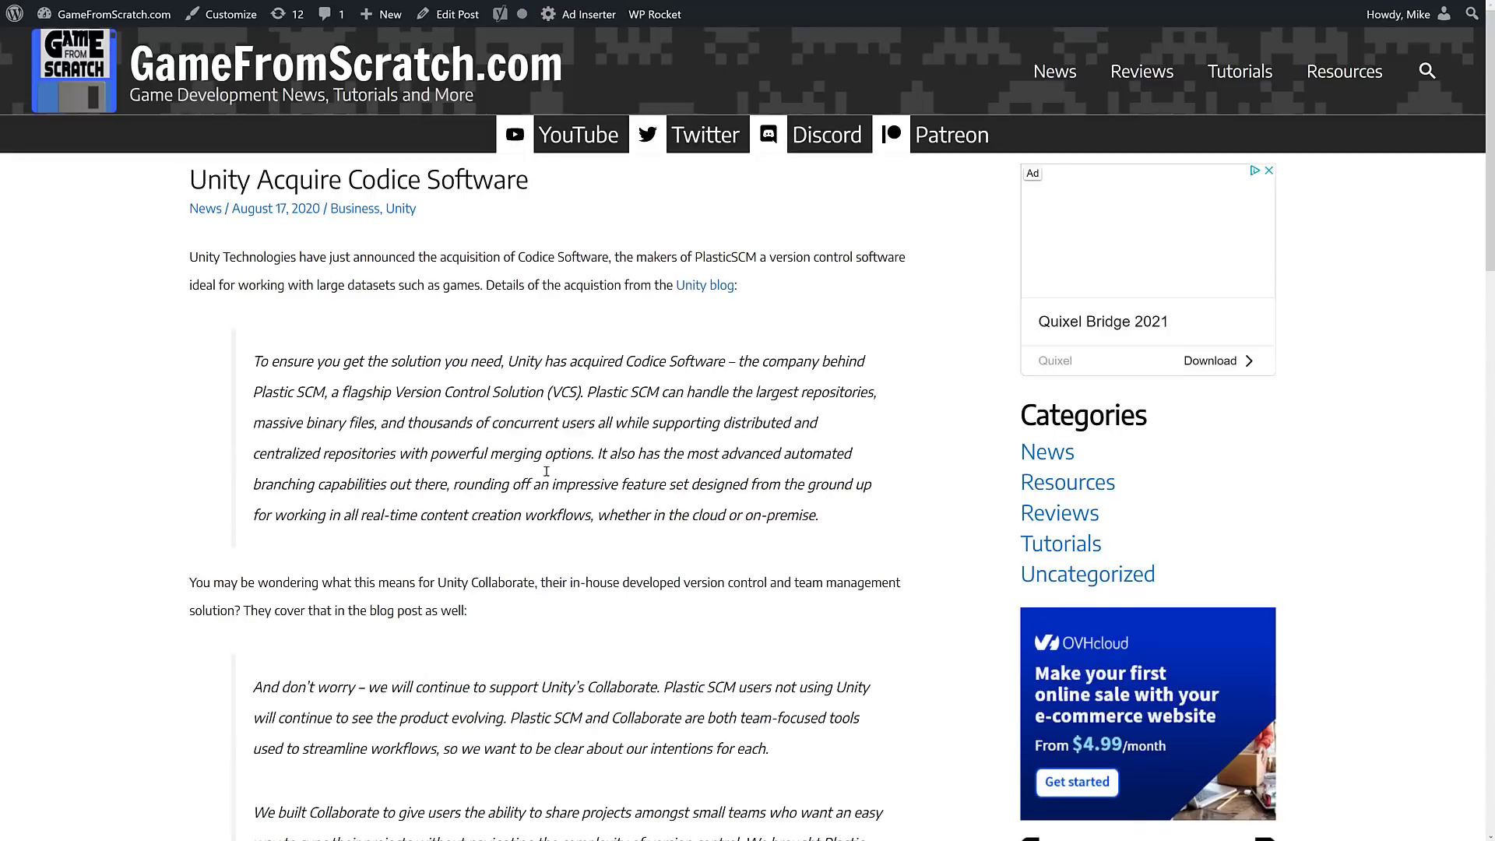
mouse_move(738, 272)
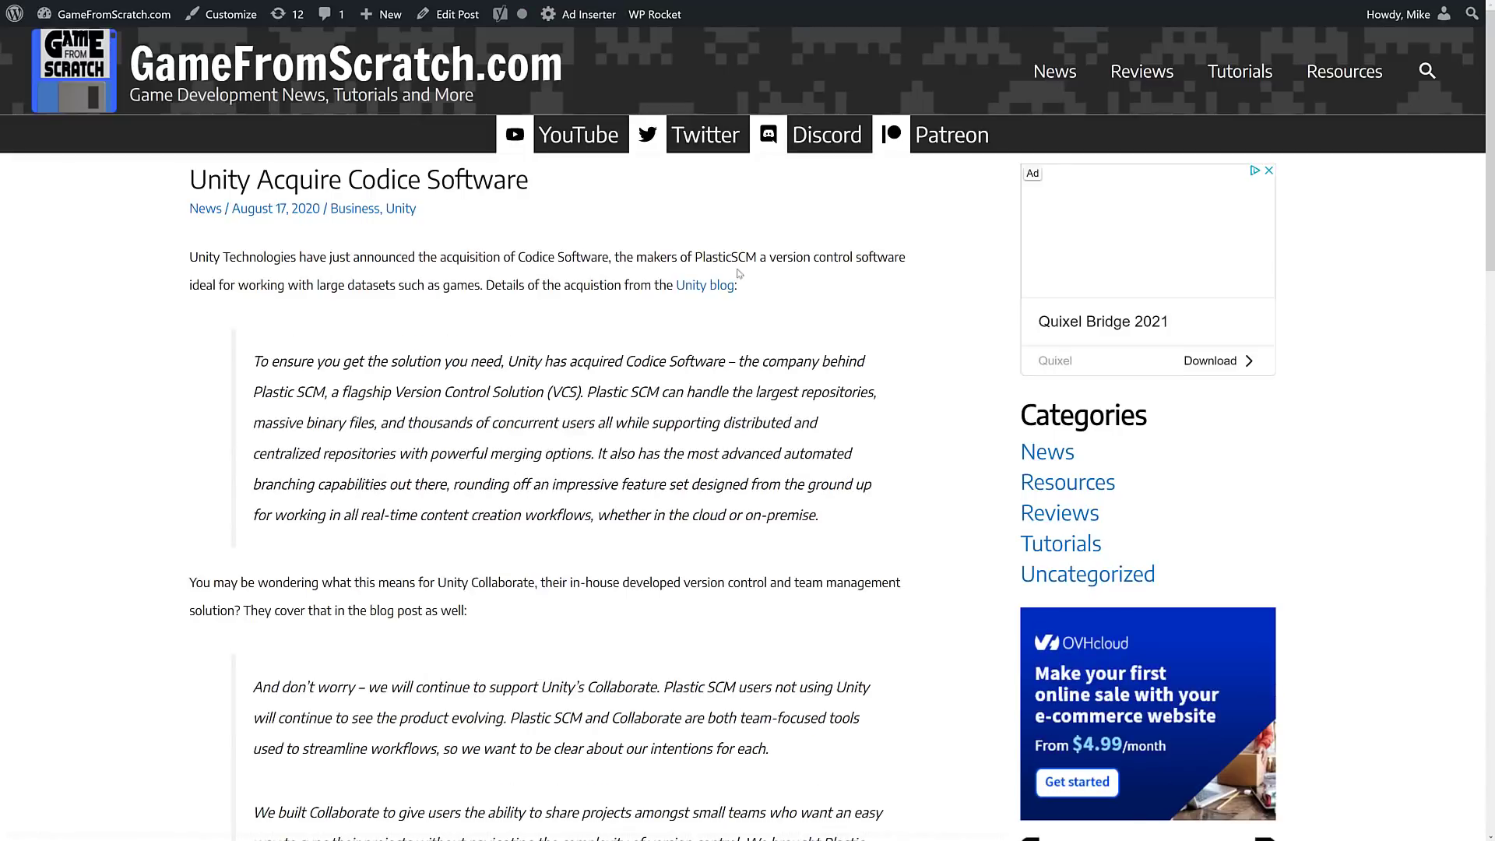
mouse_move(853, 256)
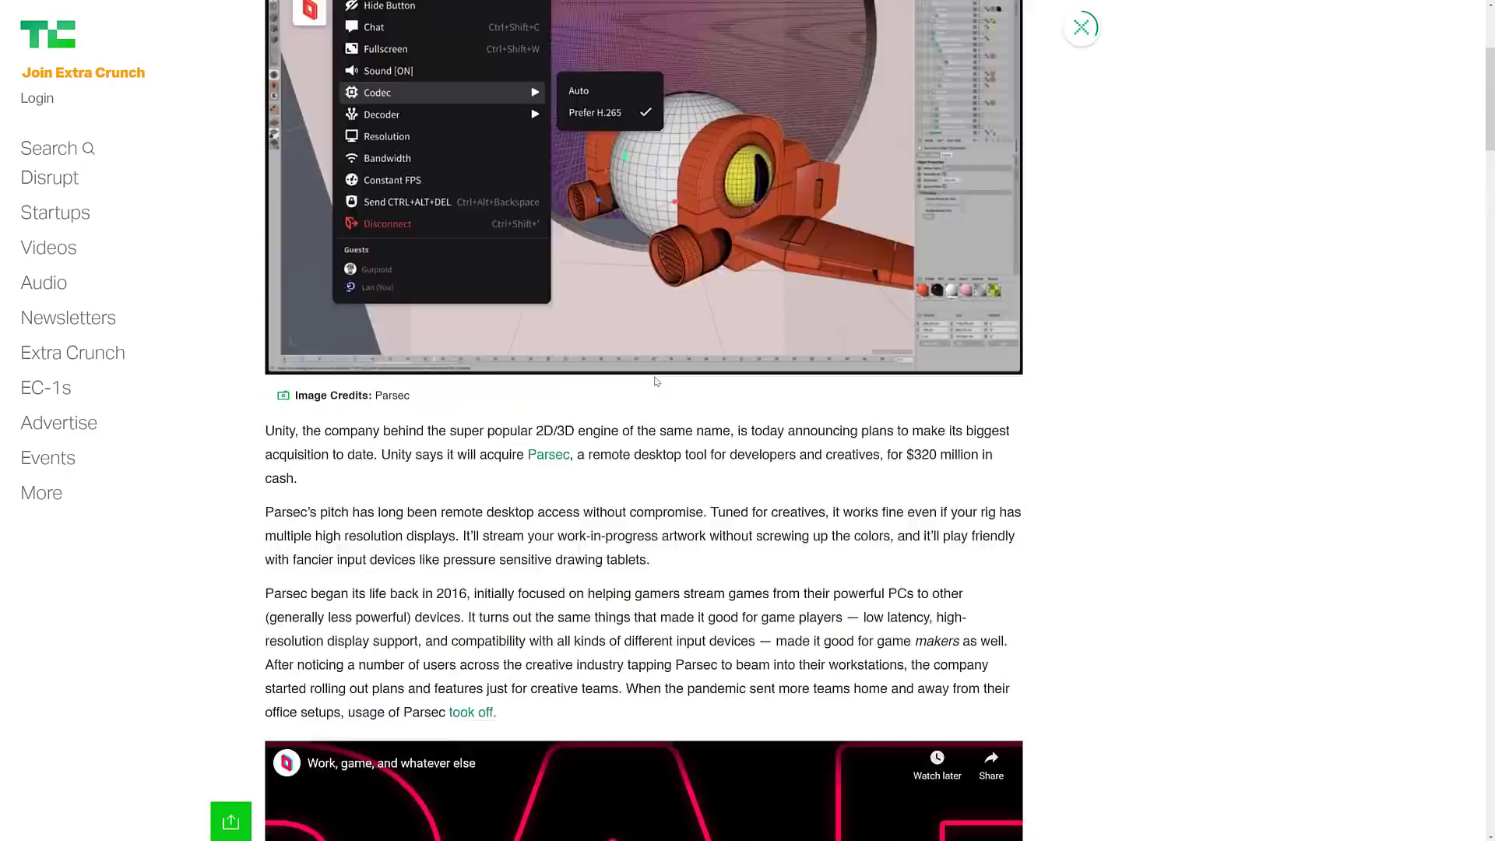
scroll(up, 3)
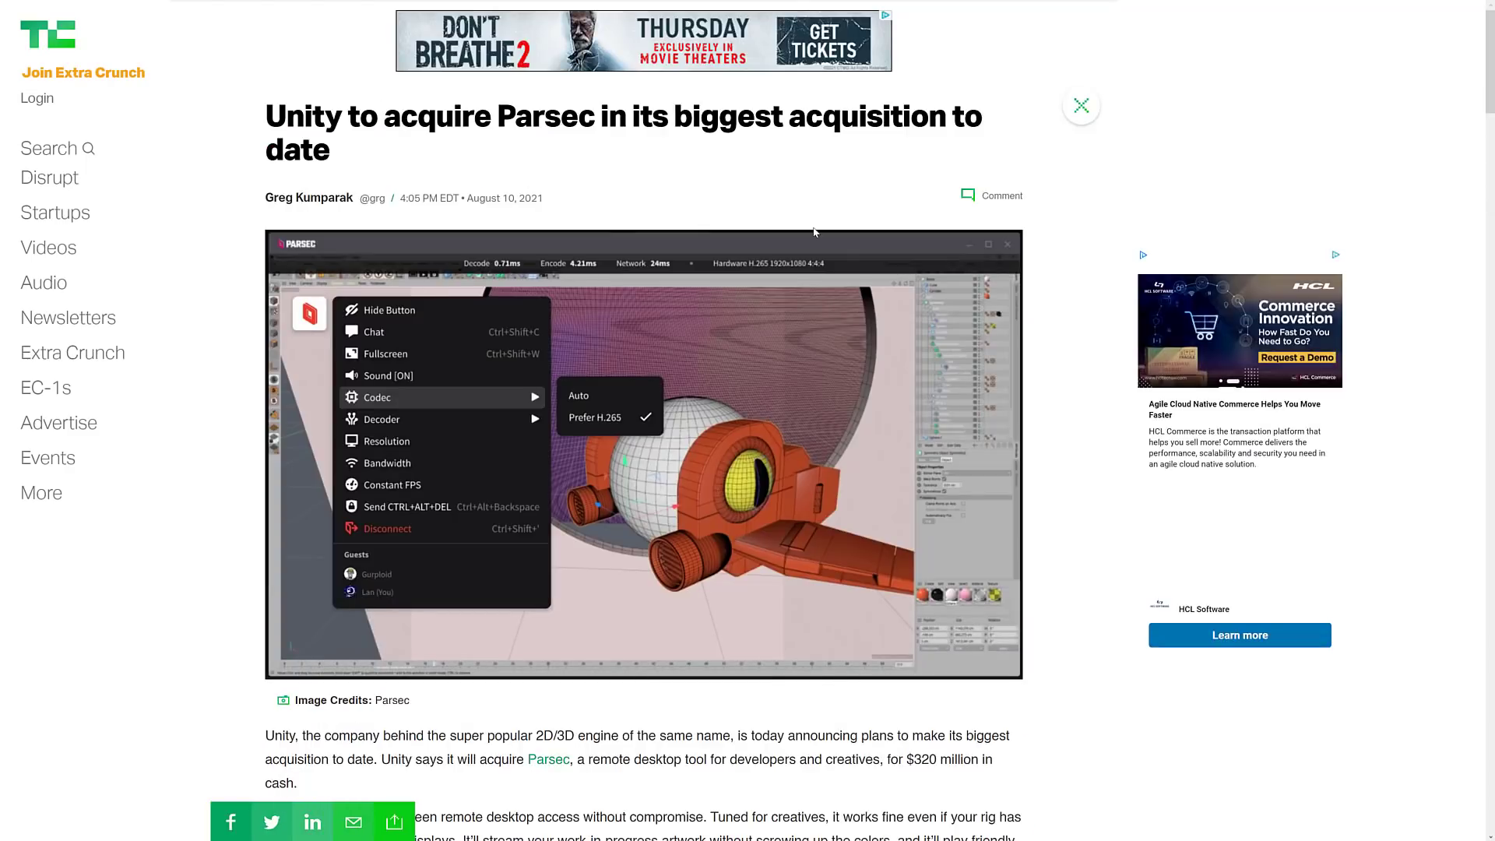
click(548, 760)
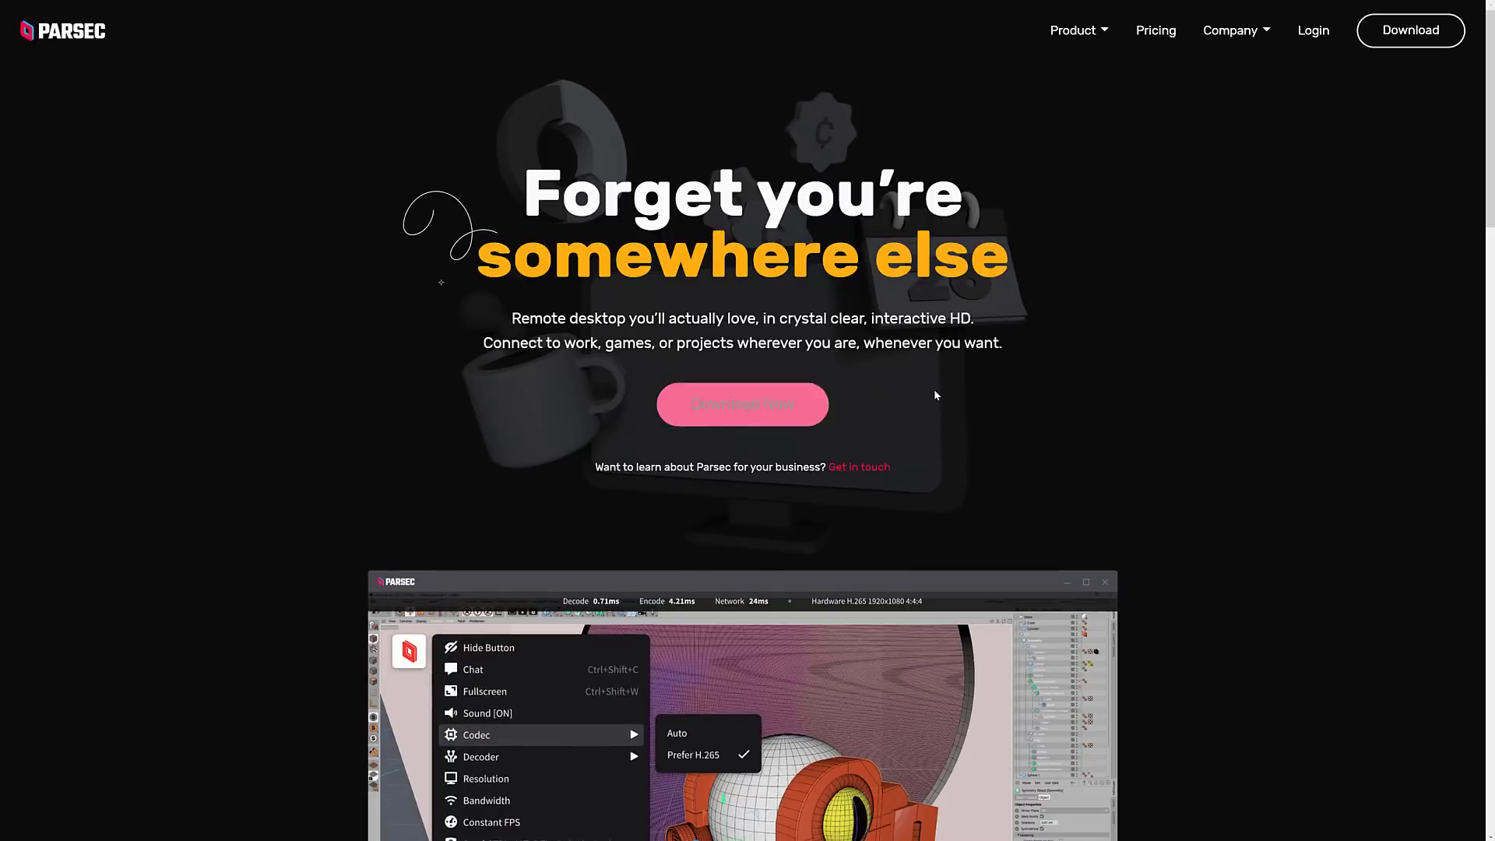
scroll(down, 3)
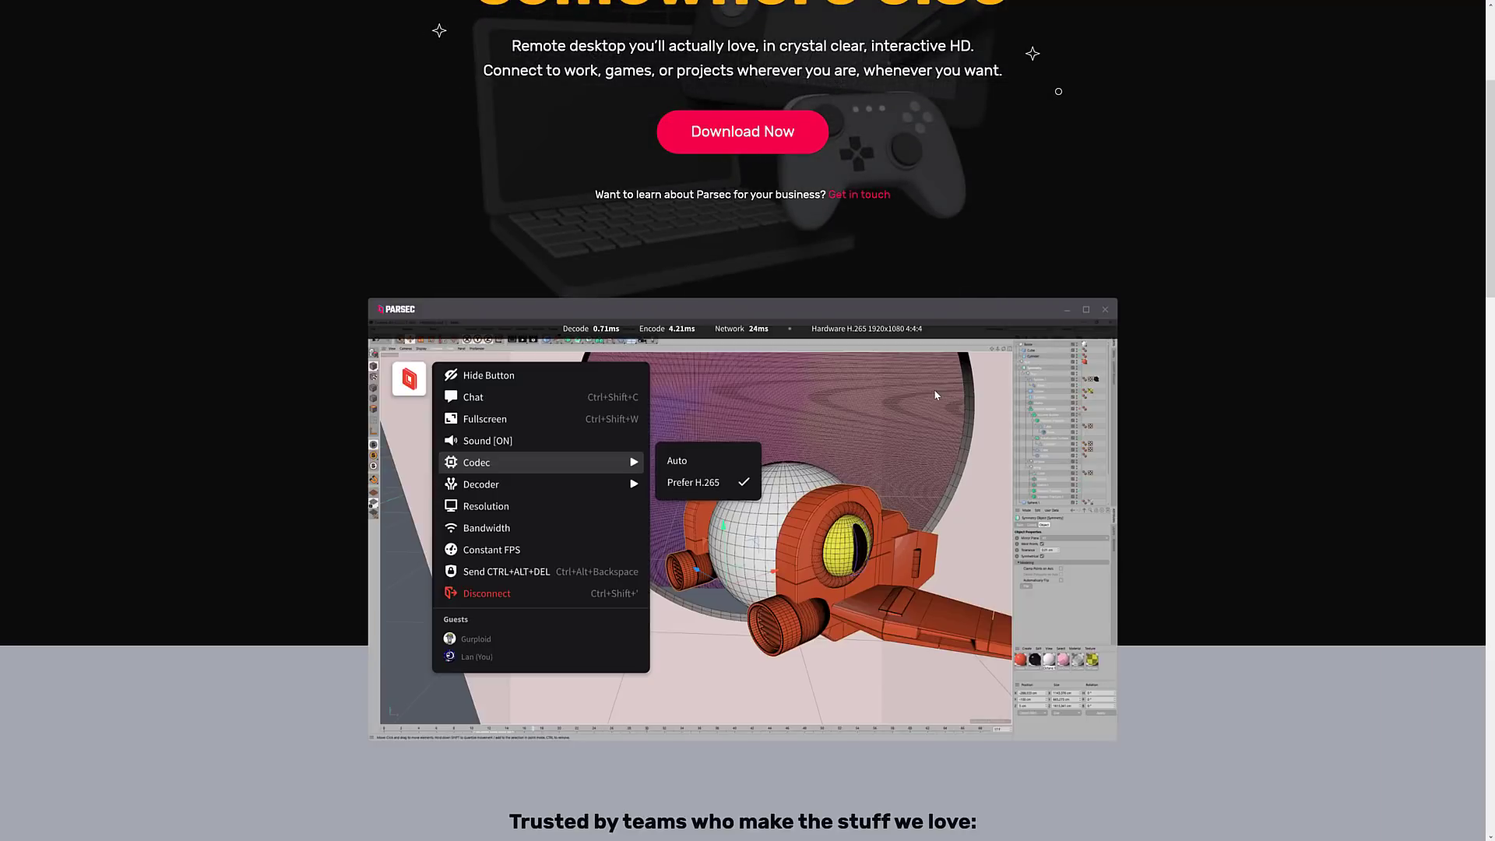
mouse_move(973, 380)
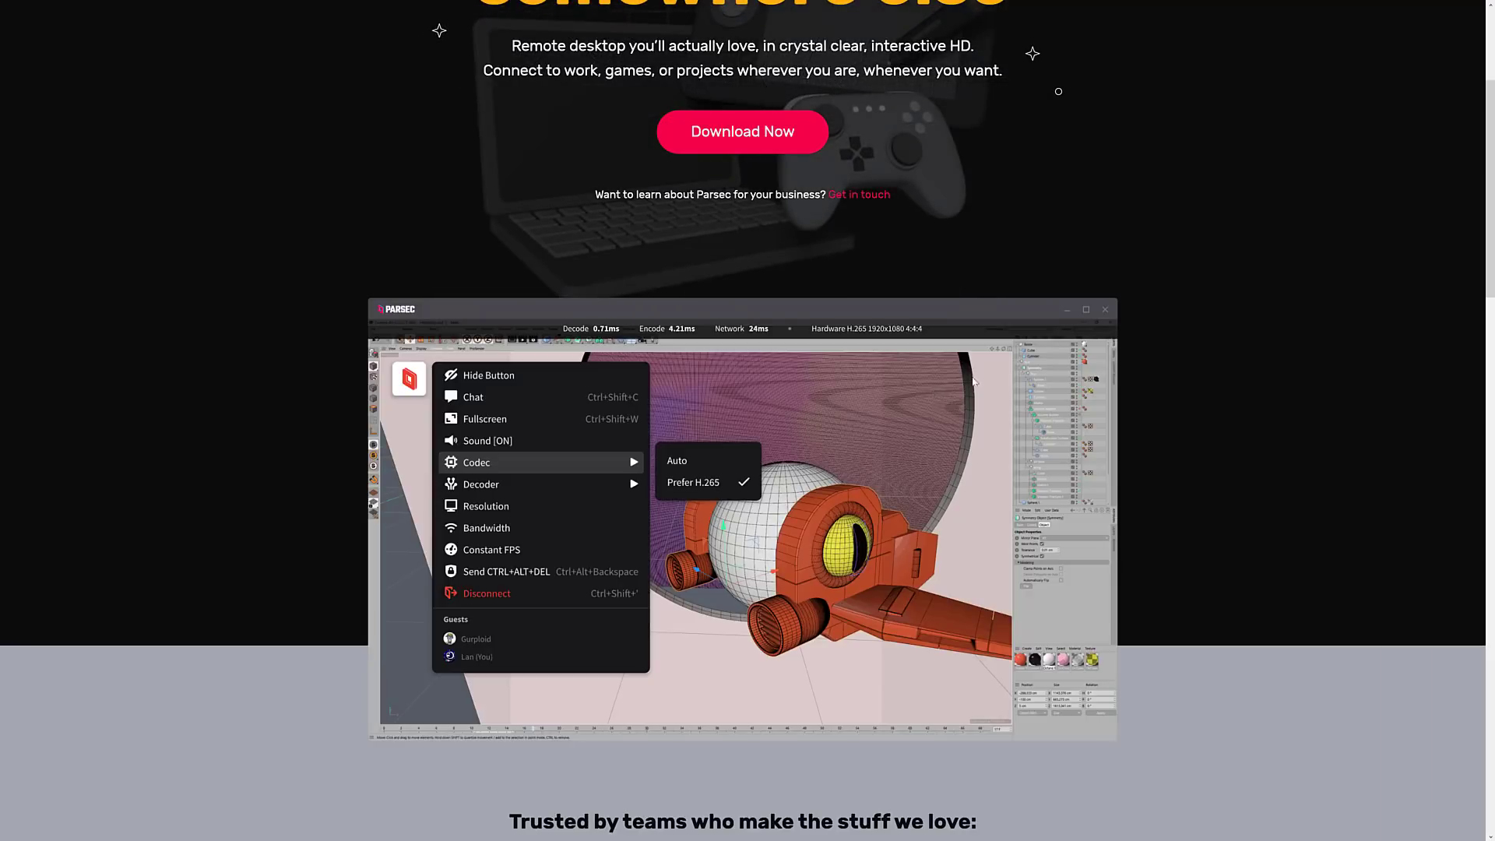
scroll(up, 3)
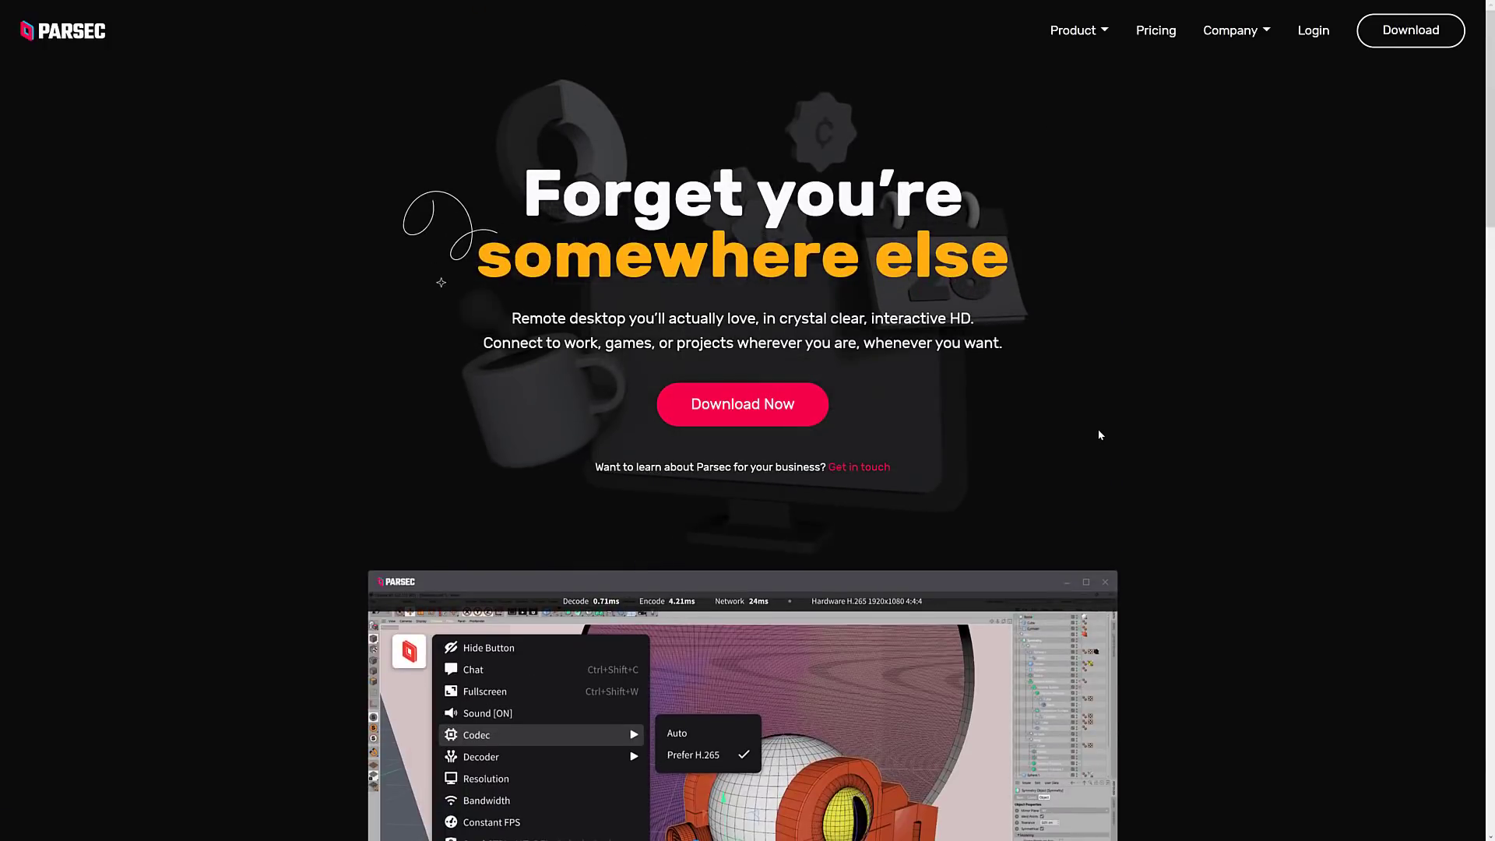